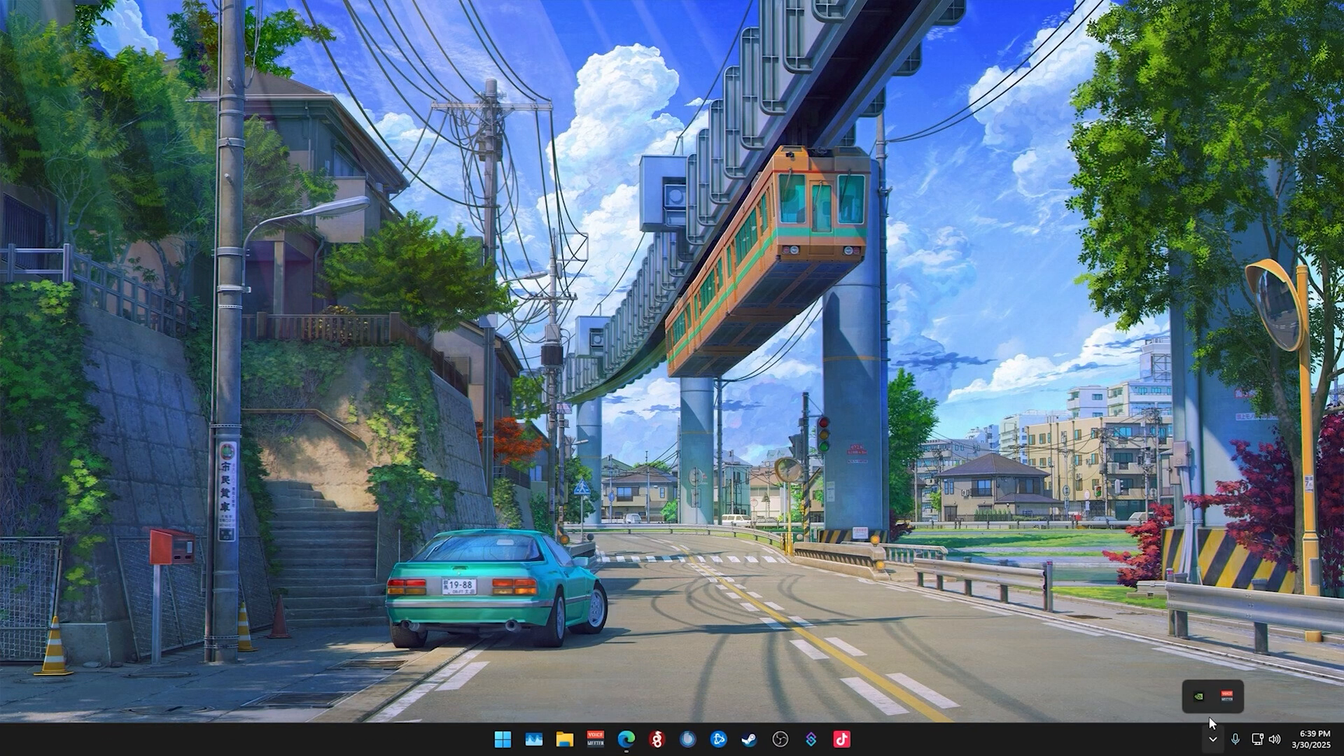
Launch NVIDIA Control Panel from the NVIDIA system tray icon's shortcut menu.
right_click(1199, 696)
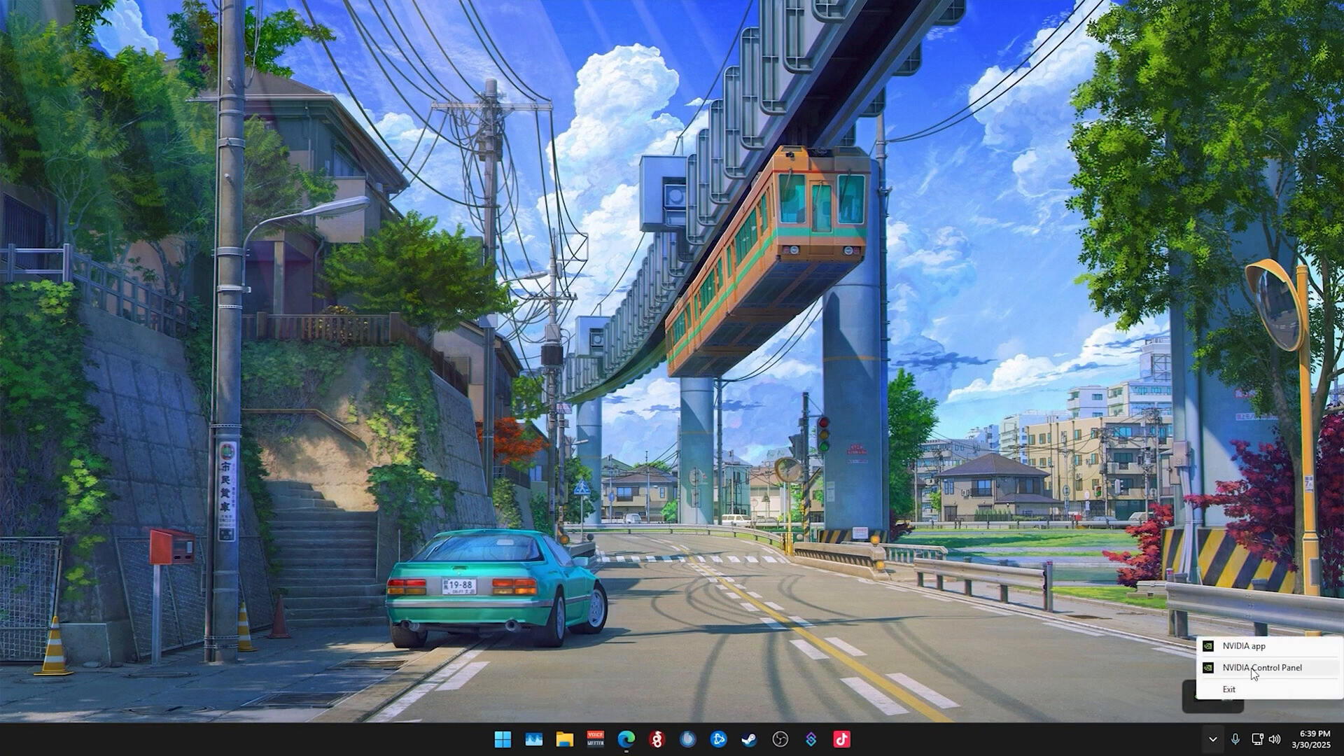
left_click(847, 498)
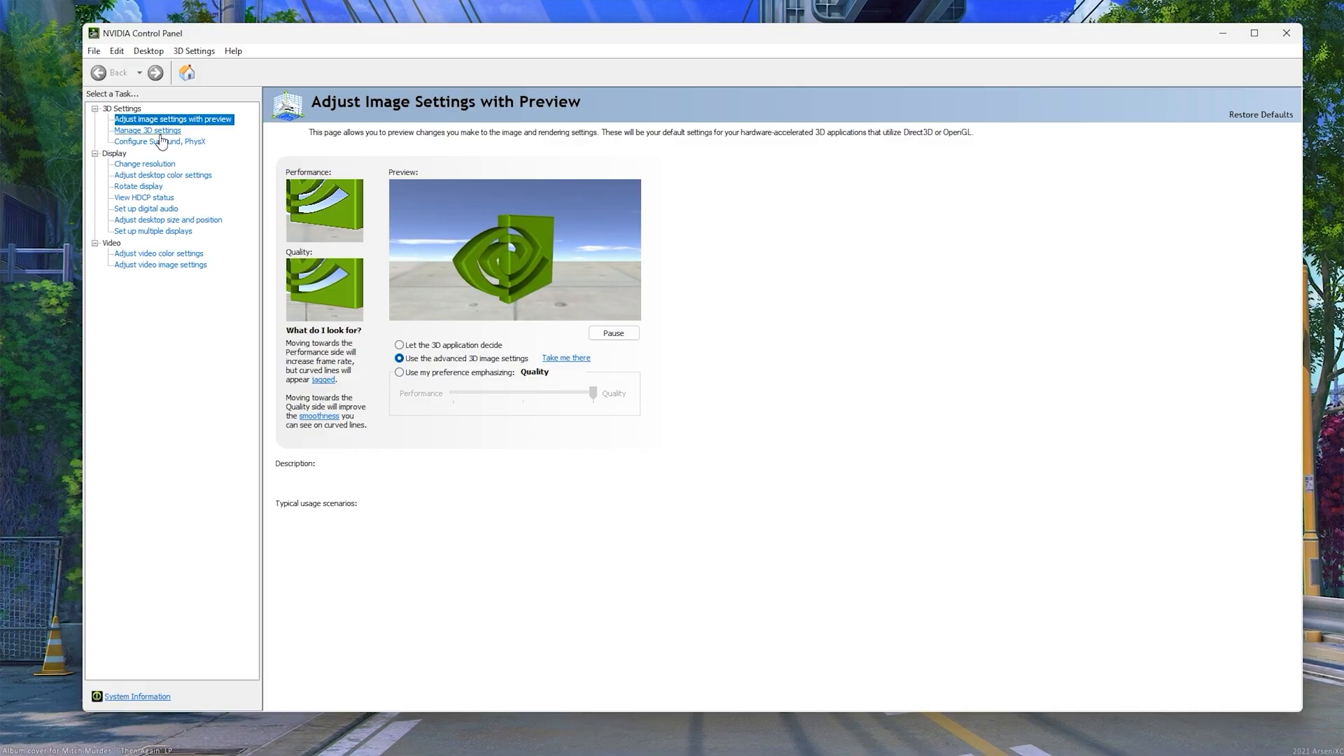
In Manage 3D settings, set the OpenGL rendering GPU to GeForce RTX 3070.
left_click(148, 129)
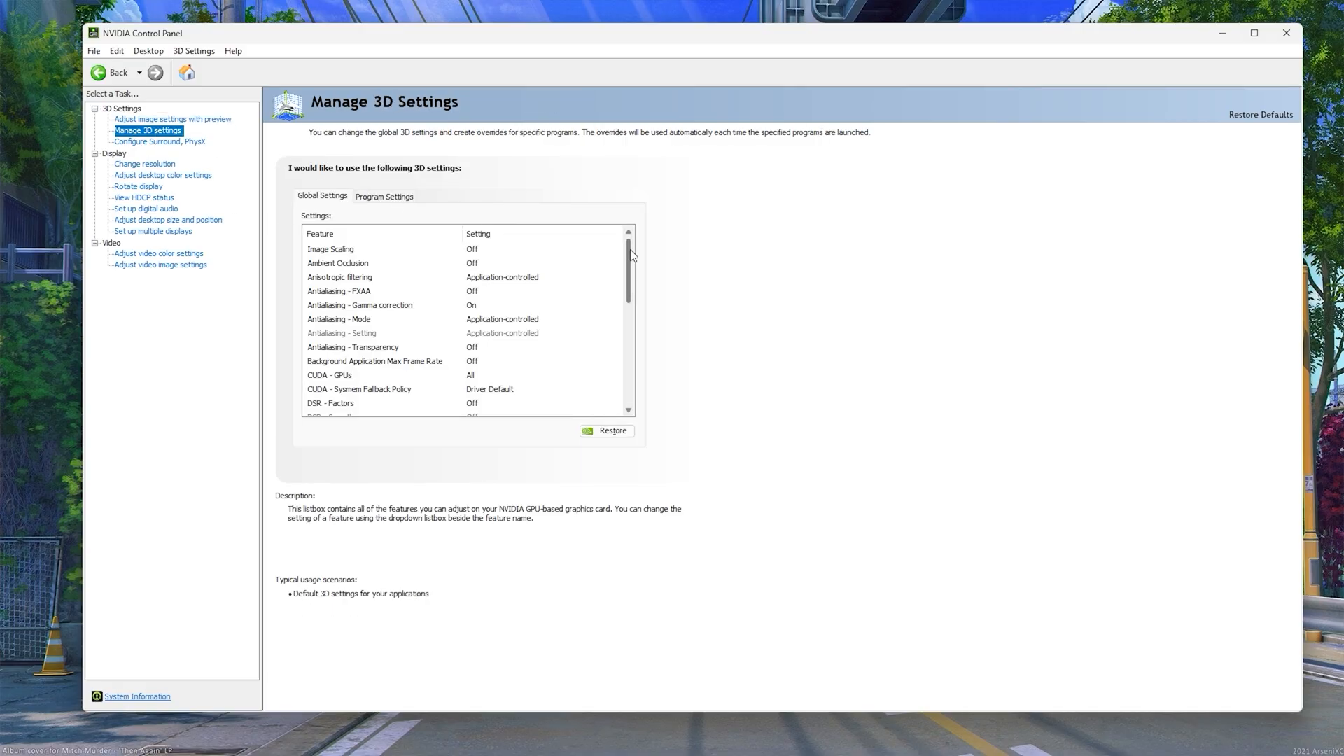
scroll("down", 3)
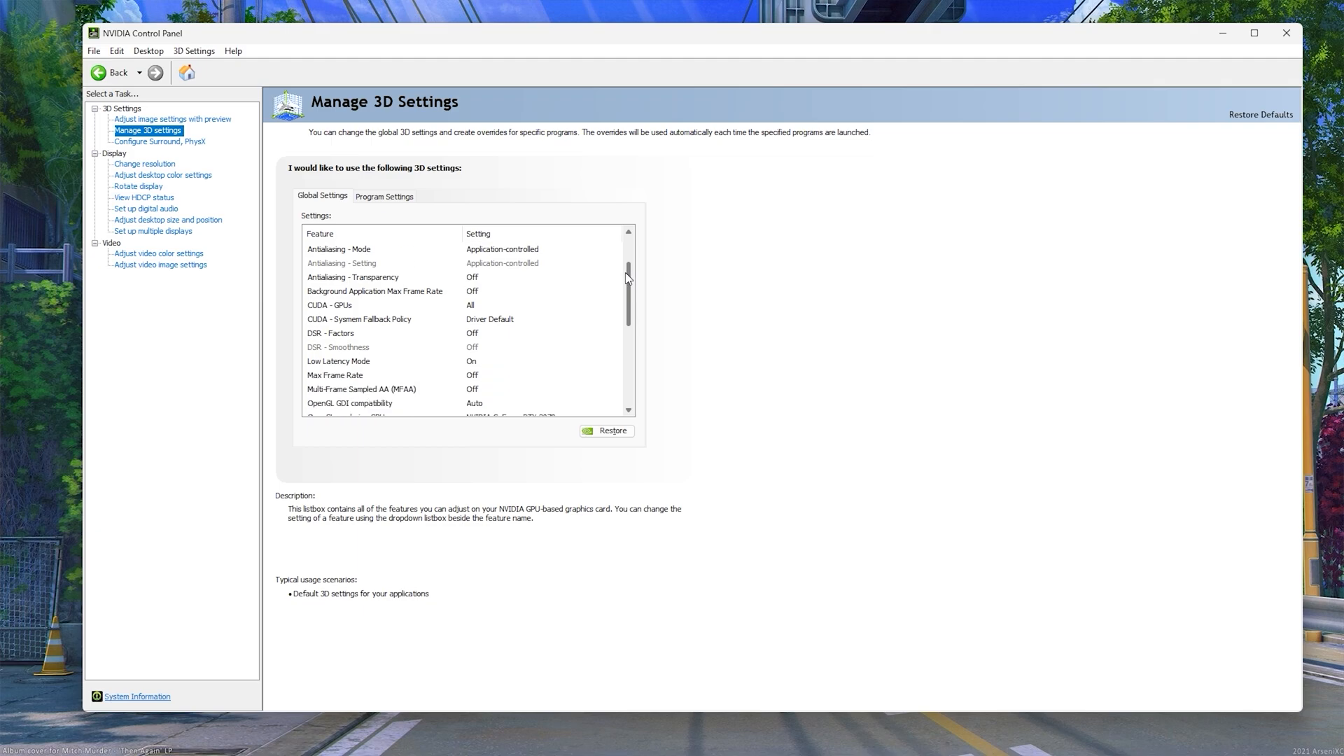
scroll("down", 3)
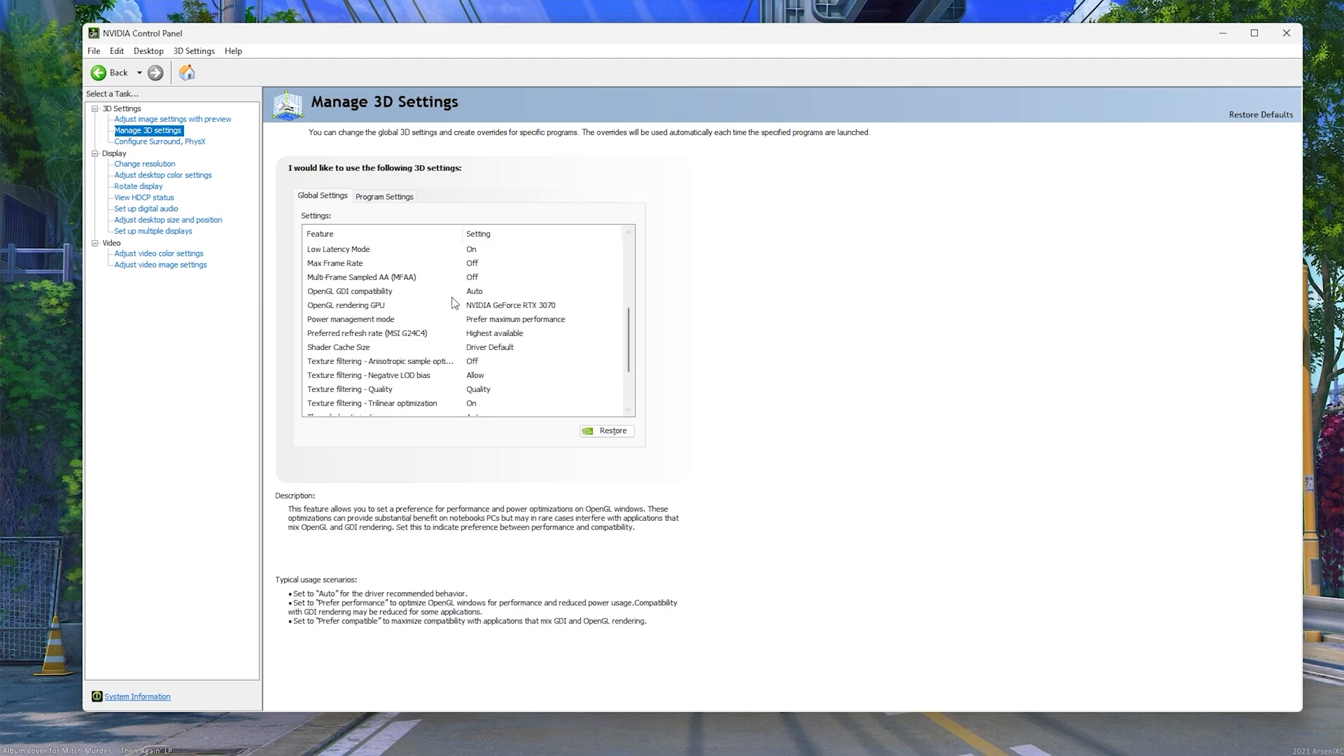
left_click(510, 305)
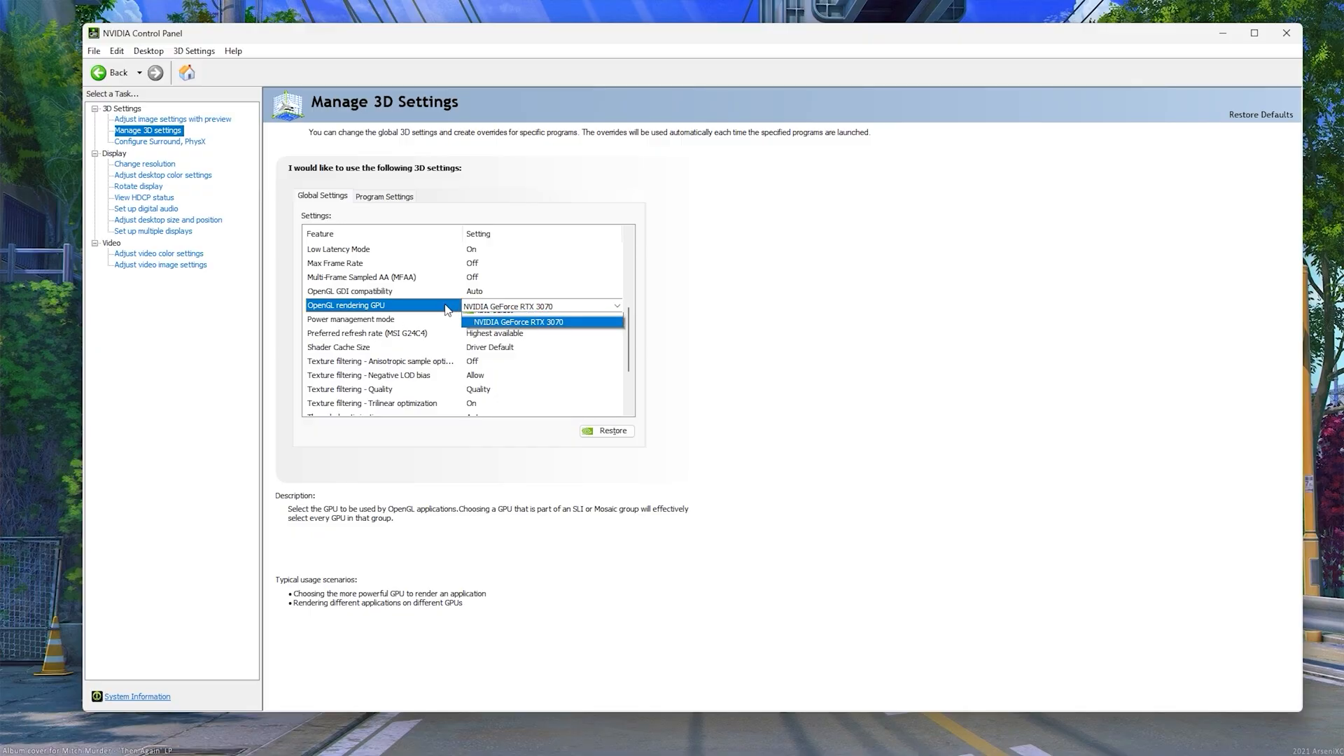
left_click(518, 321)
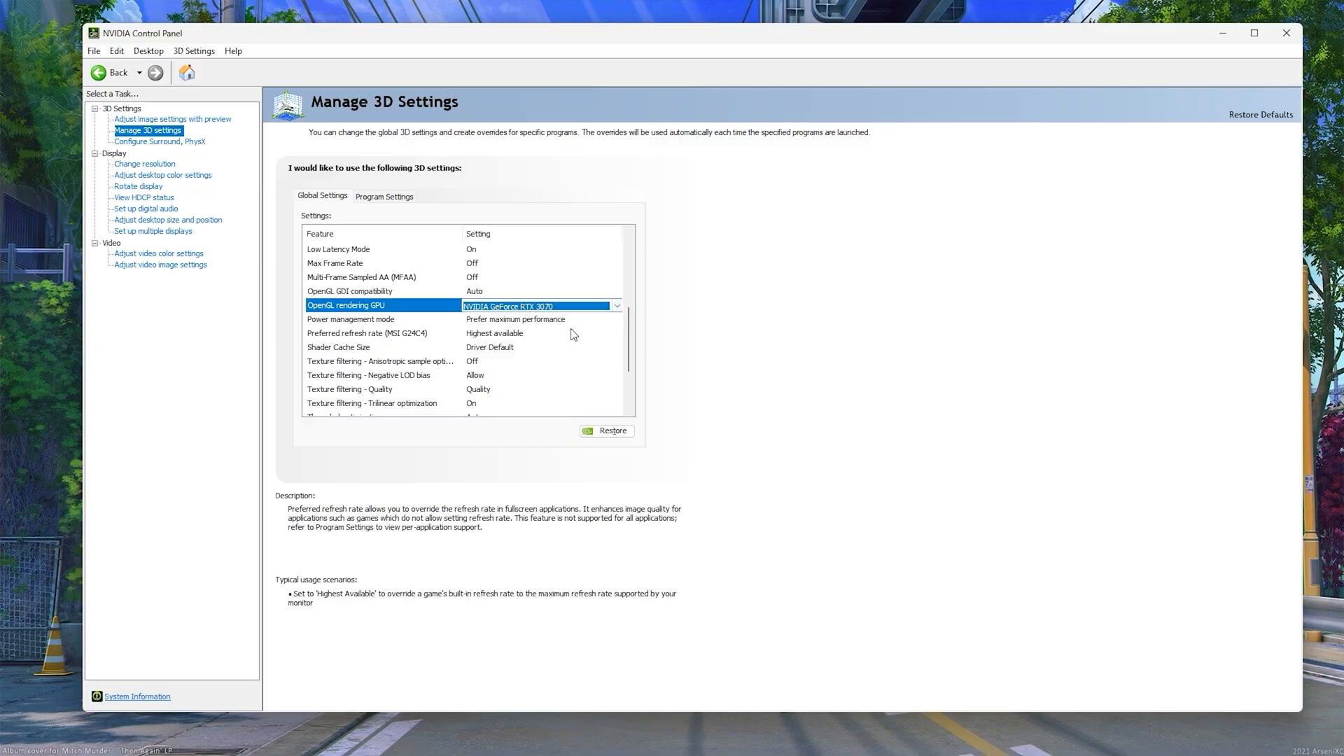
Set Power management to Prefer maximum performance and Preferred refresh rate to Highest available.
left_click(616, 320)
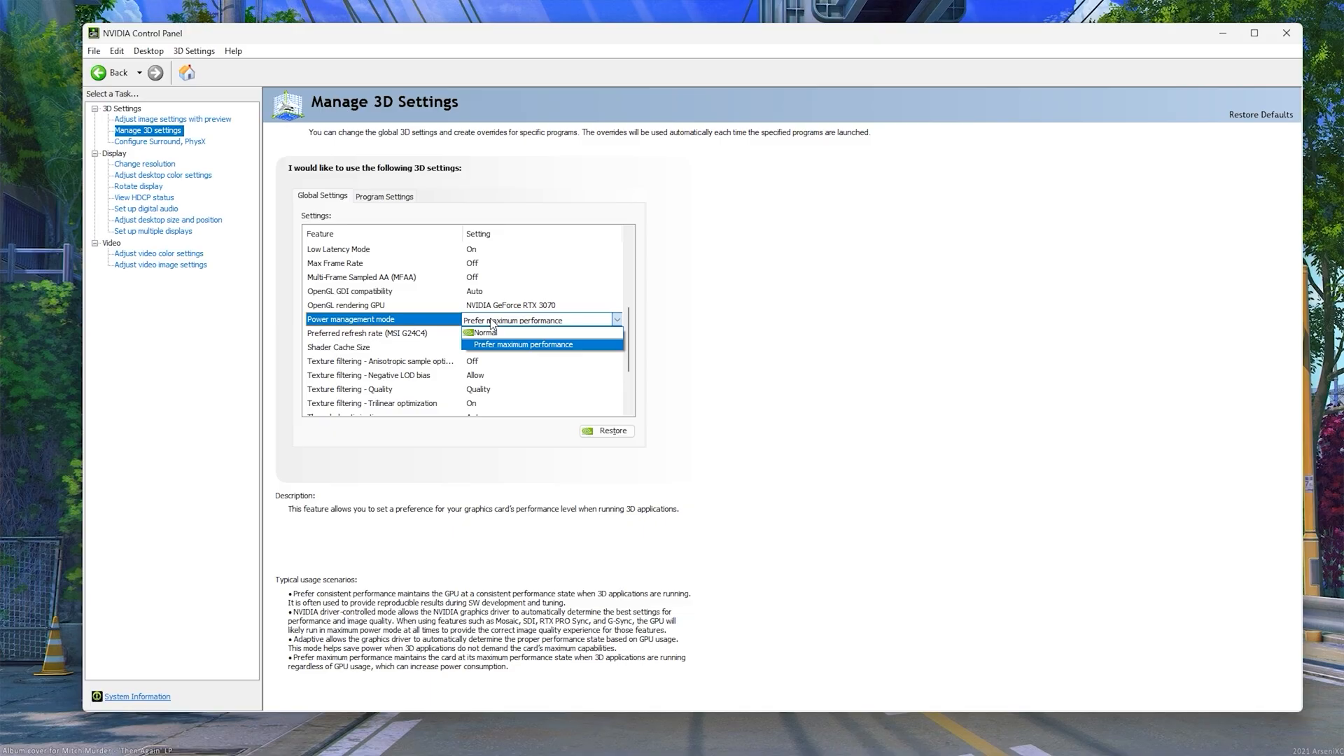
mouse_move(581, 352)
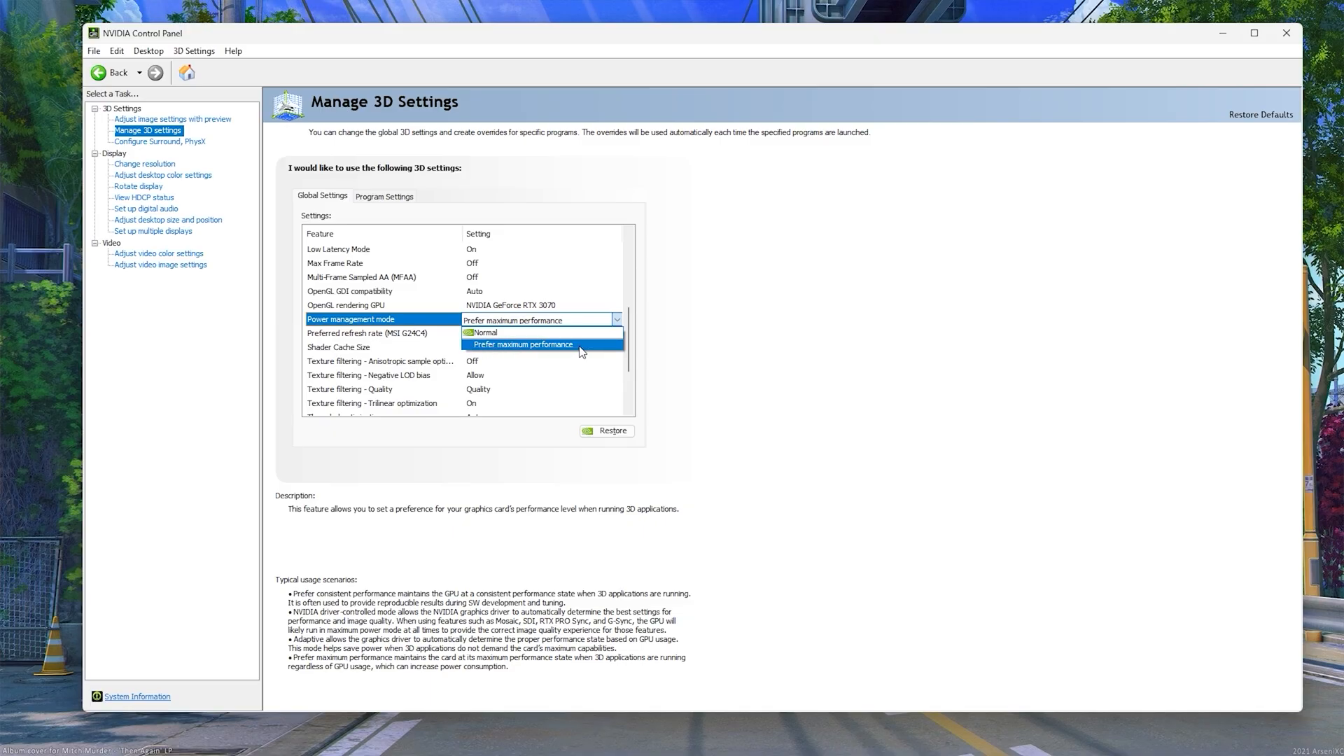
left_click(521, 344)
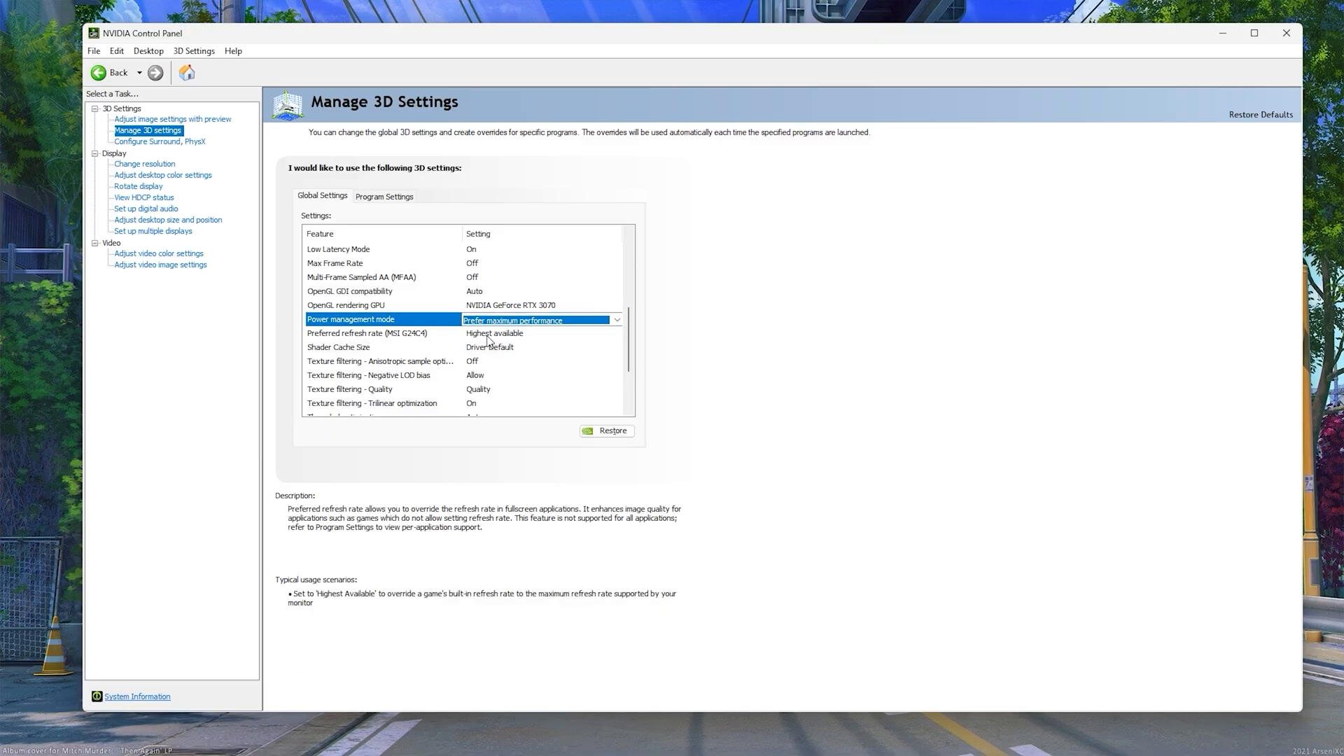
left_click(615, 333)
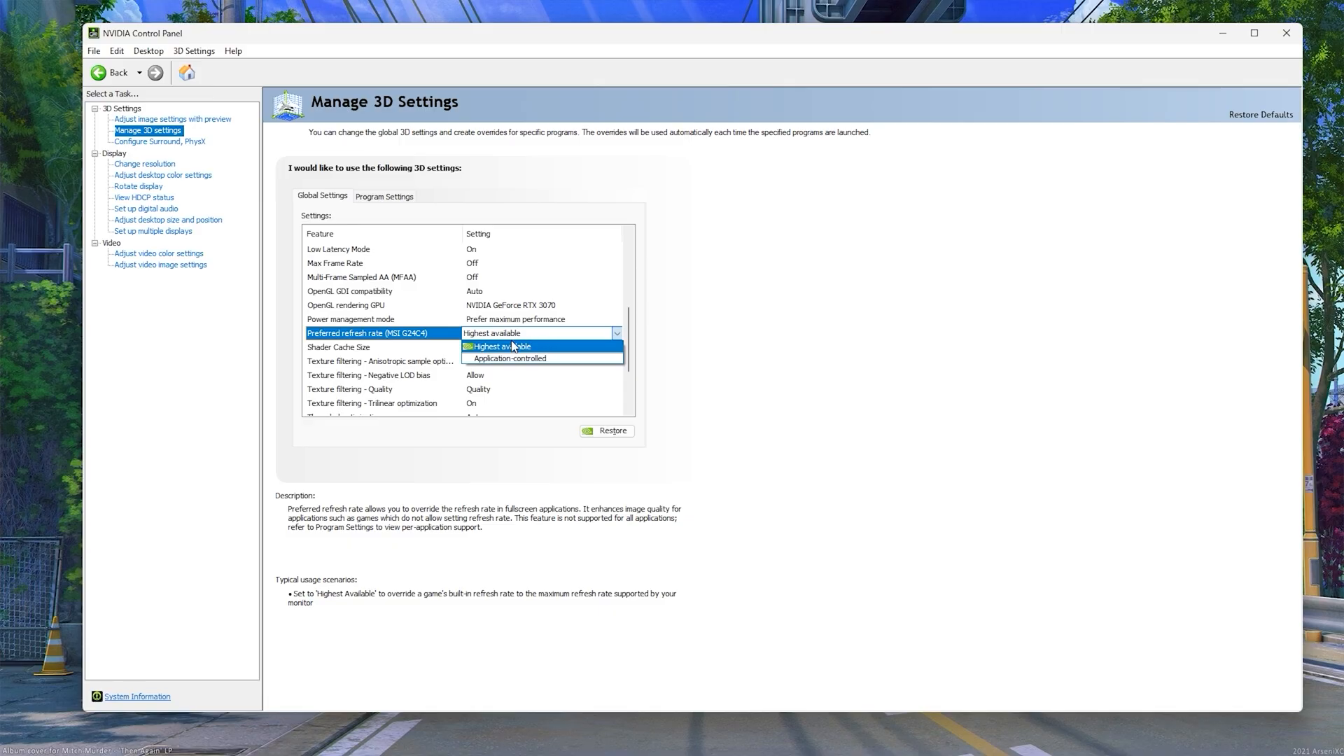
left_click(501, 346)
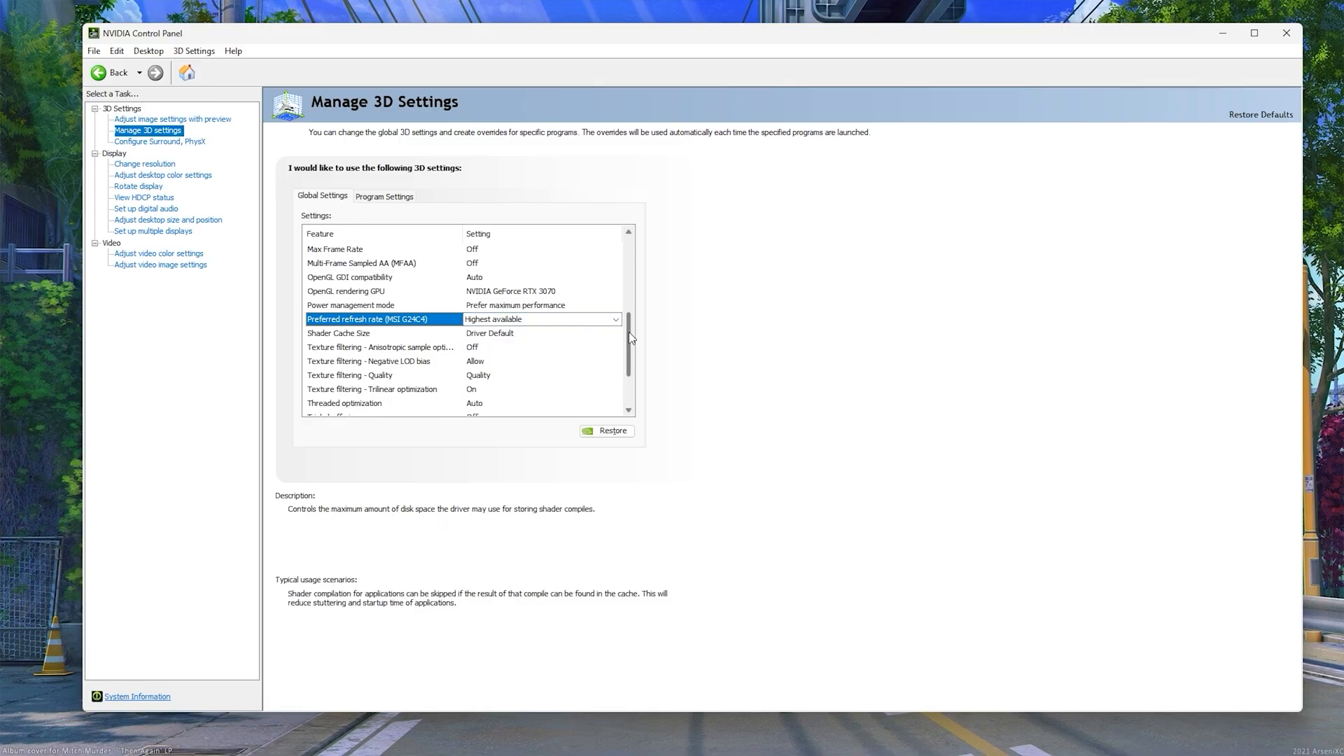
scroll("down", 3)
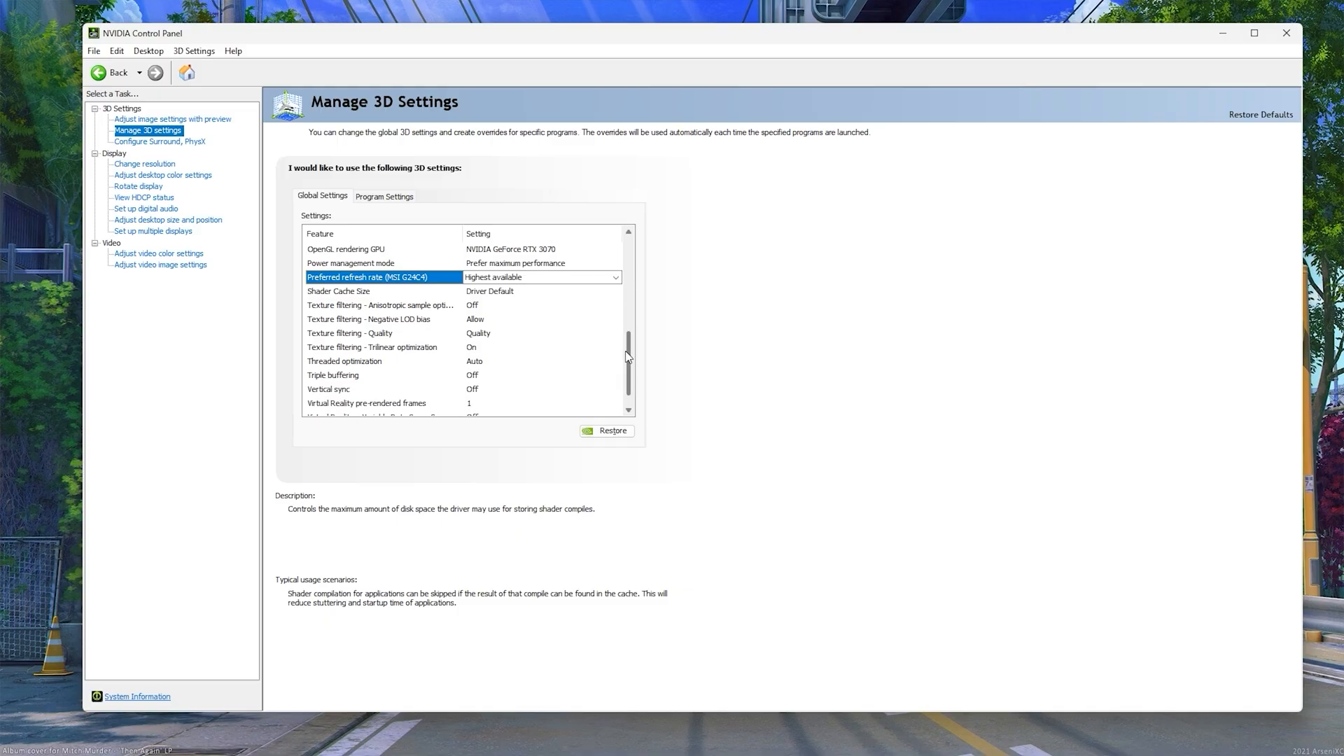
scroll("down", 3)
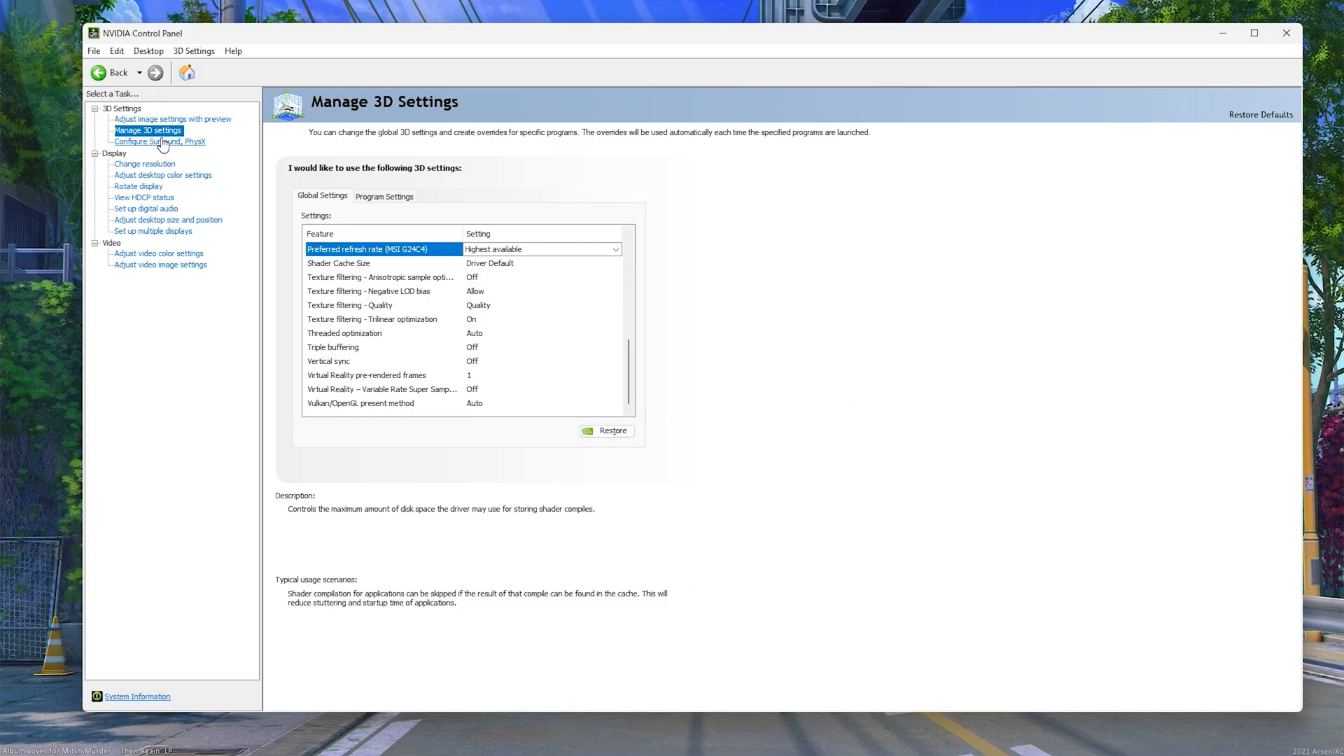
left_click(144, 164)
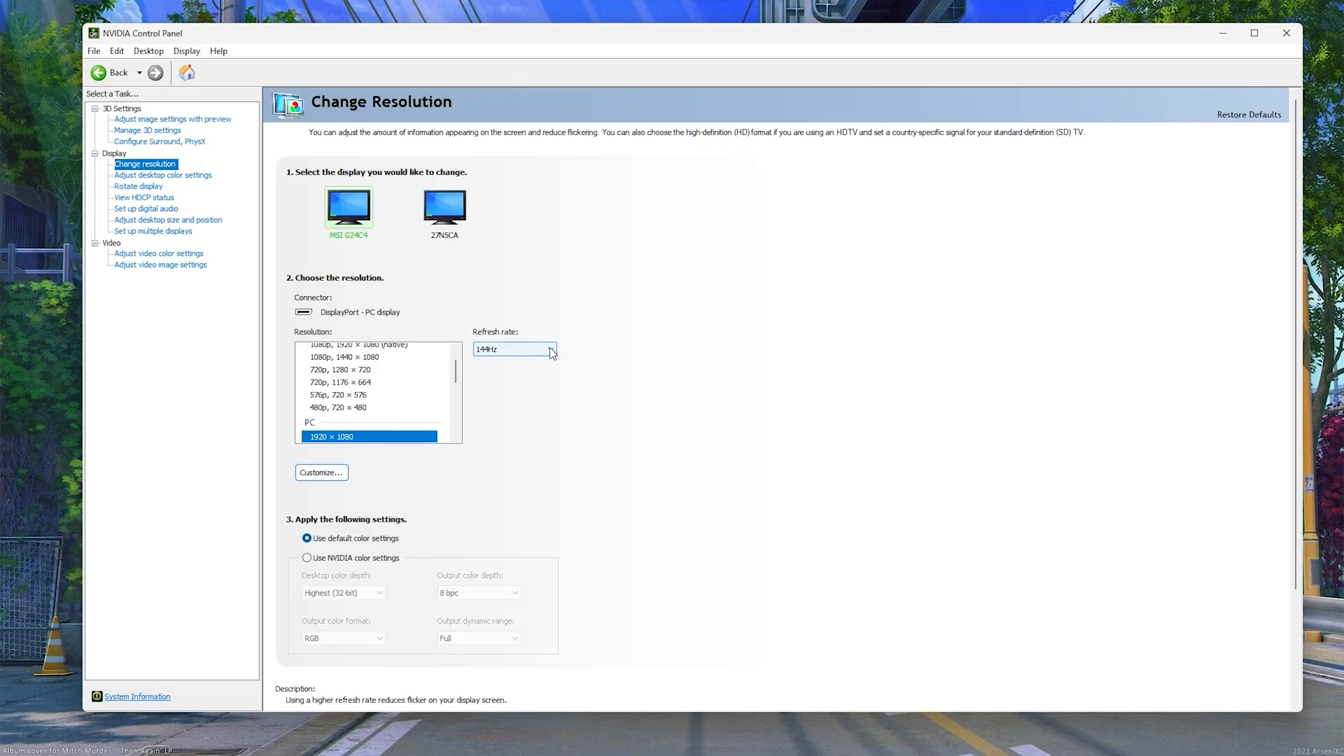
Keep MSI G24C4 at 144Hz, check the second monitor, then reselect MSI G24C4.
left_click(550, 349)
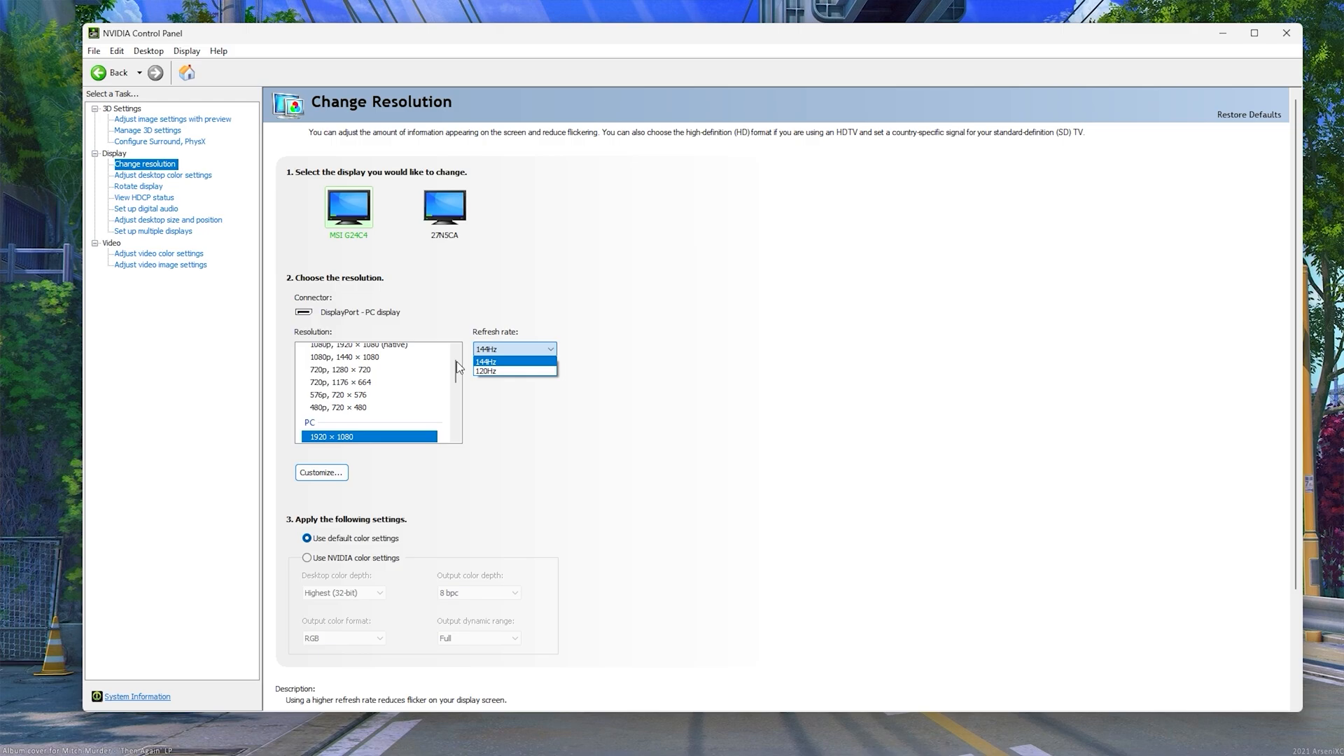
left_click(486, 361)
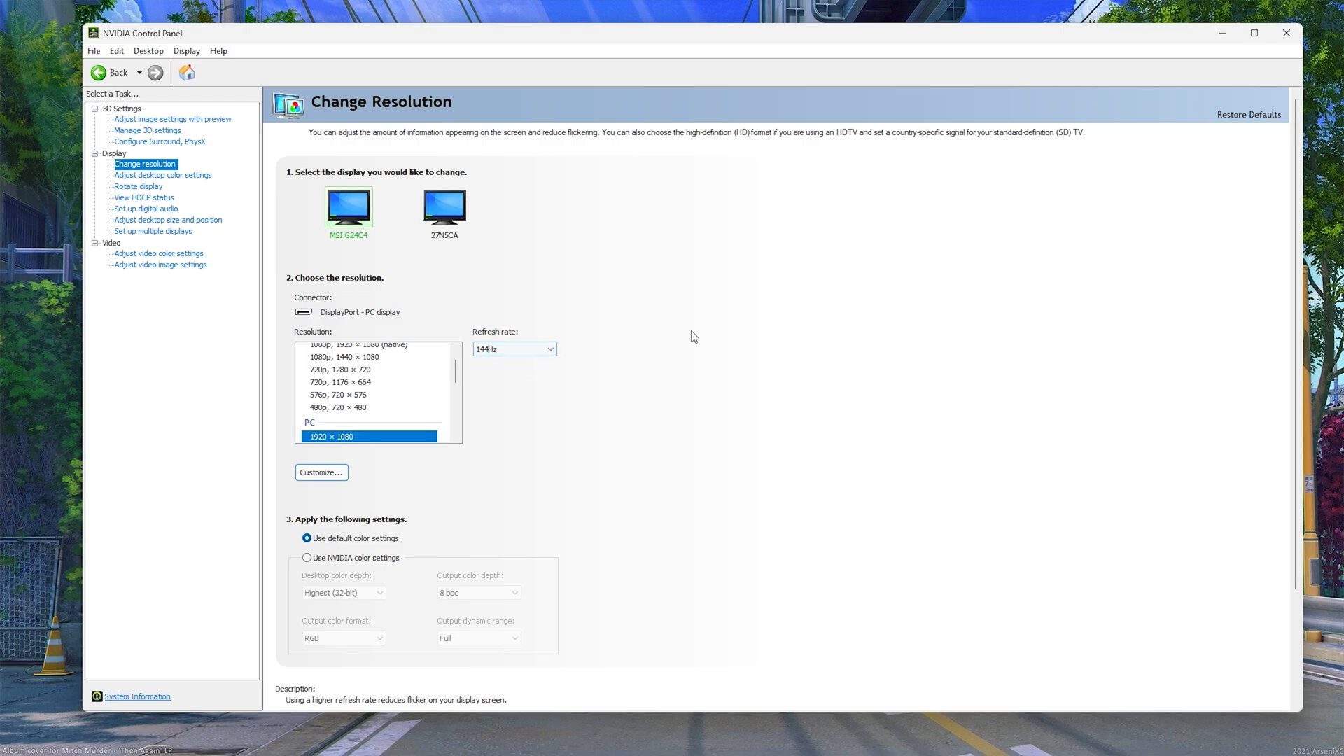
left_click(444, 206)
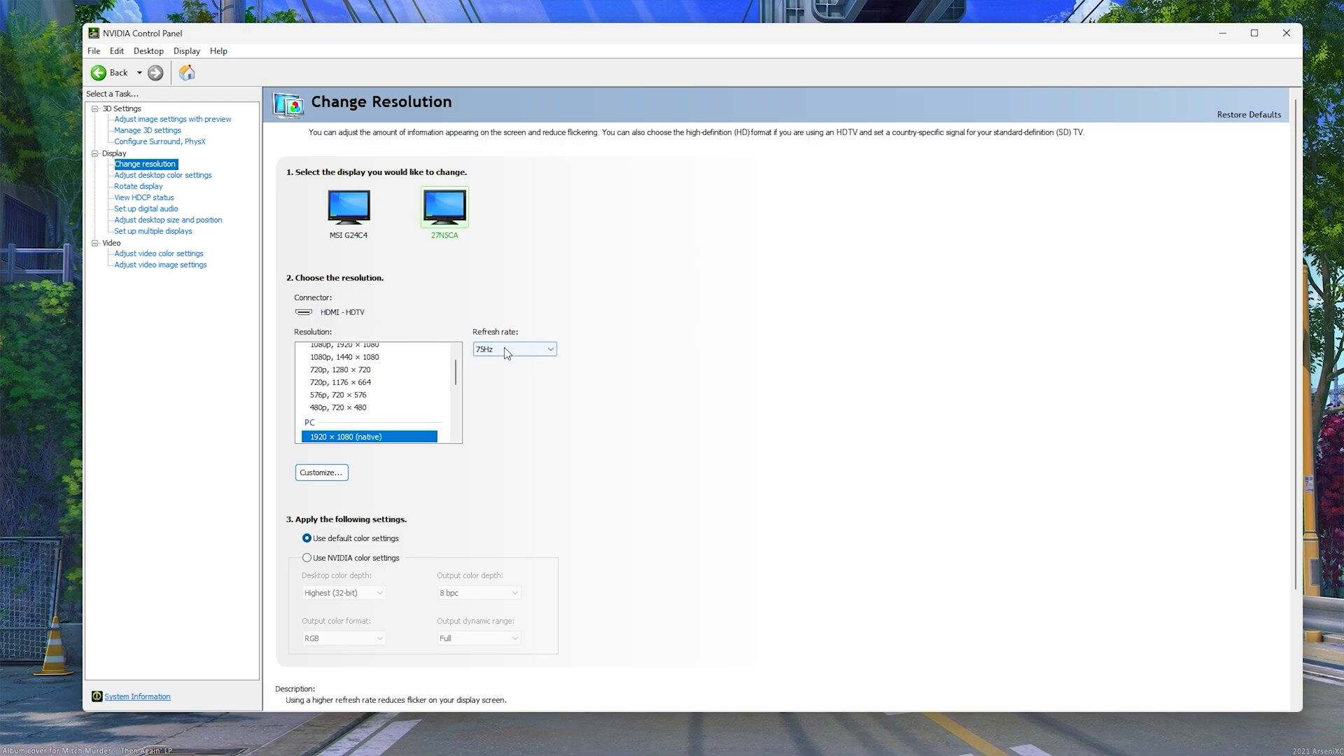
left_click(348, 206)
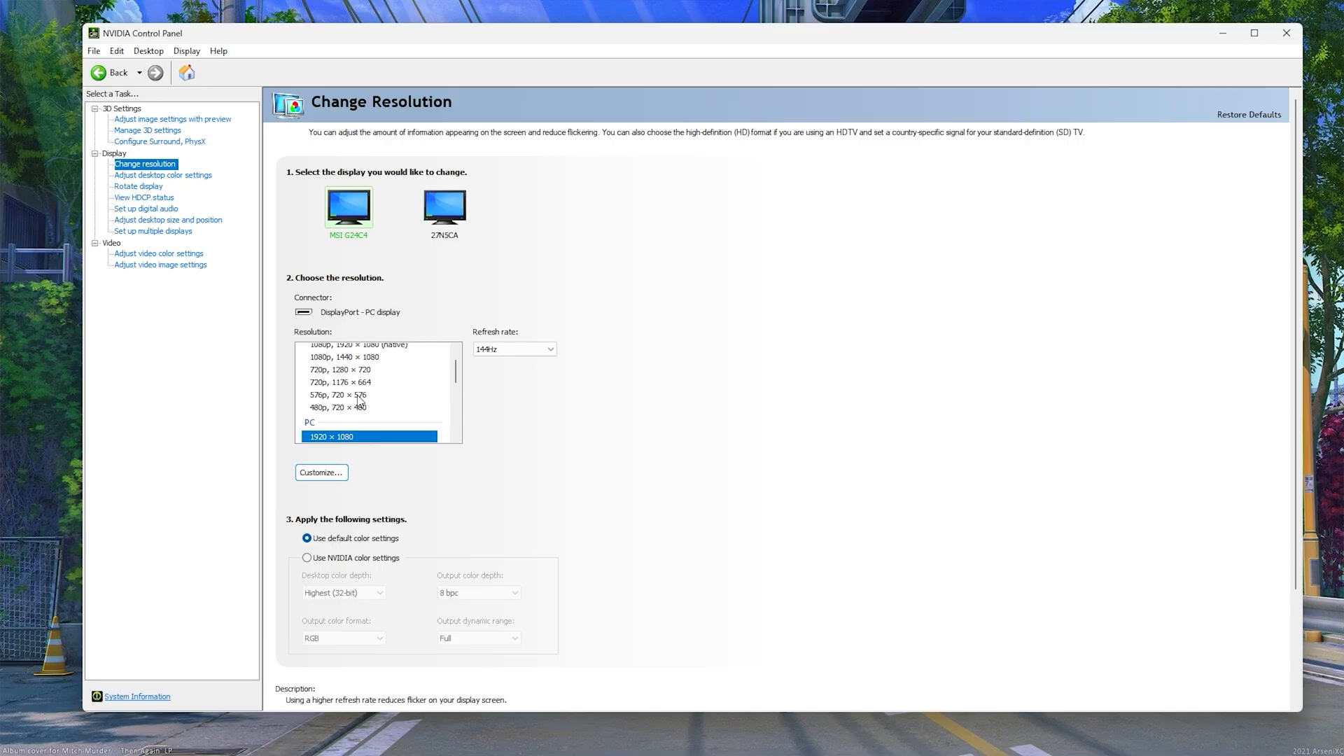
Restore MSI G24C4 desktop colour settings to defaults, with contrast and digital vibrance at 50%.
left_click(163, 175)
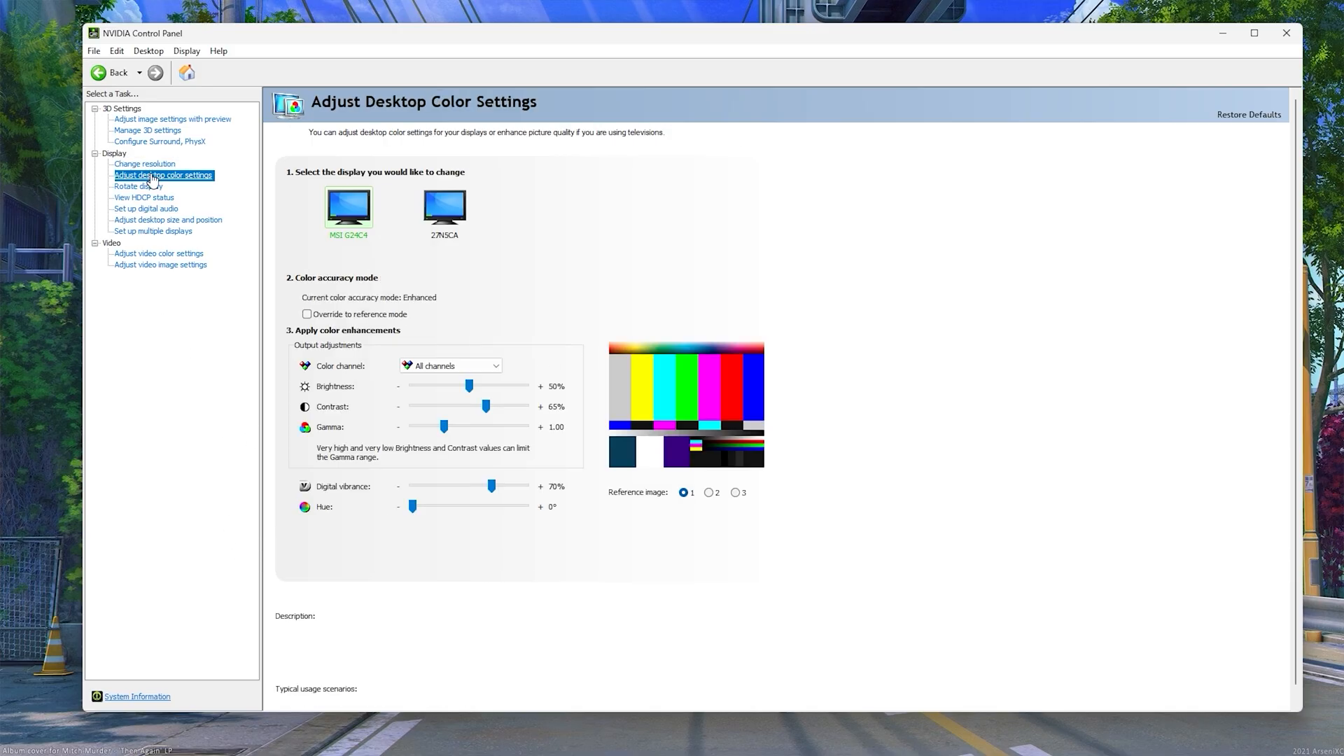
mouse_move(789, 444)
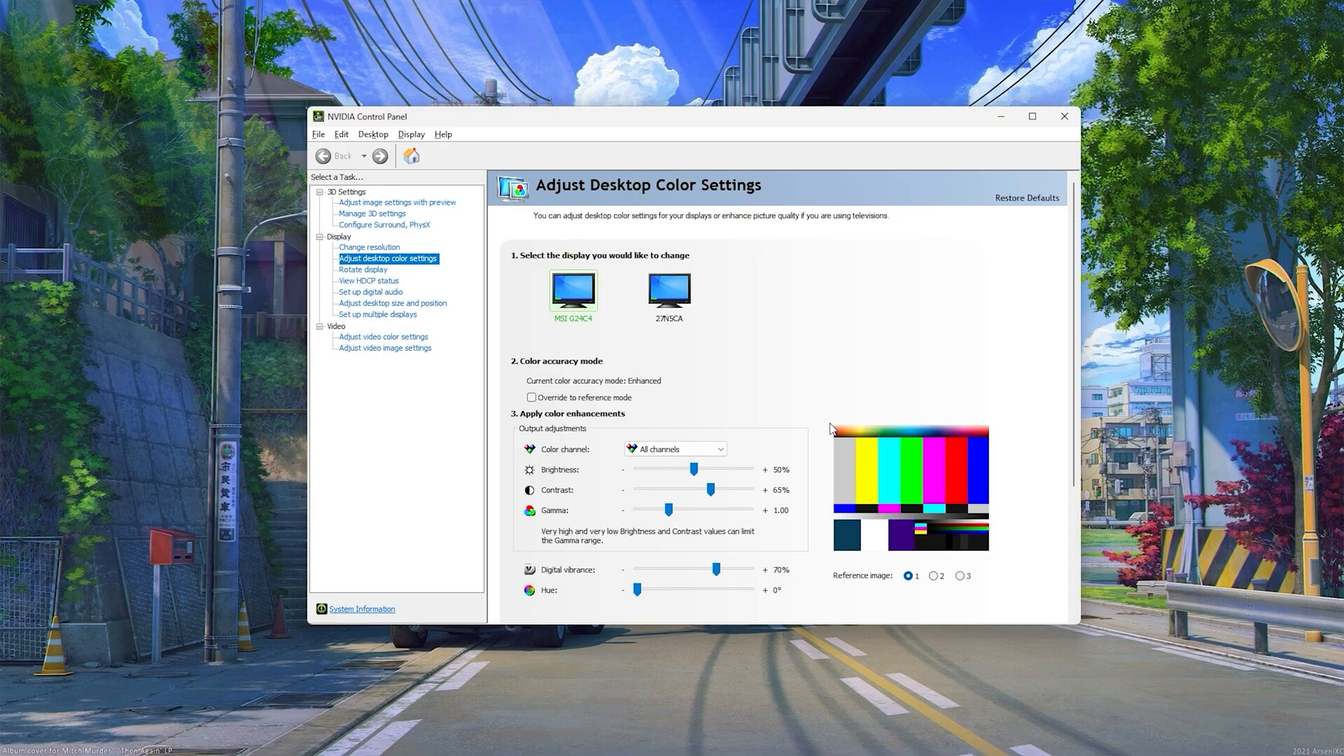
mouse_move(1005, 245)
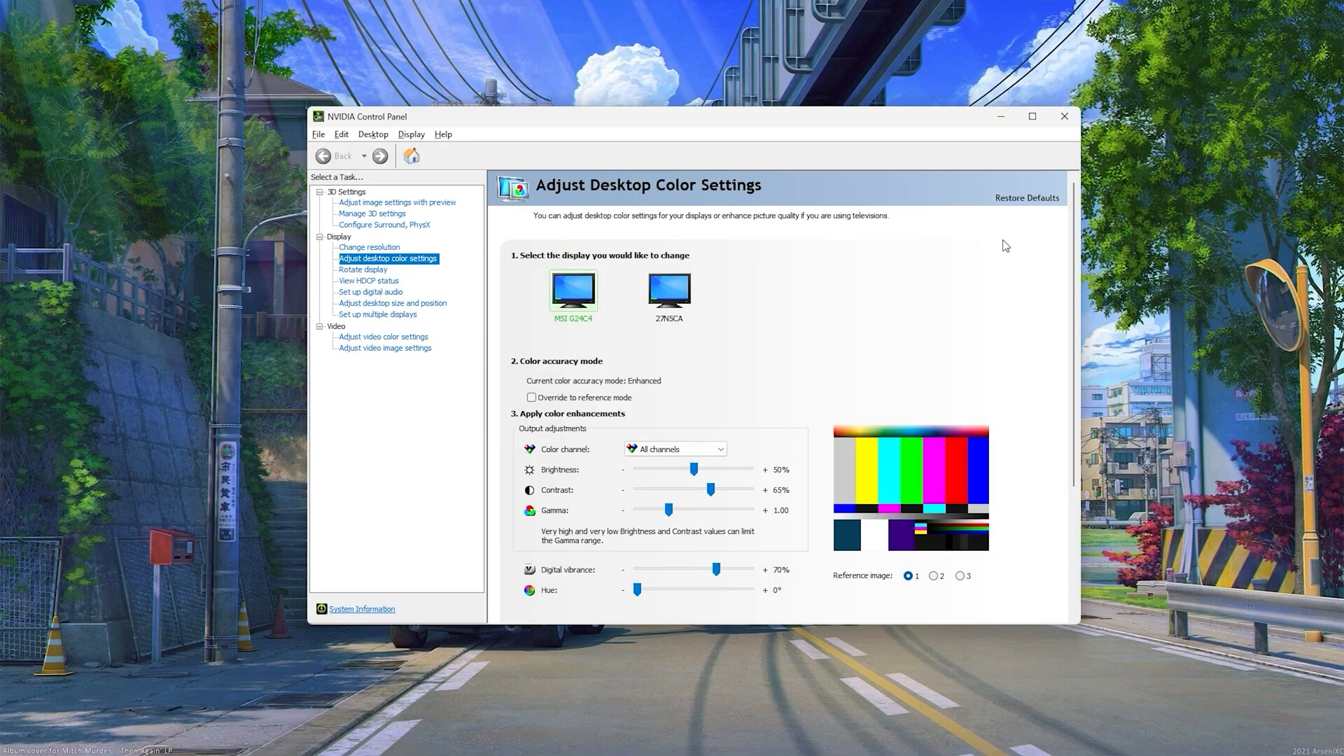
left_click(1027, 199)
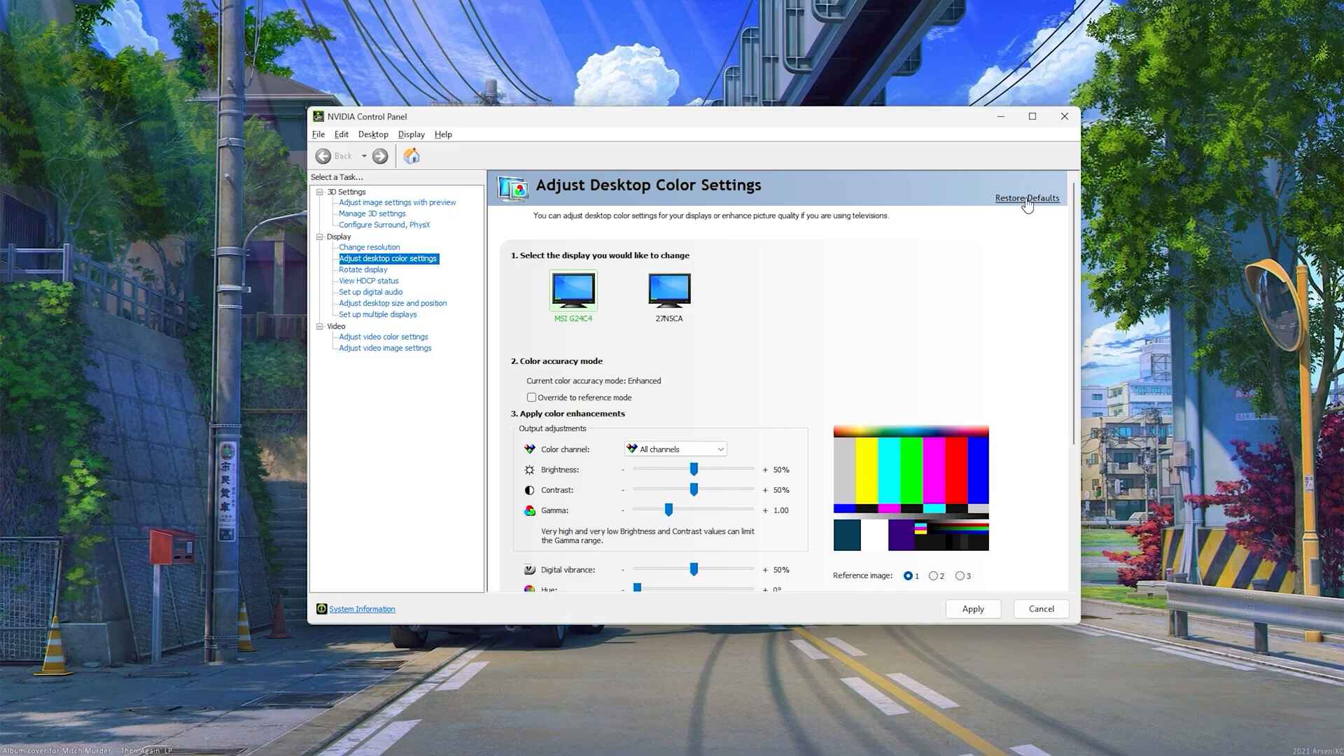
mouse_move(621, 551)
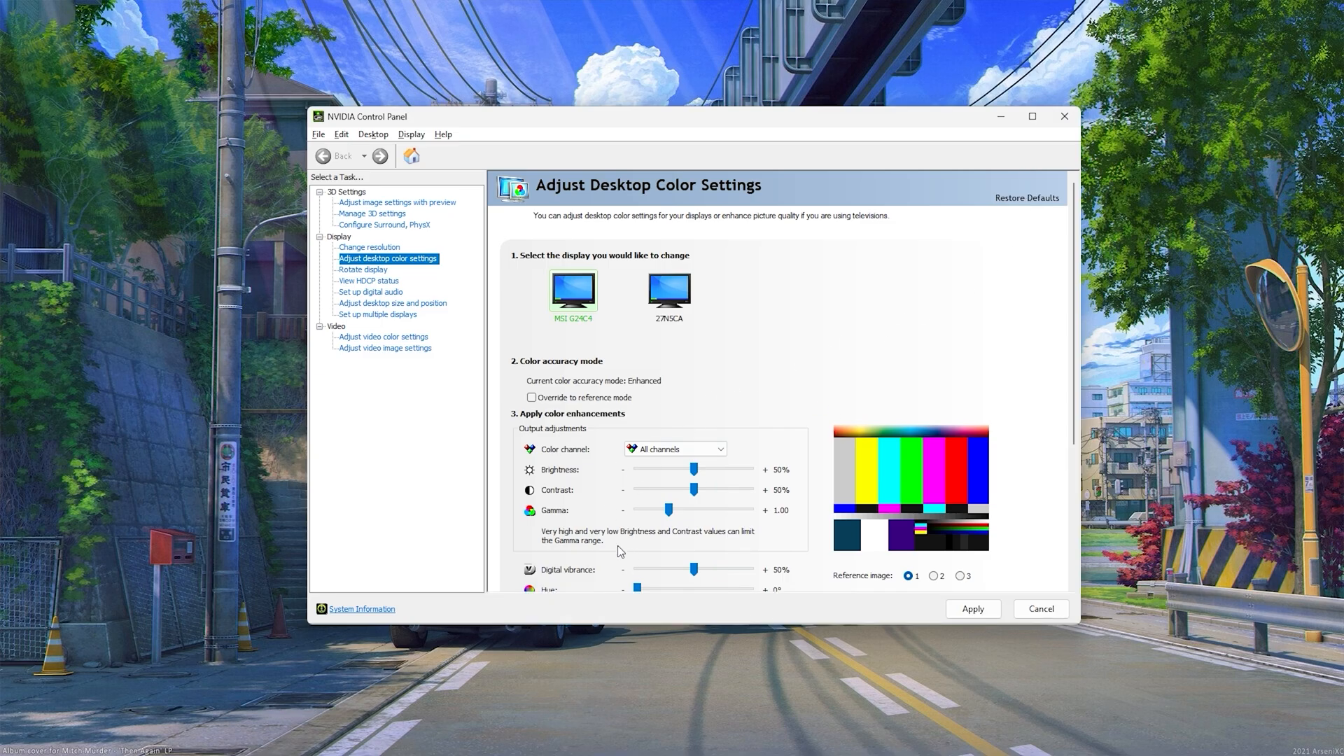
mouse_move(1000, 117)
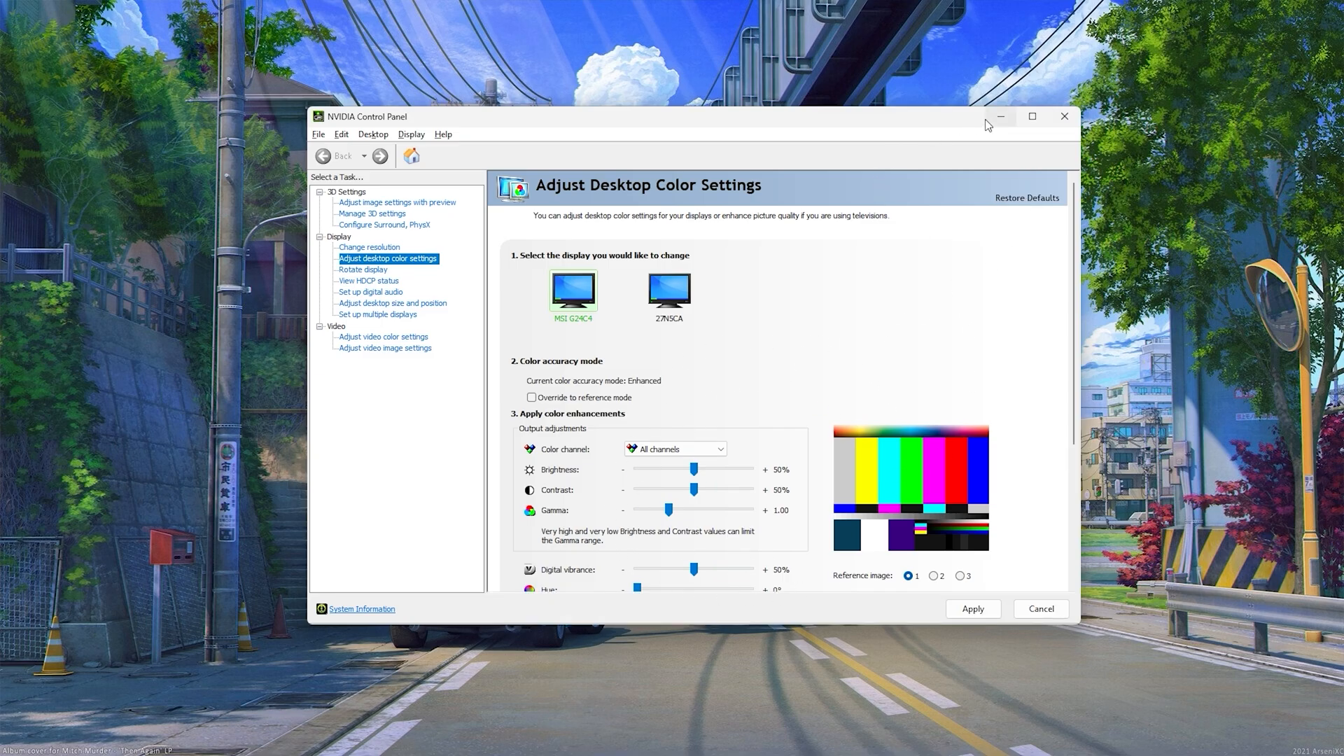
mouse_move(1041, 608)
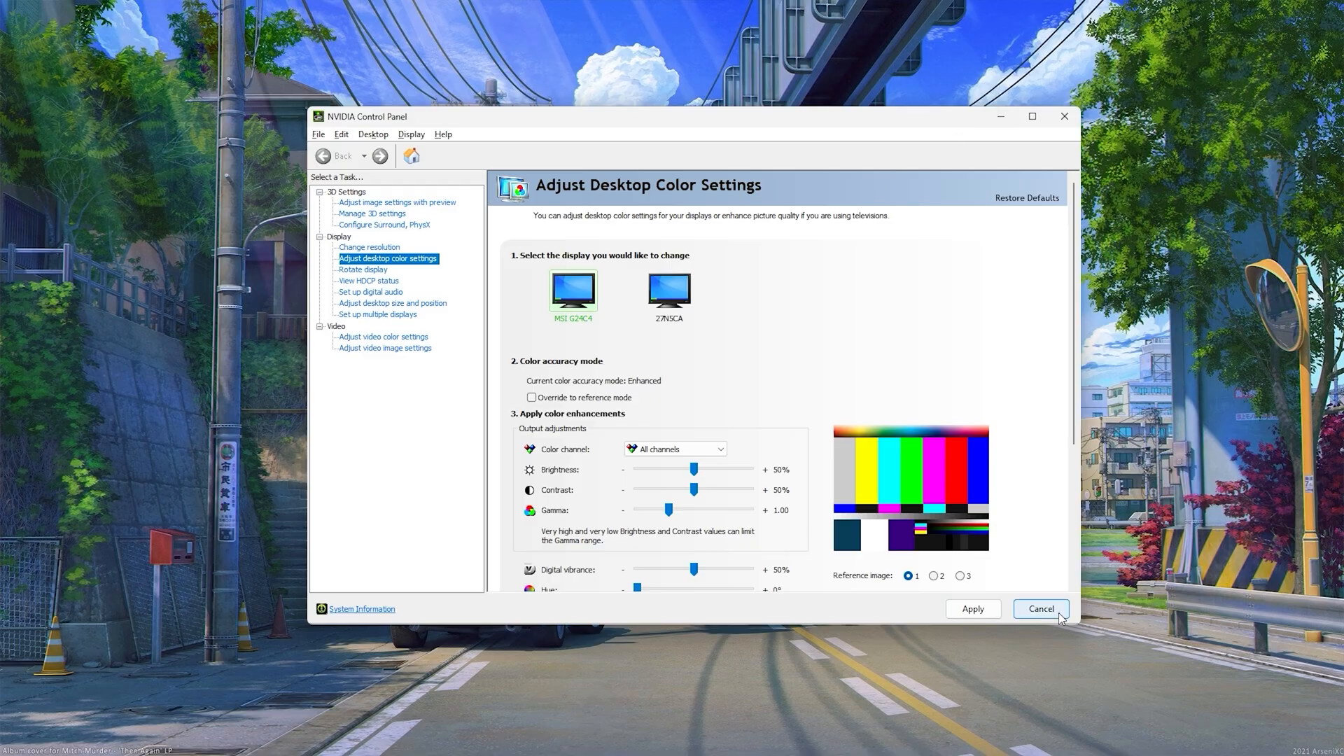
Use NVIDIA video colour settings with Full (0-255) dynamic range on both displays, then close.
left_click(393, 302)
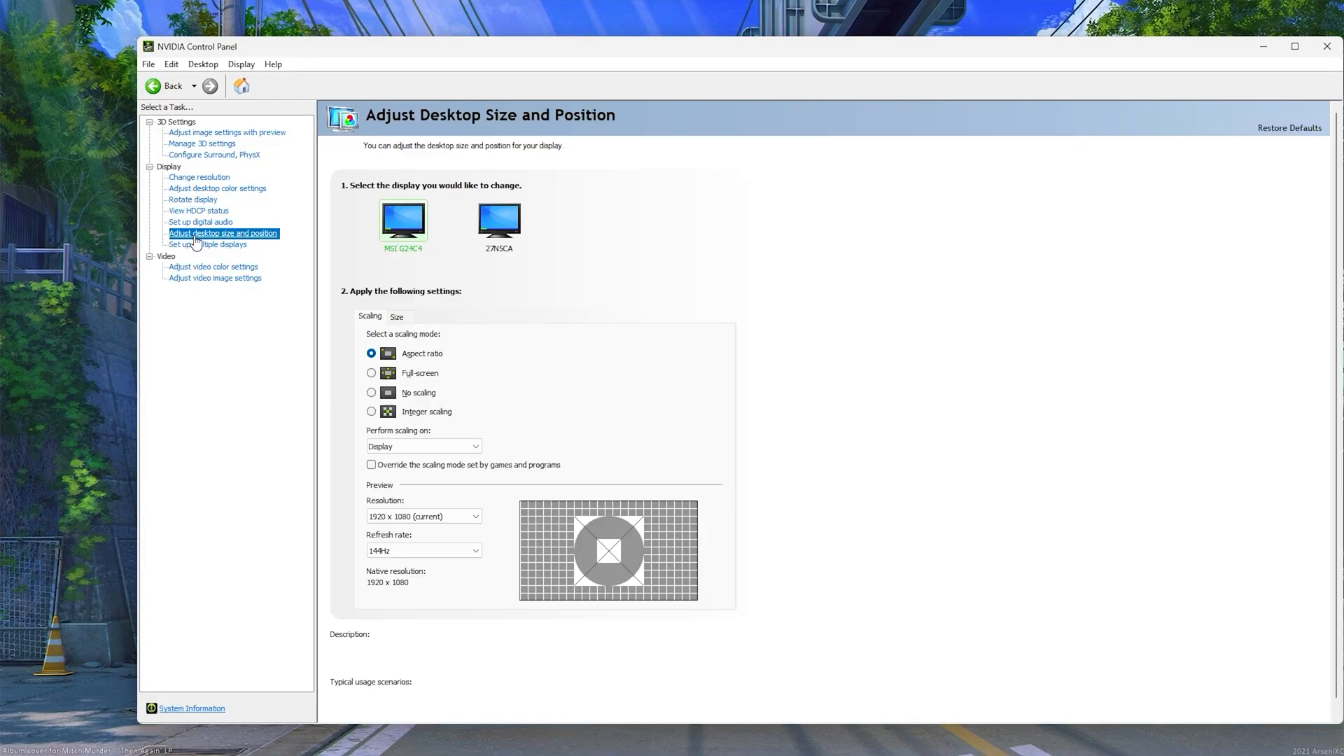
left_click(213, 266)
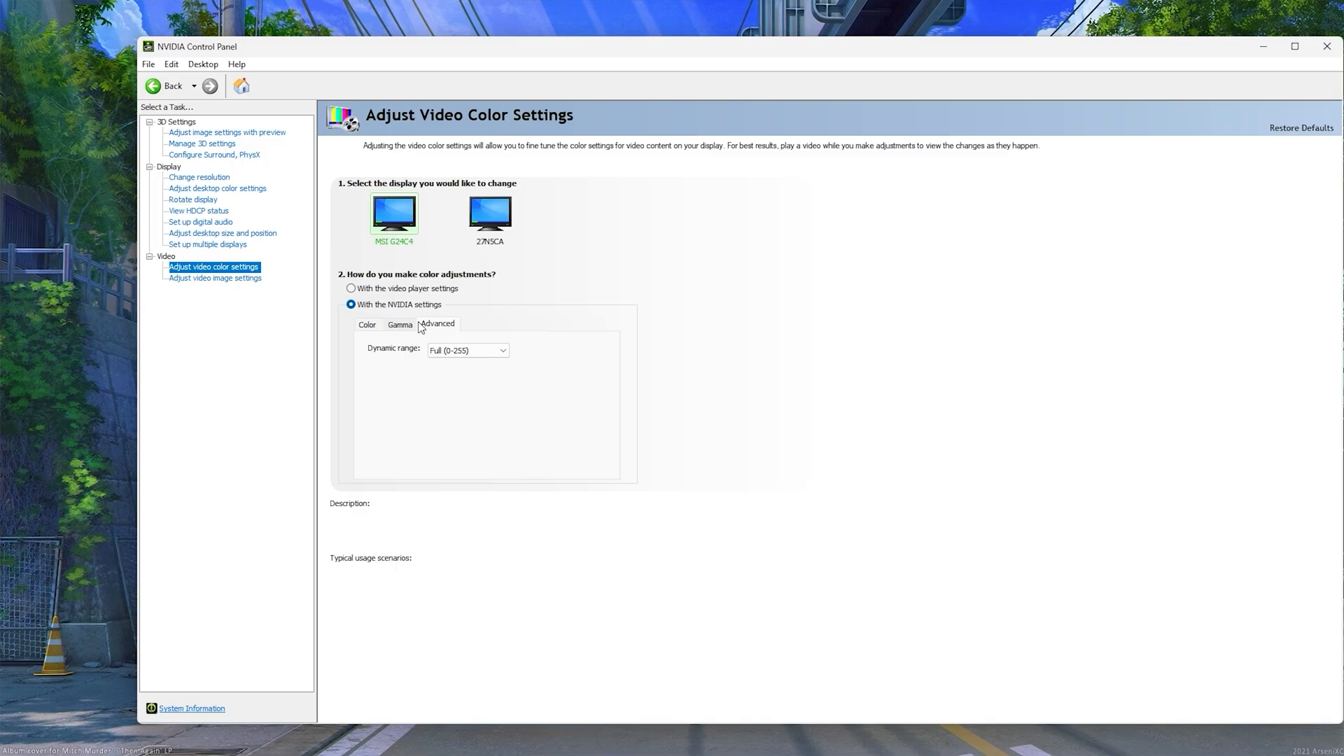
left_click(351, 305)
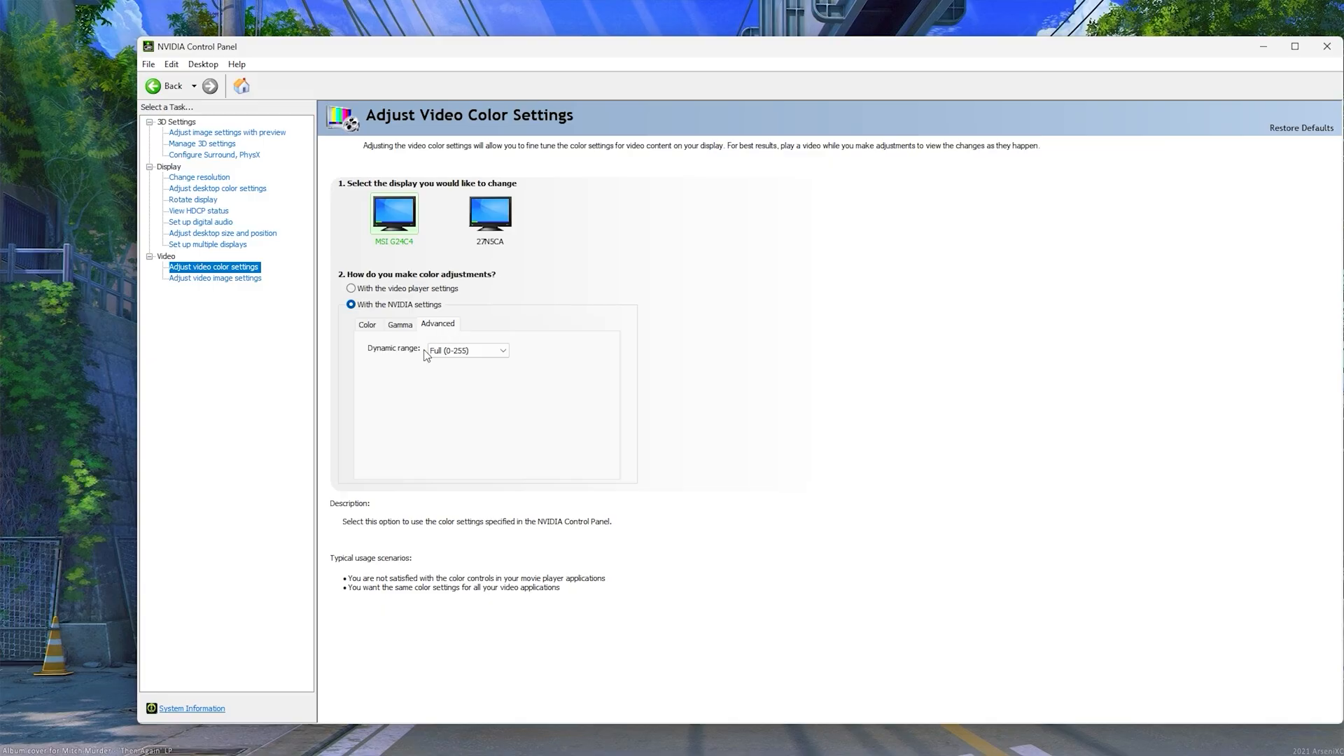
left_click(502, 350)
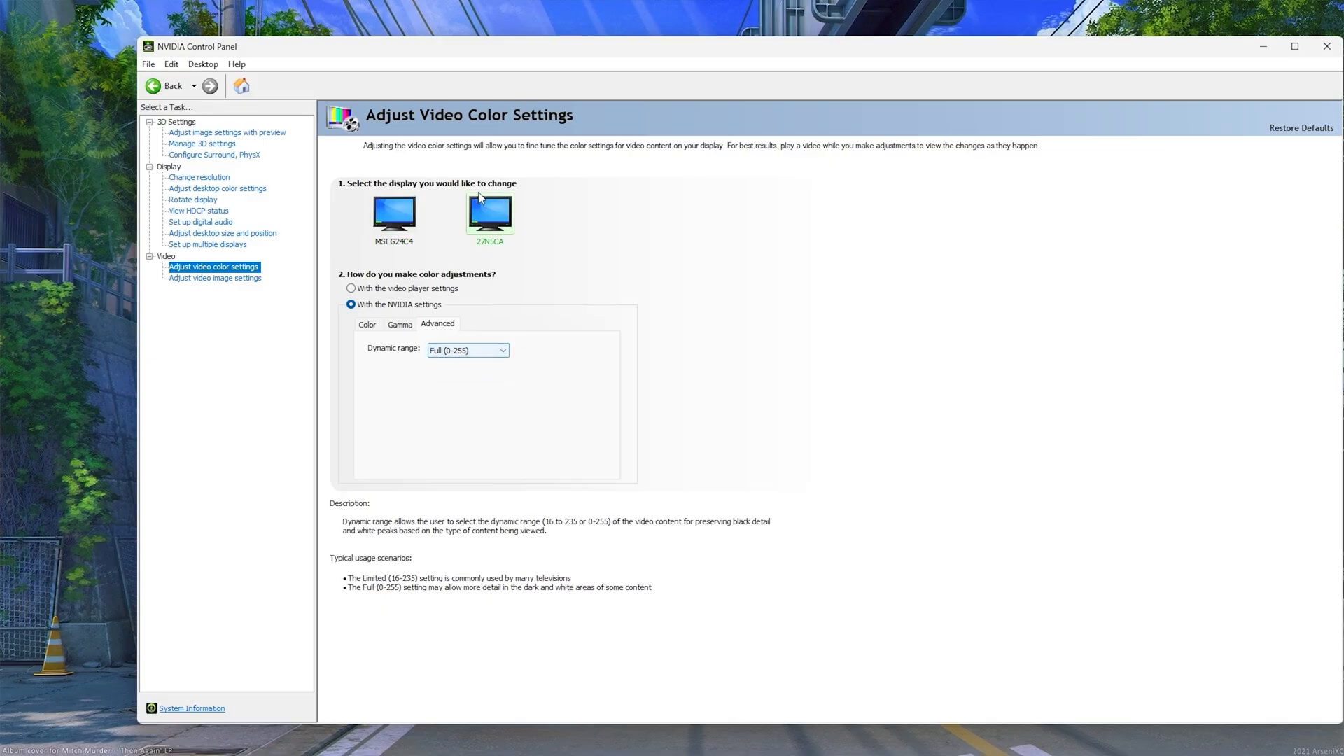
left_click(215, 278)
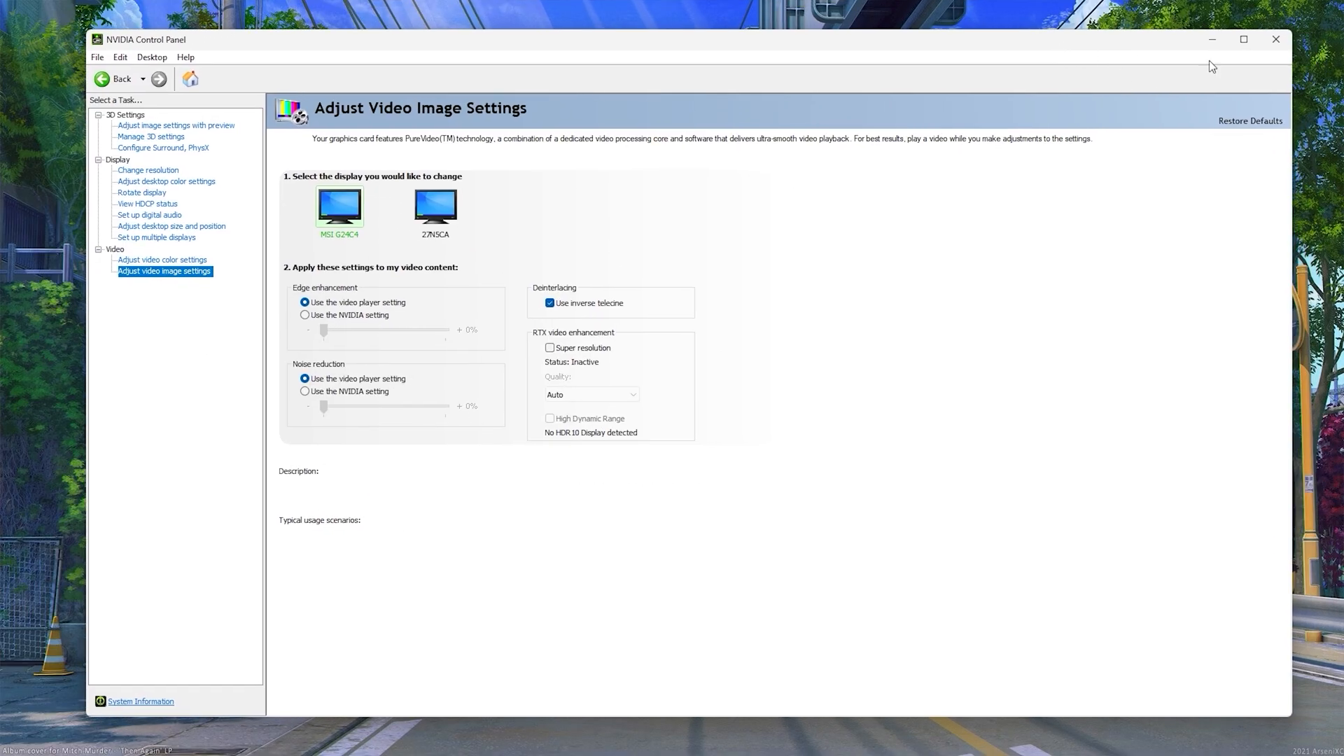
left_click(1276, 39)
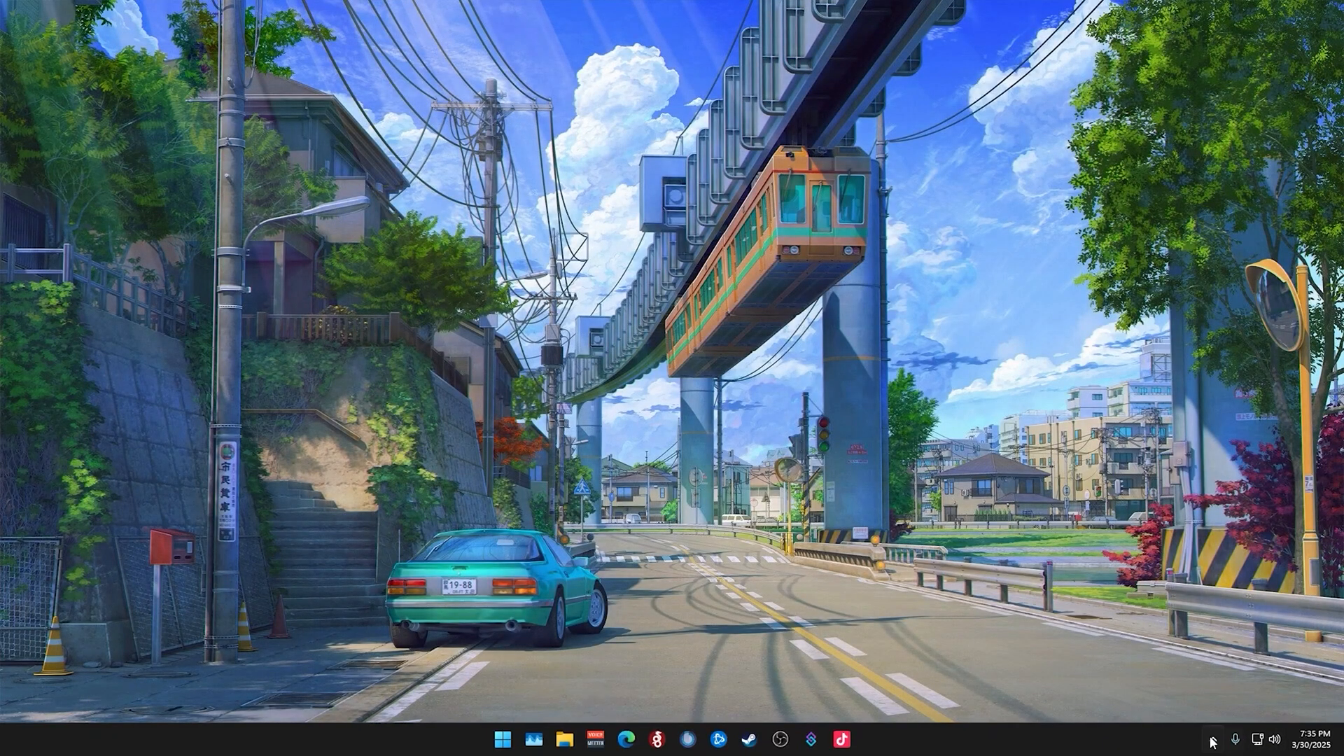
Launch the NVIDIA app from the hidden tray icons and go to Drivers.
left_click(1211, 740)
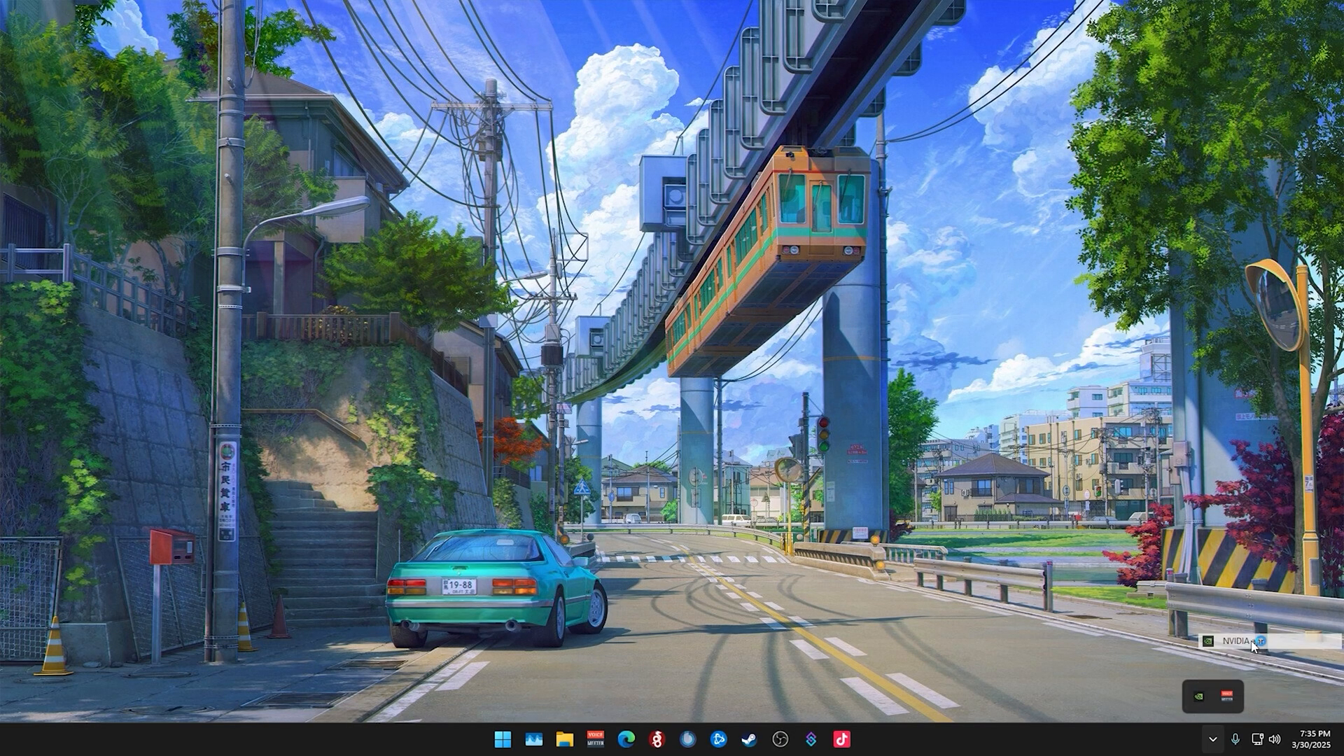
left_click(1213, 697)
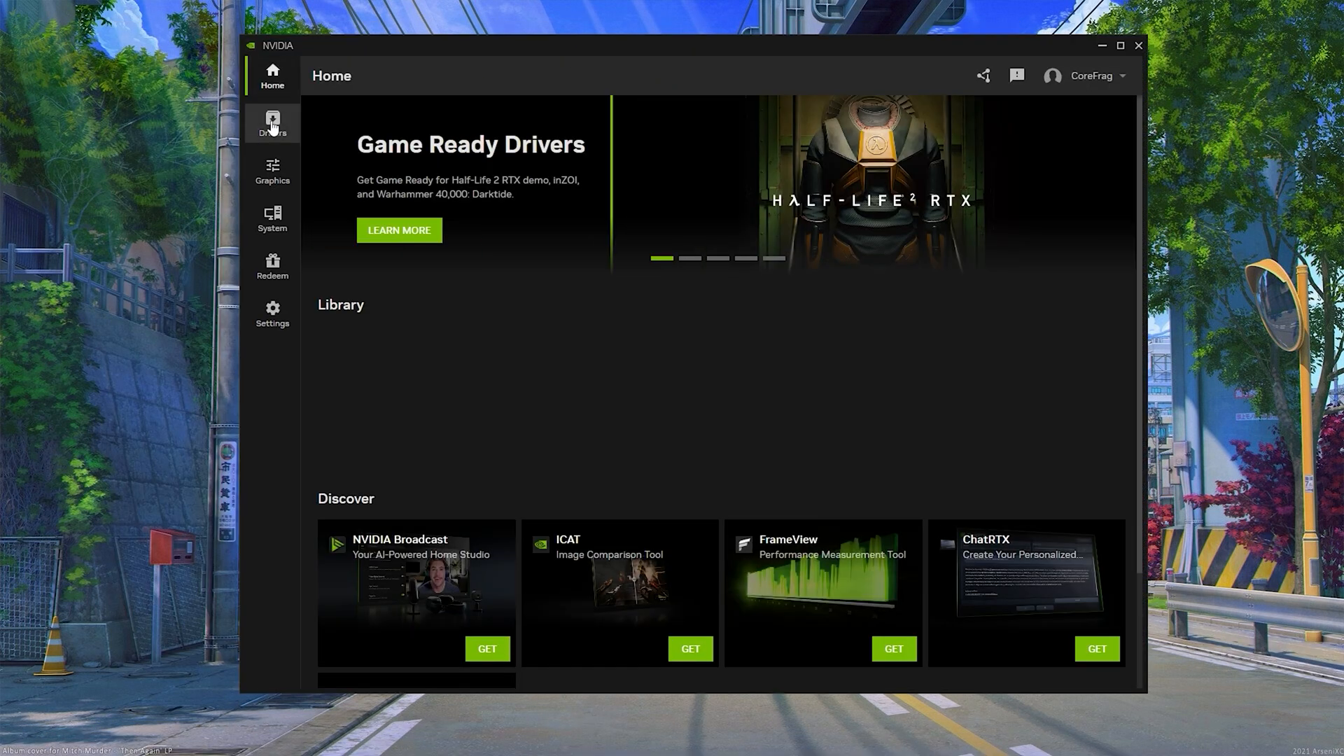
left_click(272, 123)
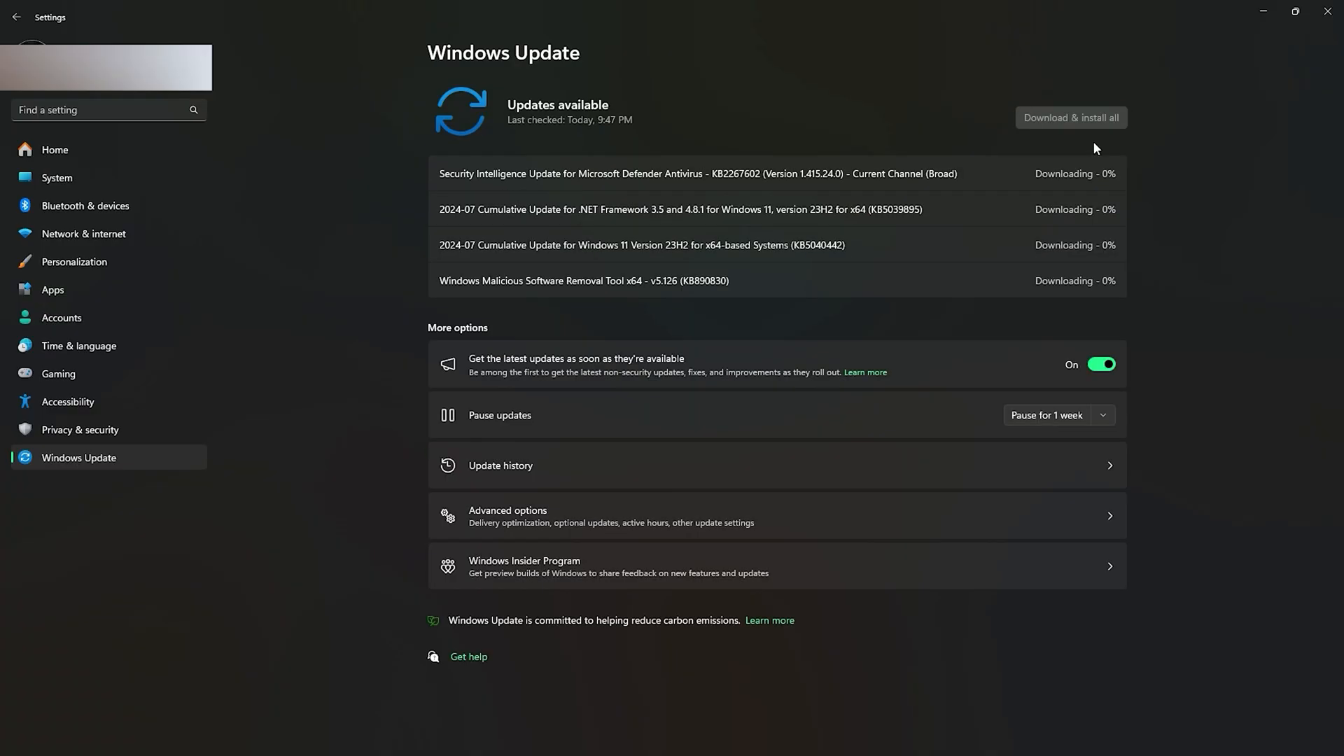
mouse_move(1055, 149)
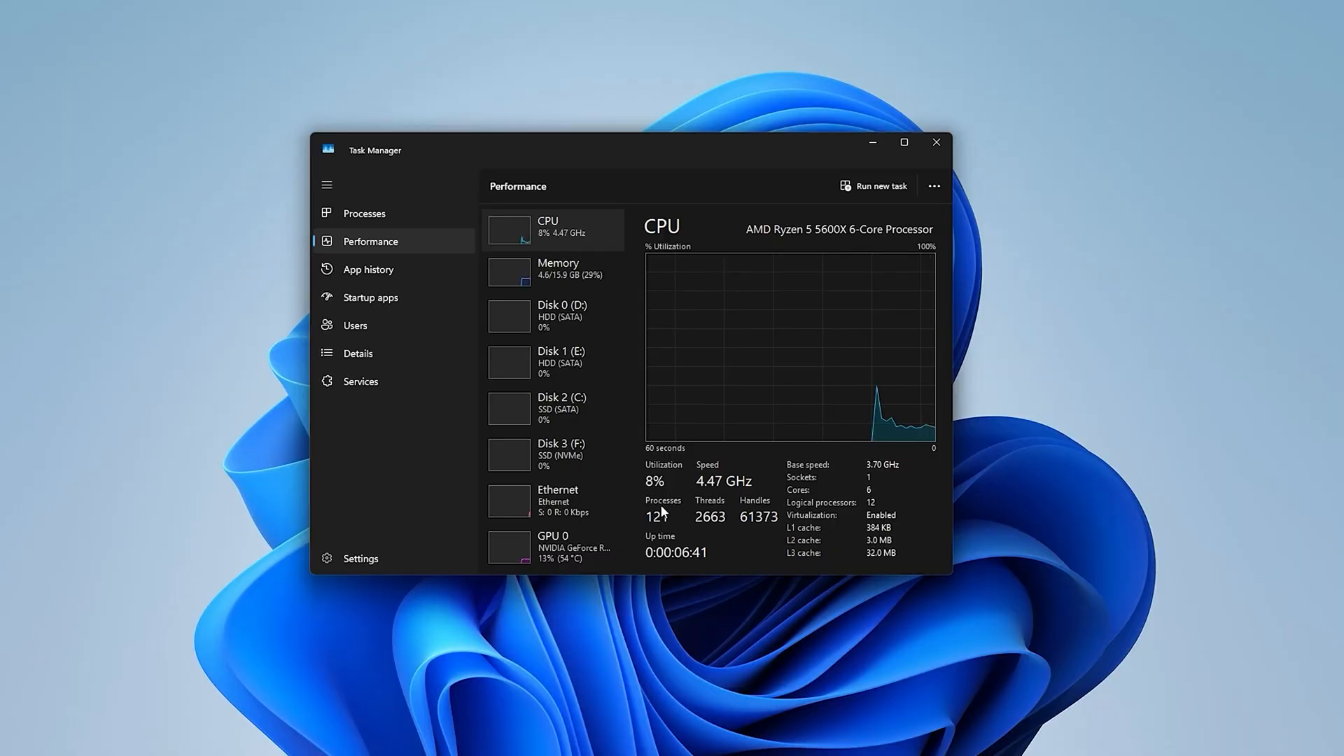
mouse_move(553, 285)
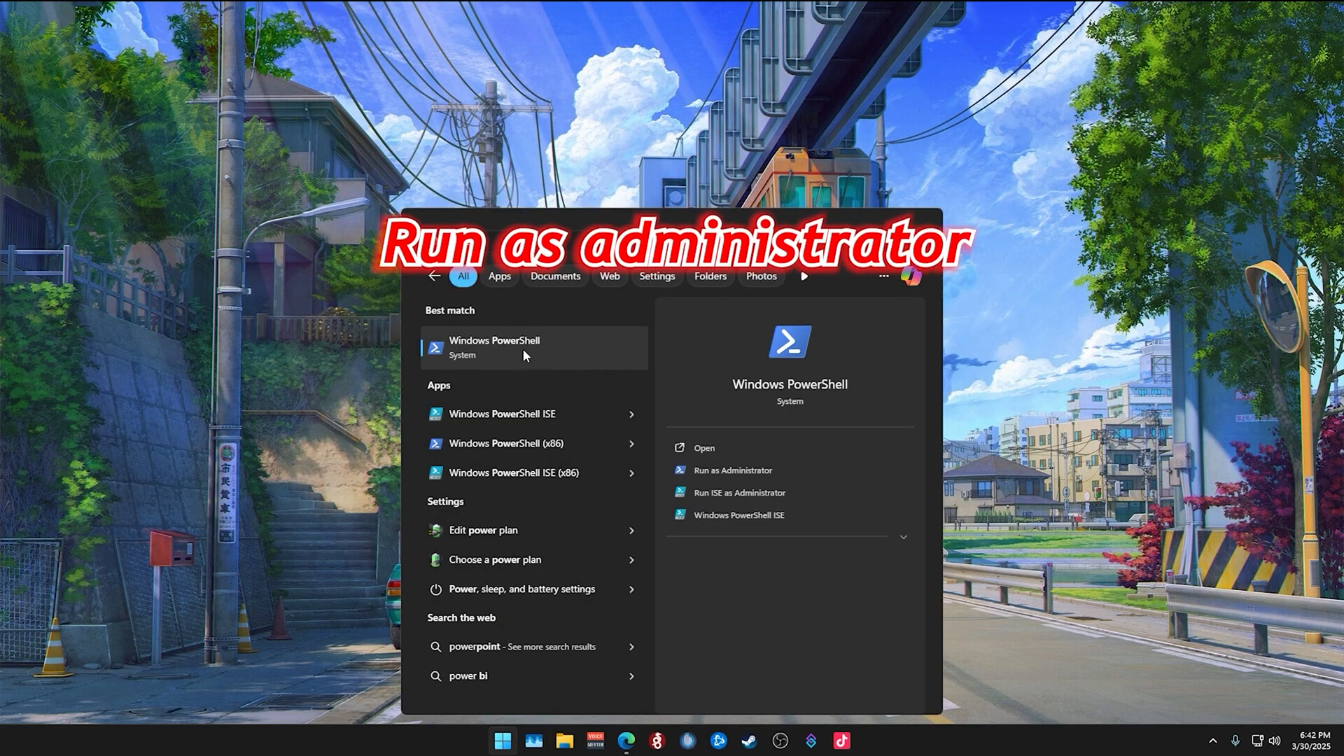
Run Windows PowerShell as administrator and approve the UAC prompt.
right_click(525, 348)
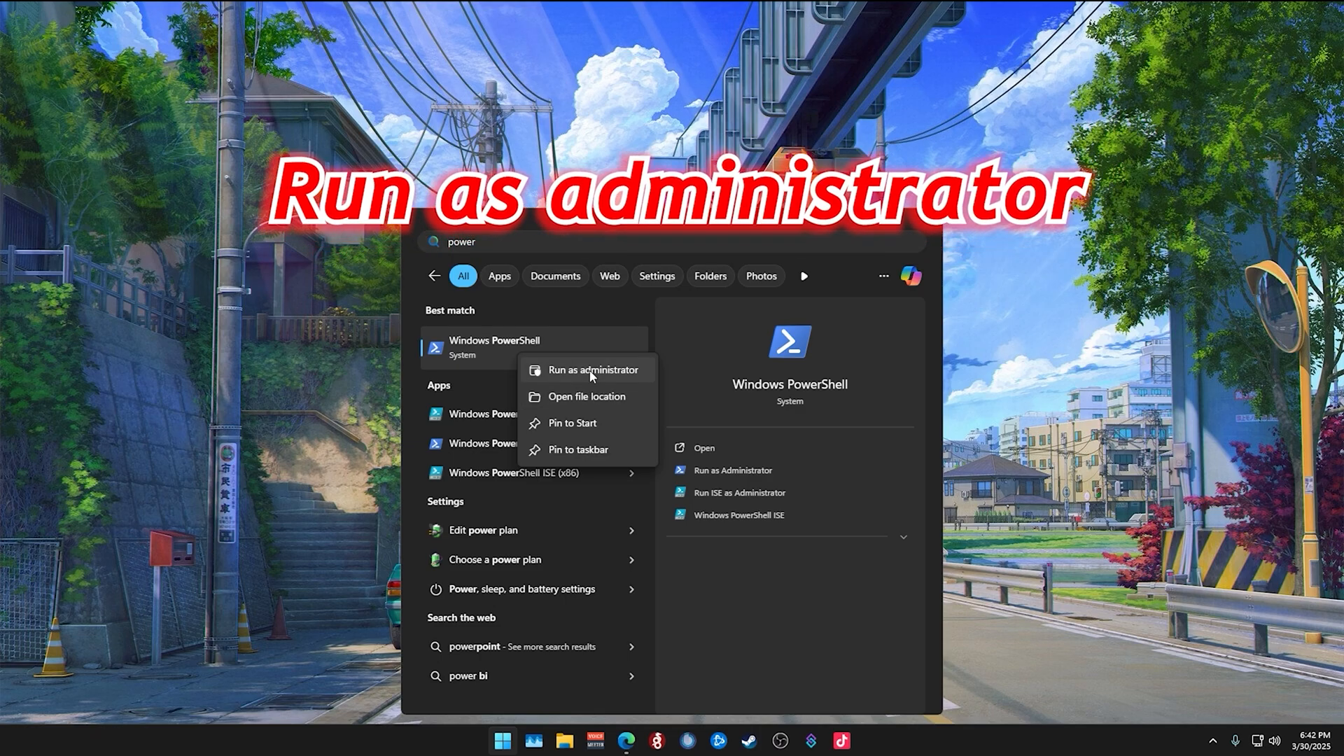
left_click(593, 370)
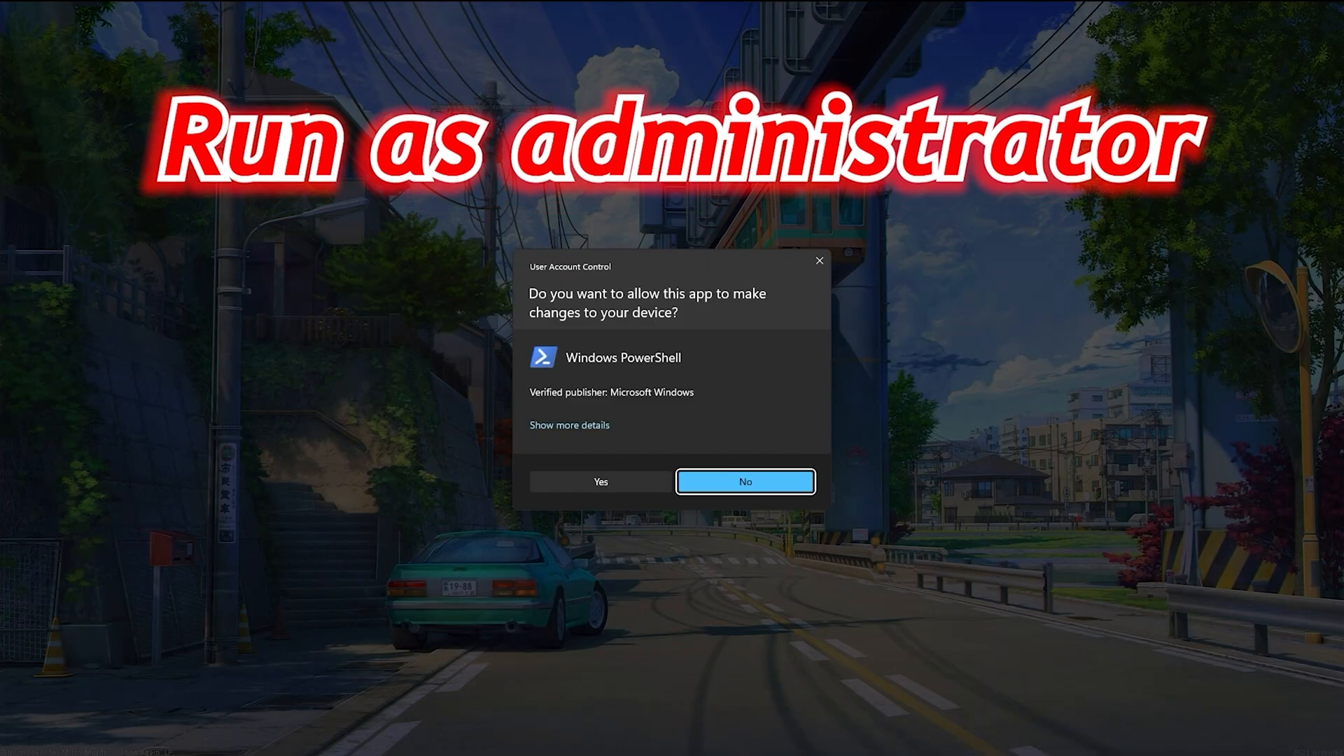
left_click(600, 481)
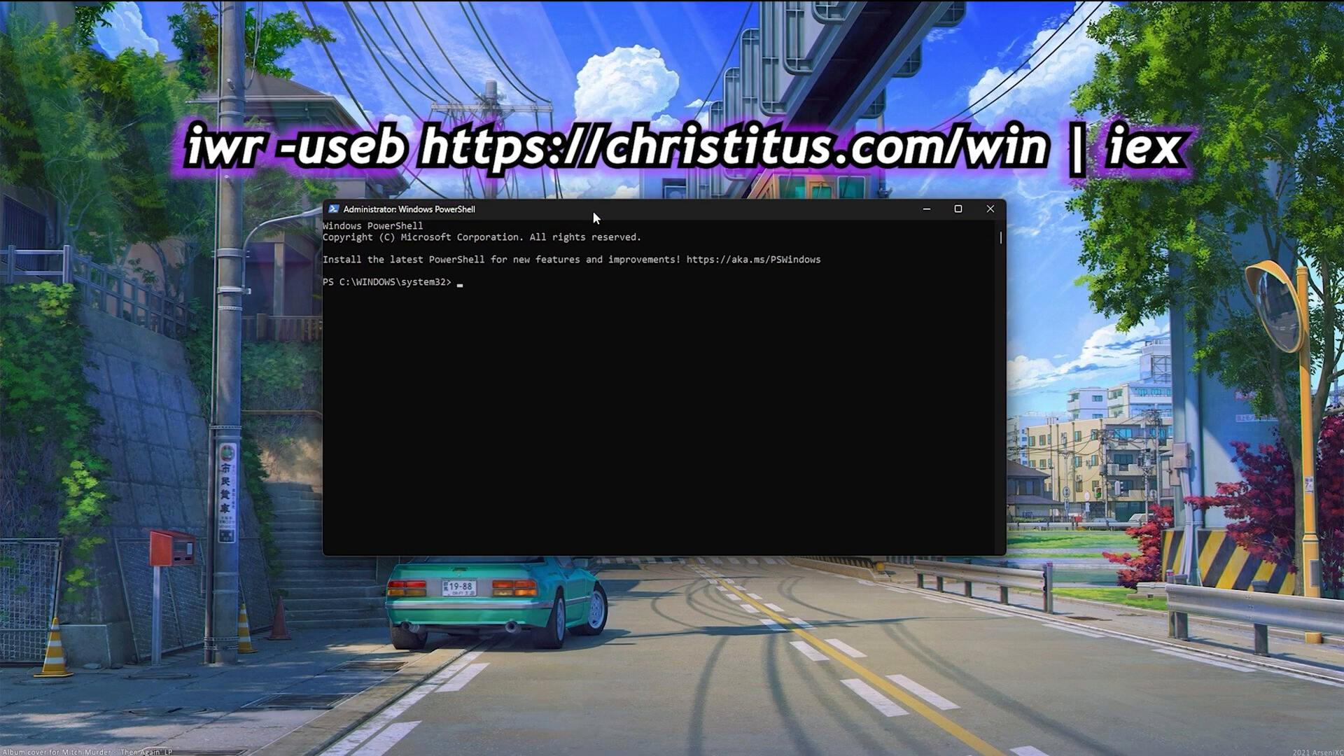
type("iwr -useb https://christitus.com/win | iex")
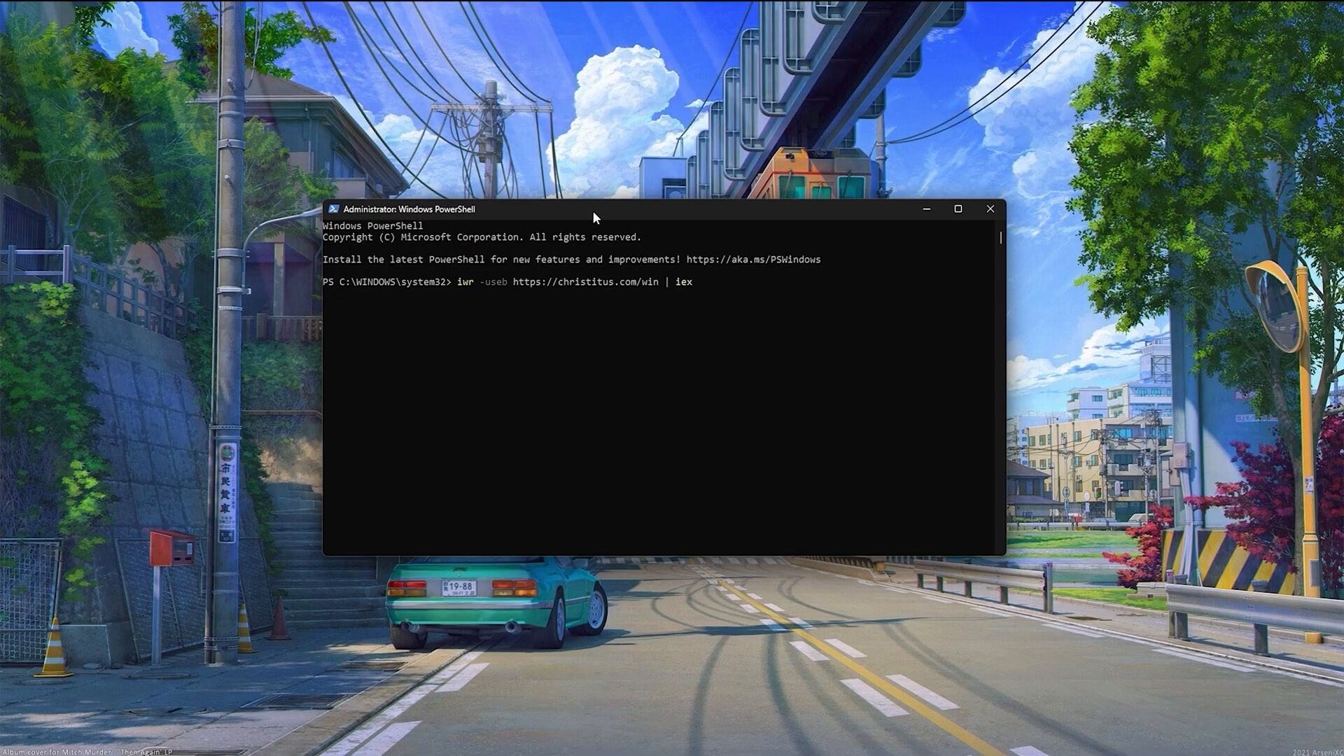
key("Return")
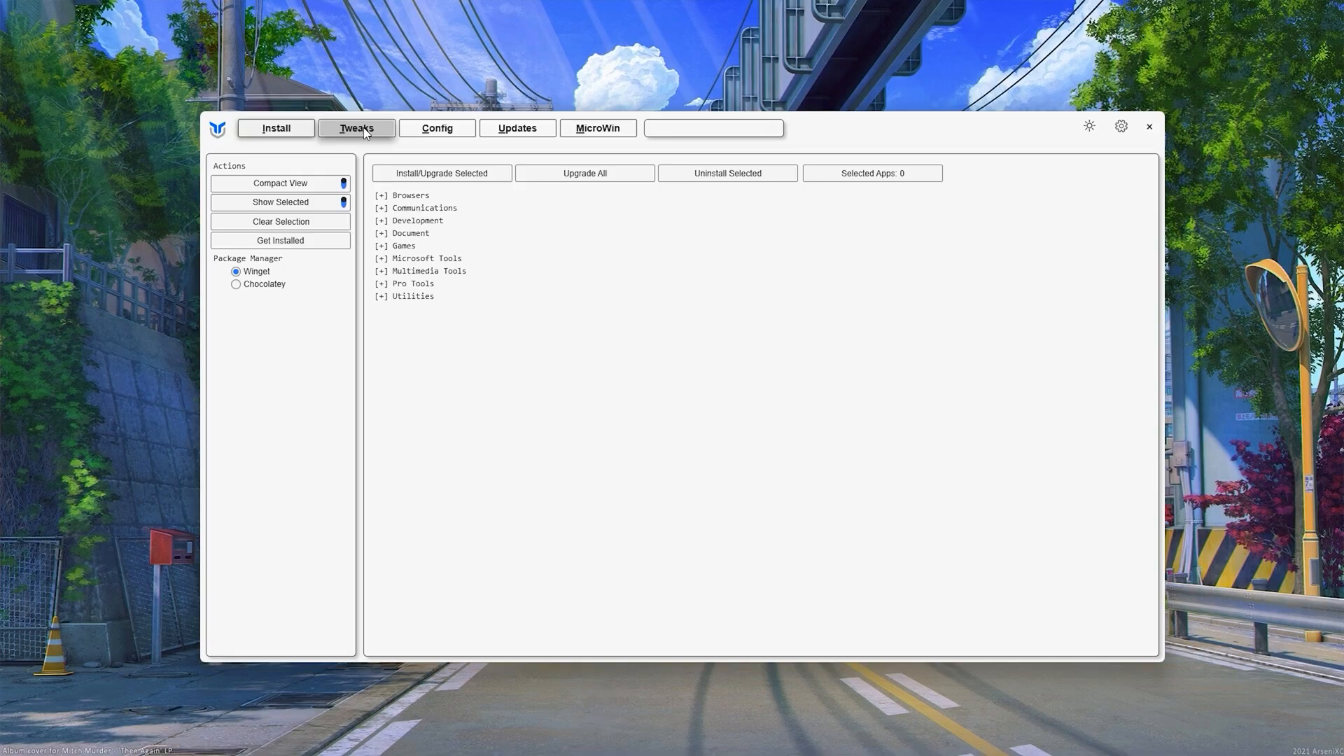
Tick WinUtil's Essential Tweaks on the Tweaks tab and scroll to the list's bottom.
left_click(355, 127)
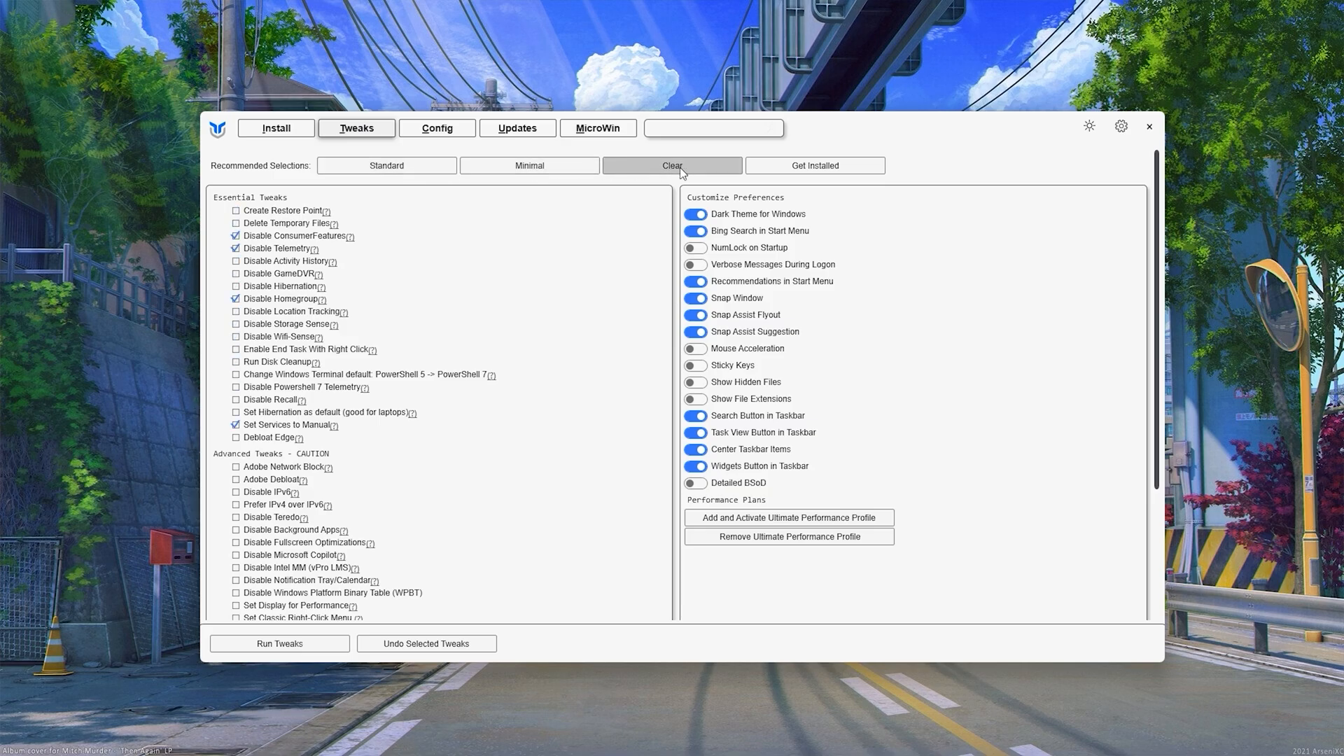
left_click(385, 165)
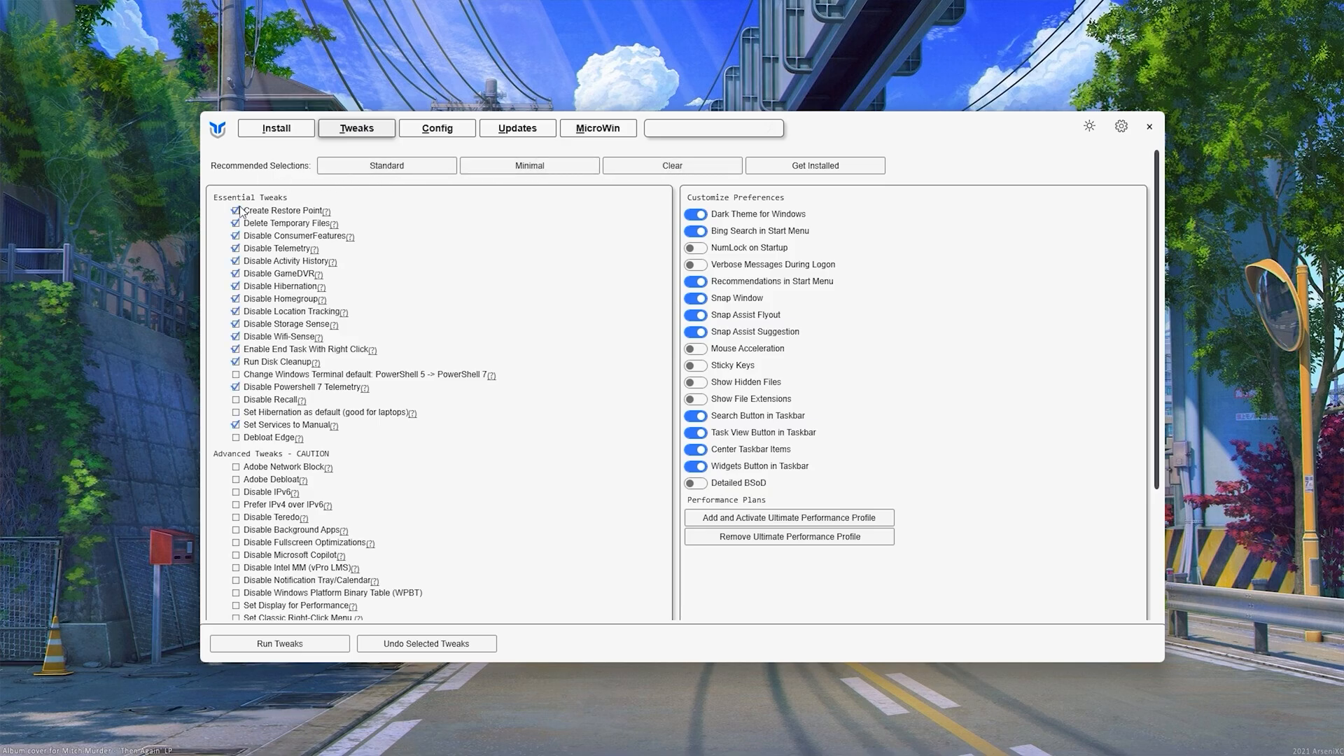
mouse_move(342, 215)
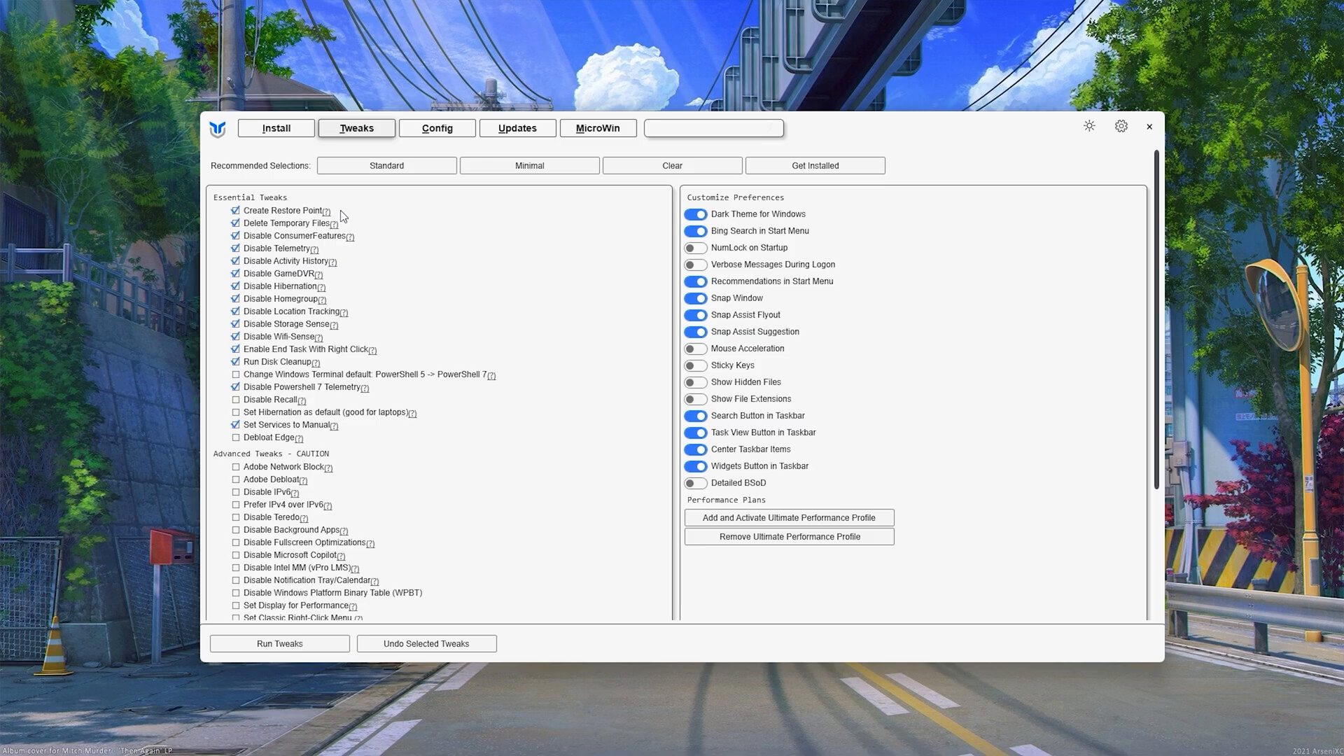
mouse_move(305, 232)
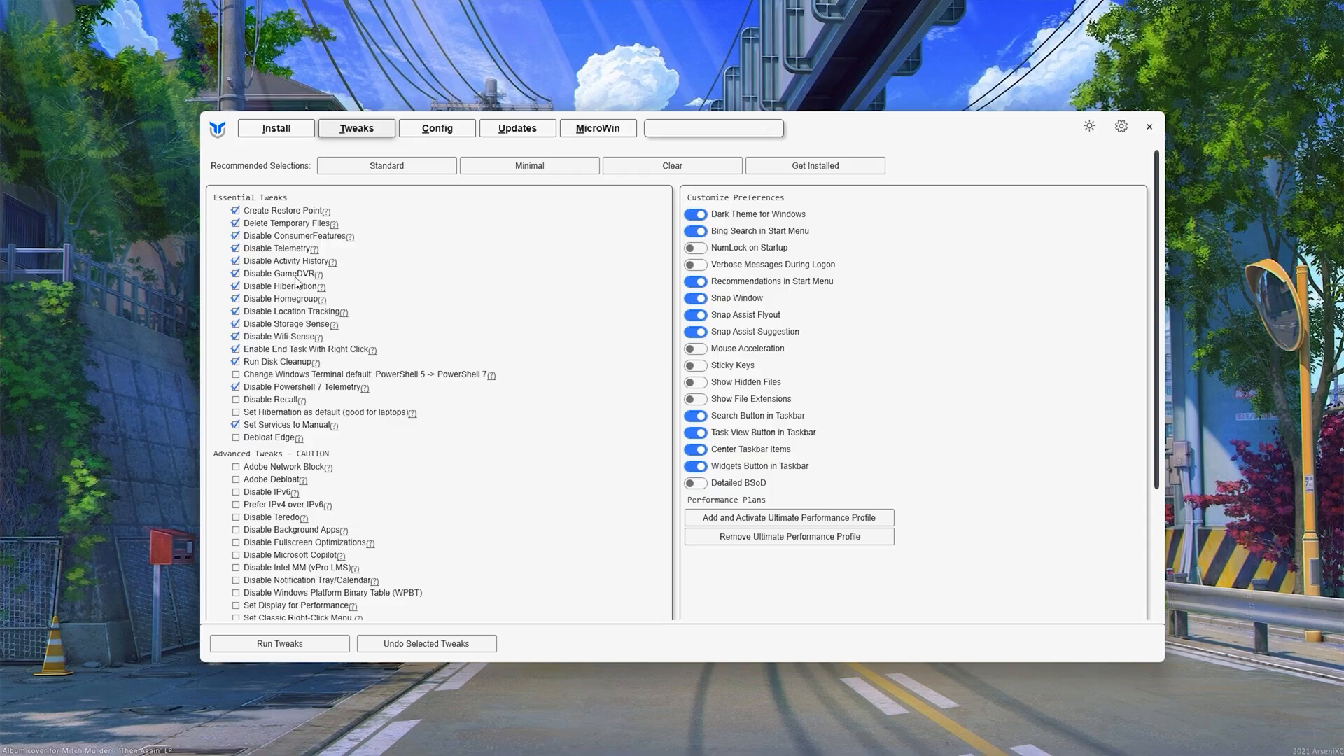
mouse_move(504, 320)
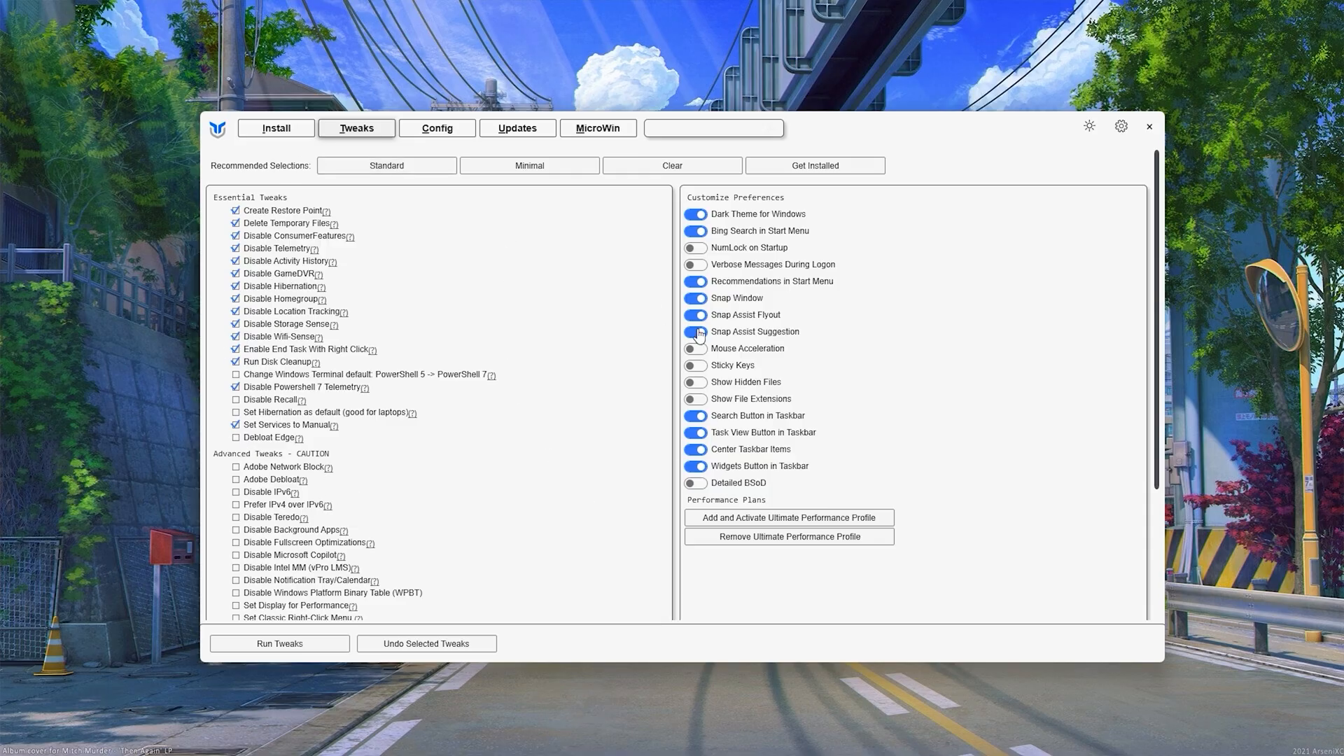
scroll("down", 3)
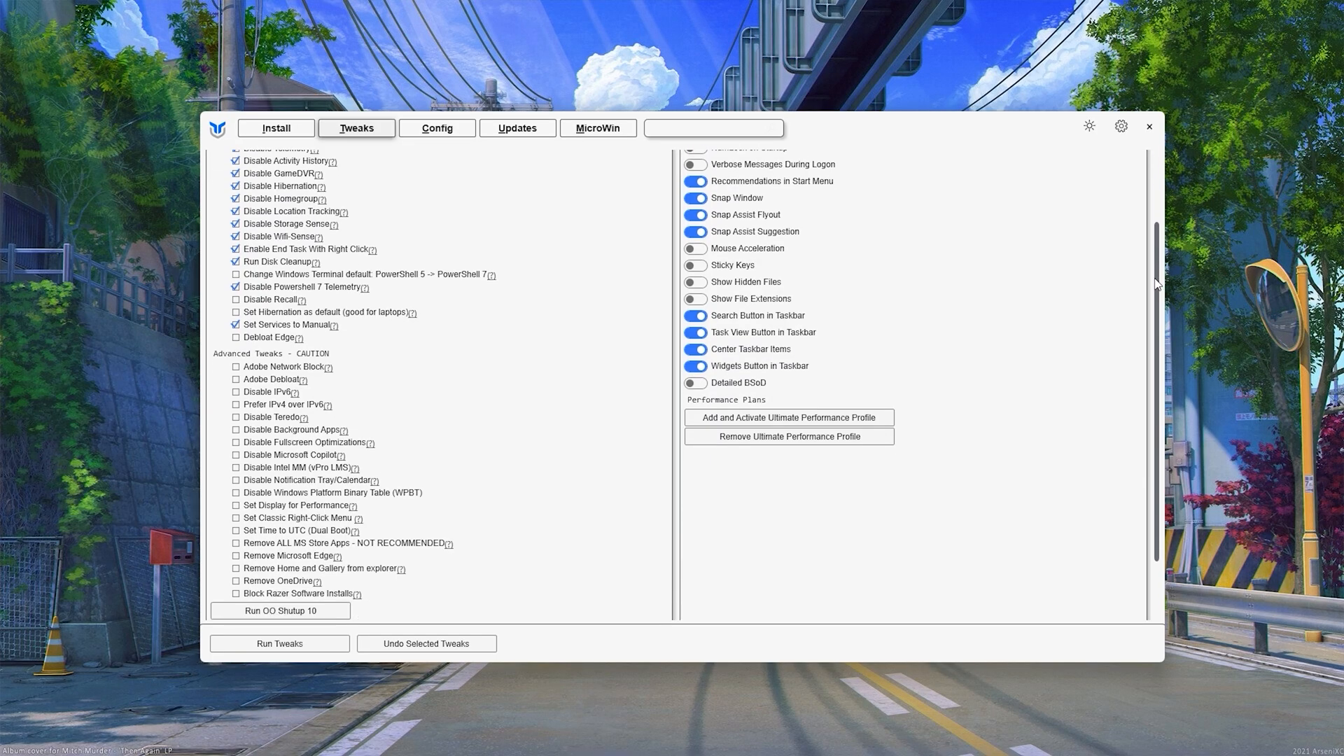
scroll("down", 3)
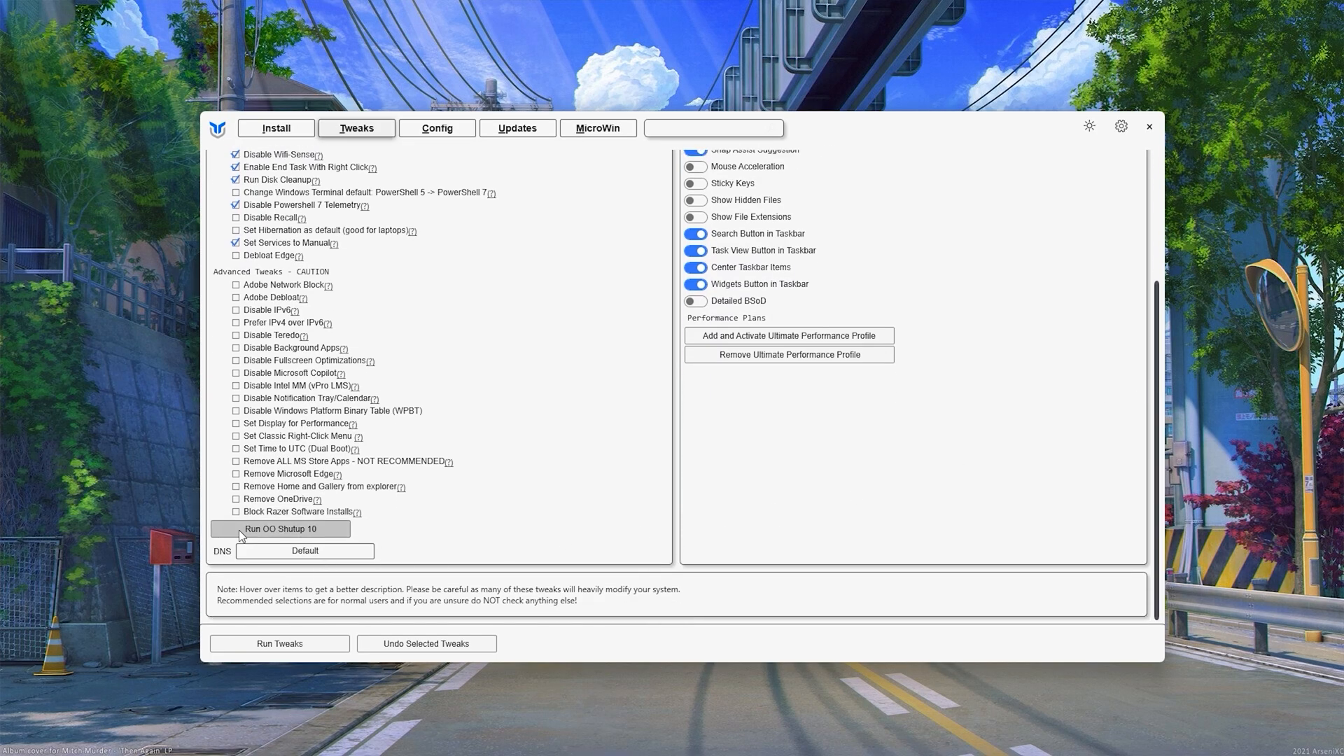
Apply only O&O ShutUp10++ recommended settings, answering the restore point prompt and confirmation.
left_click(279, 528)
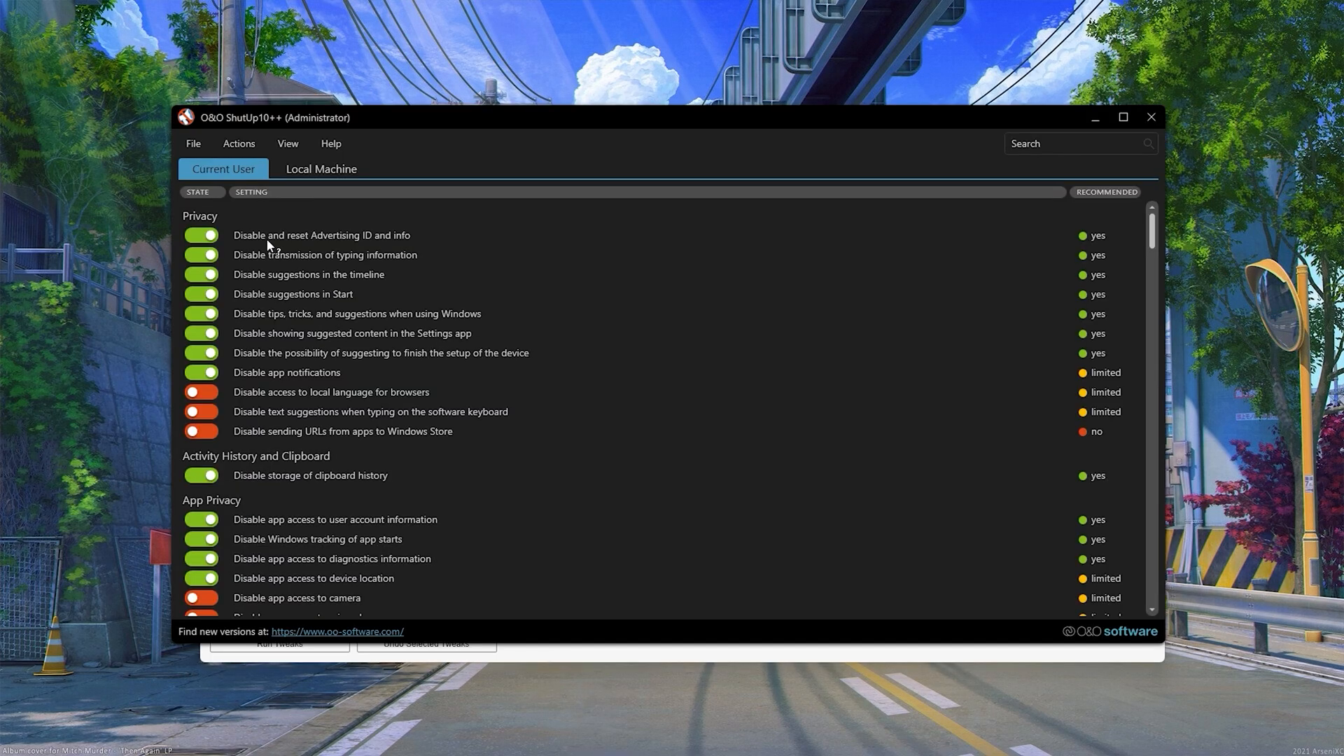
mouse_move(396, 263)
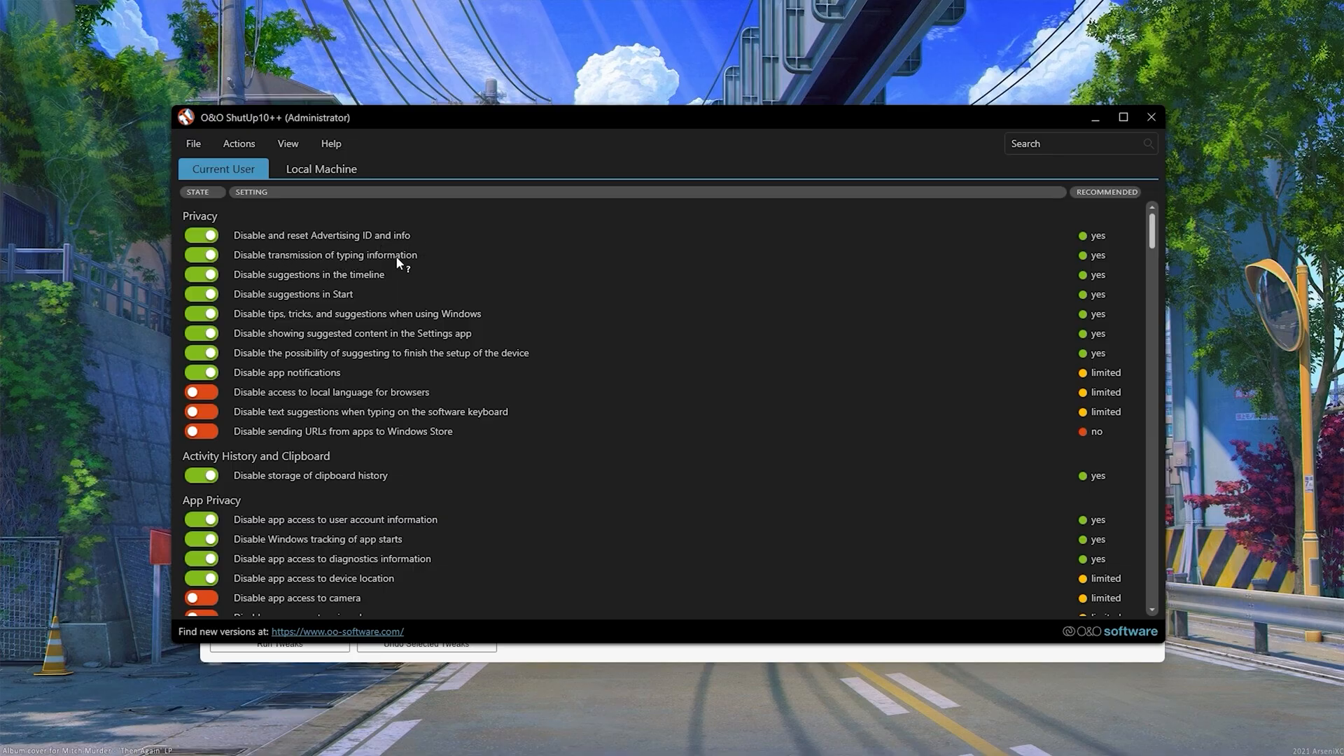
mouse_move(273, 305)
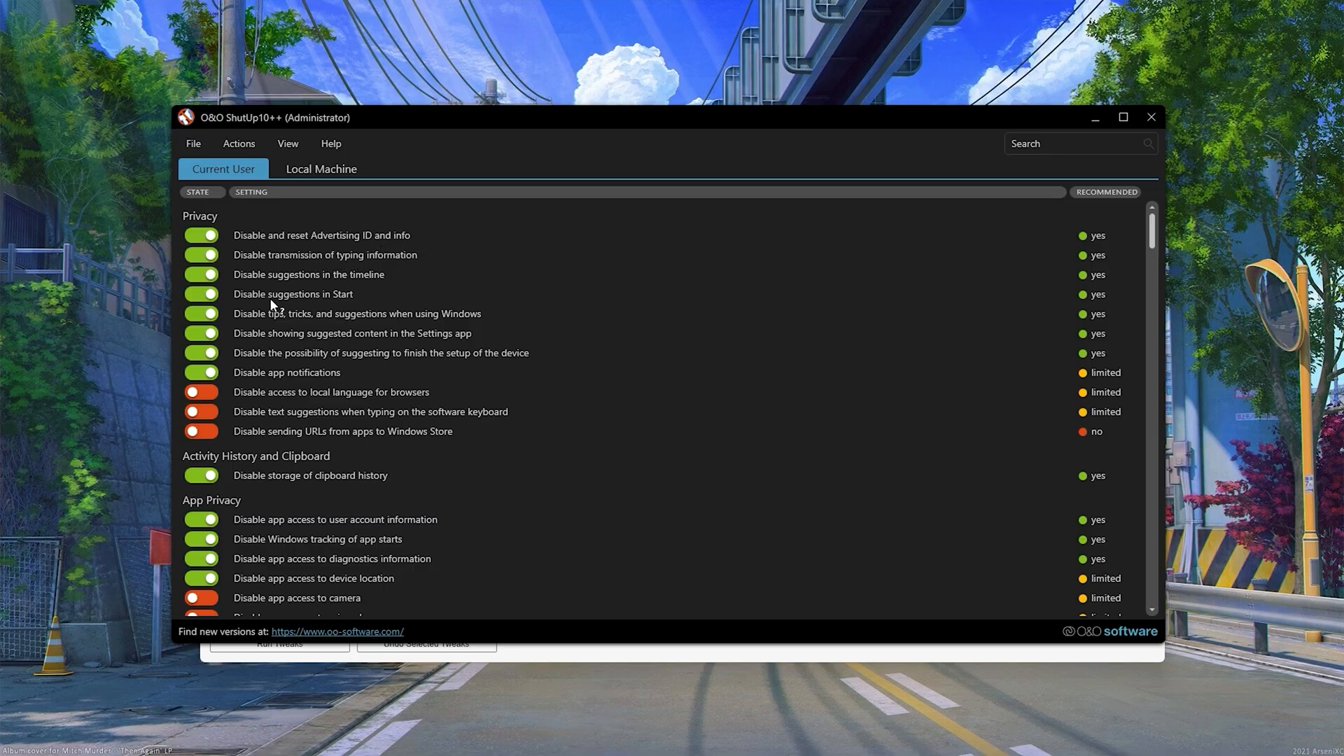
mouse_move(436, 324)
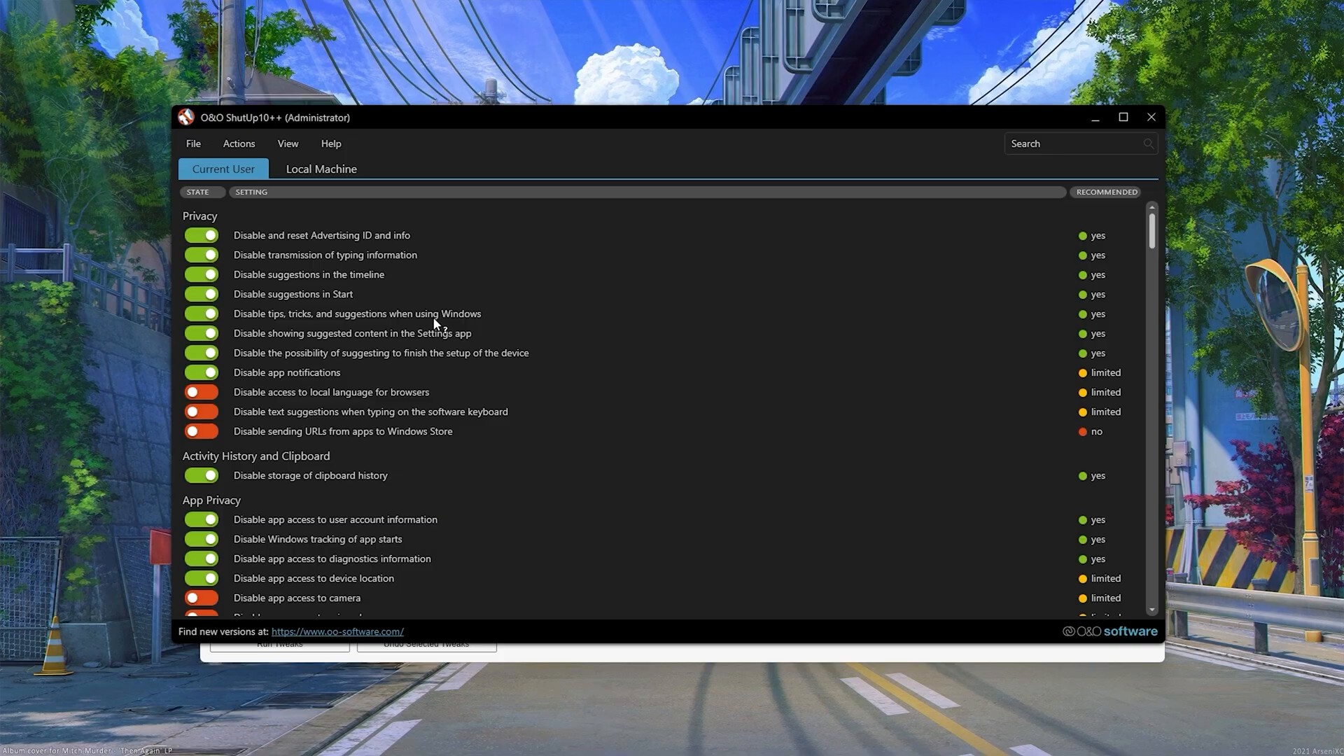
scroll("down", 3)
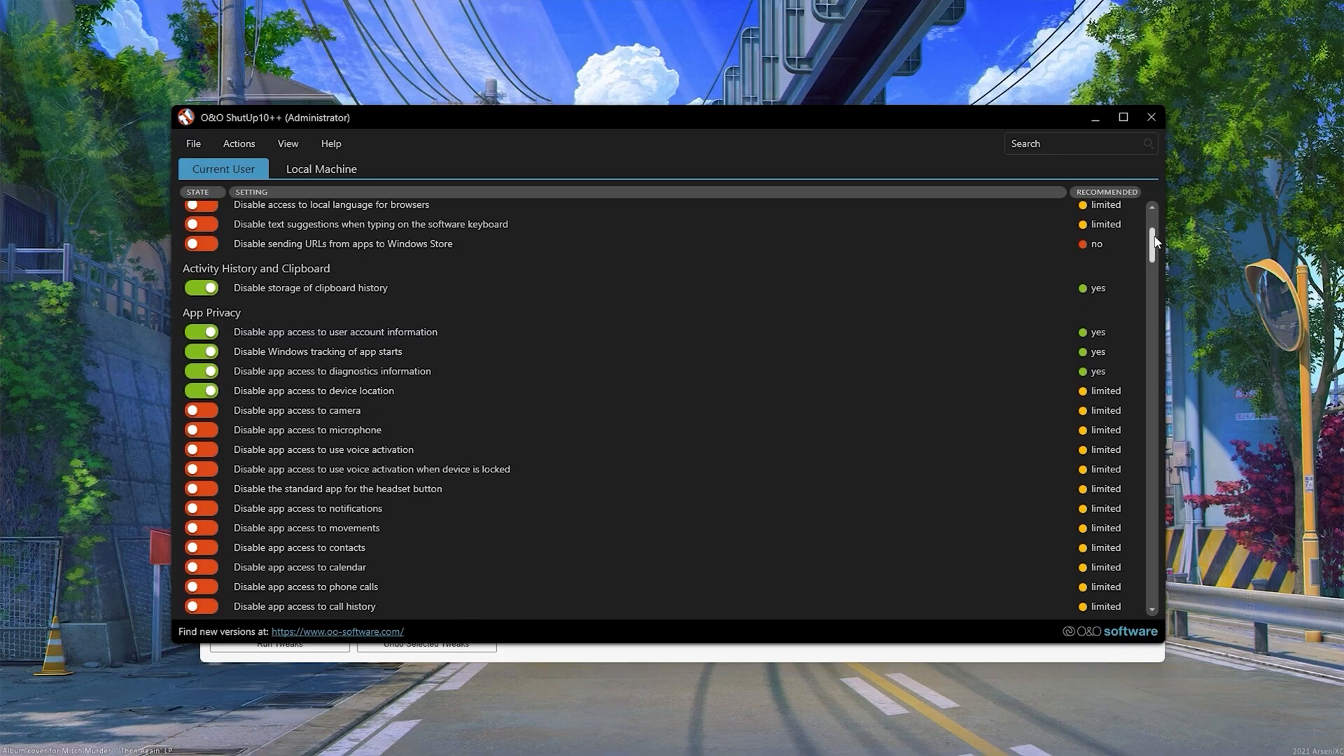
scroll("down", 3)
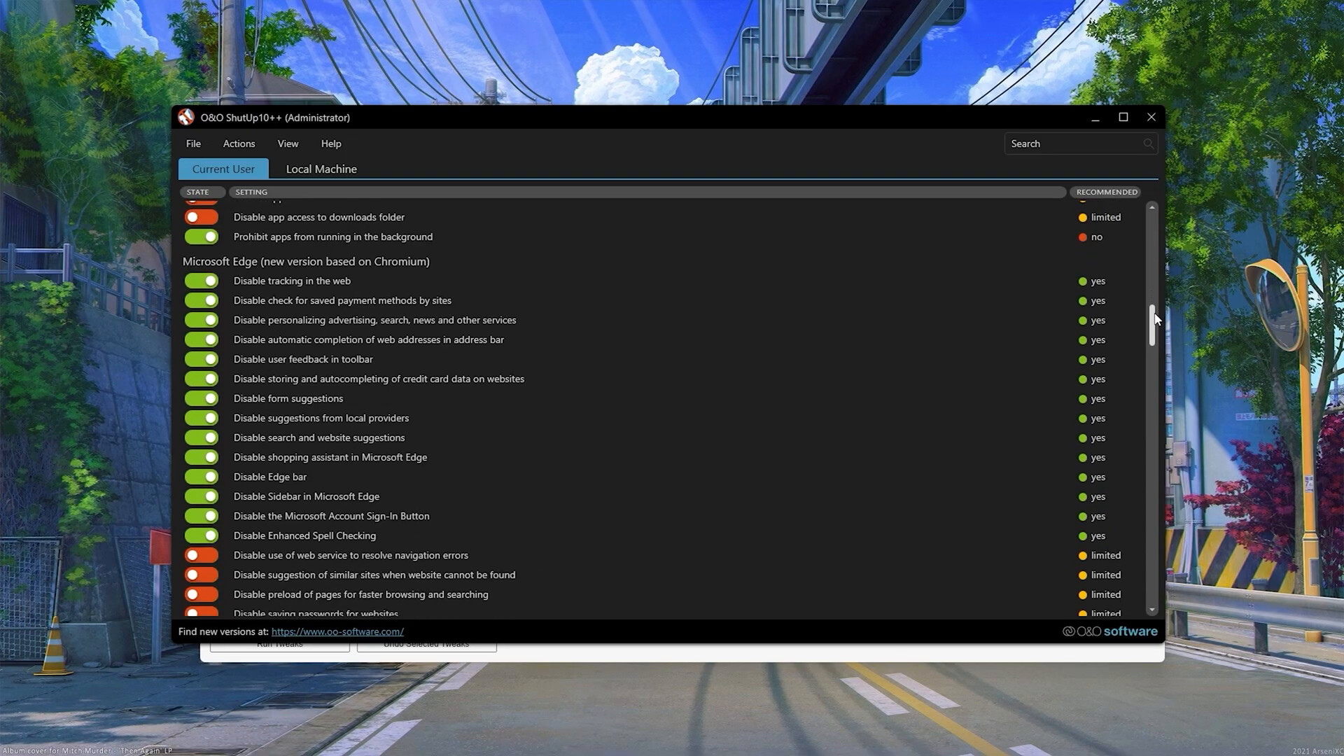
scroll("down", 3)
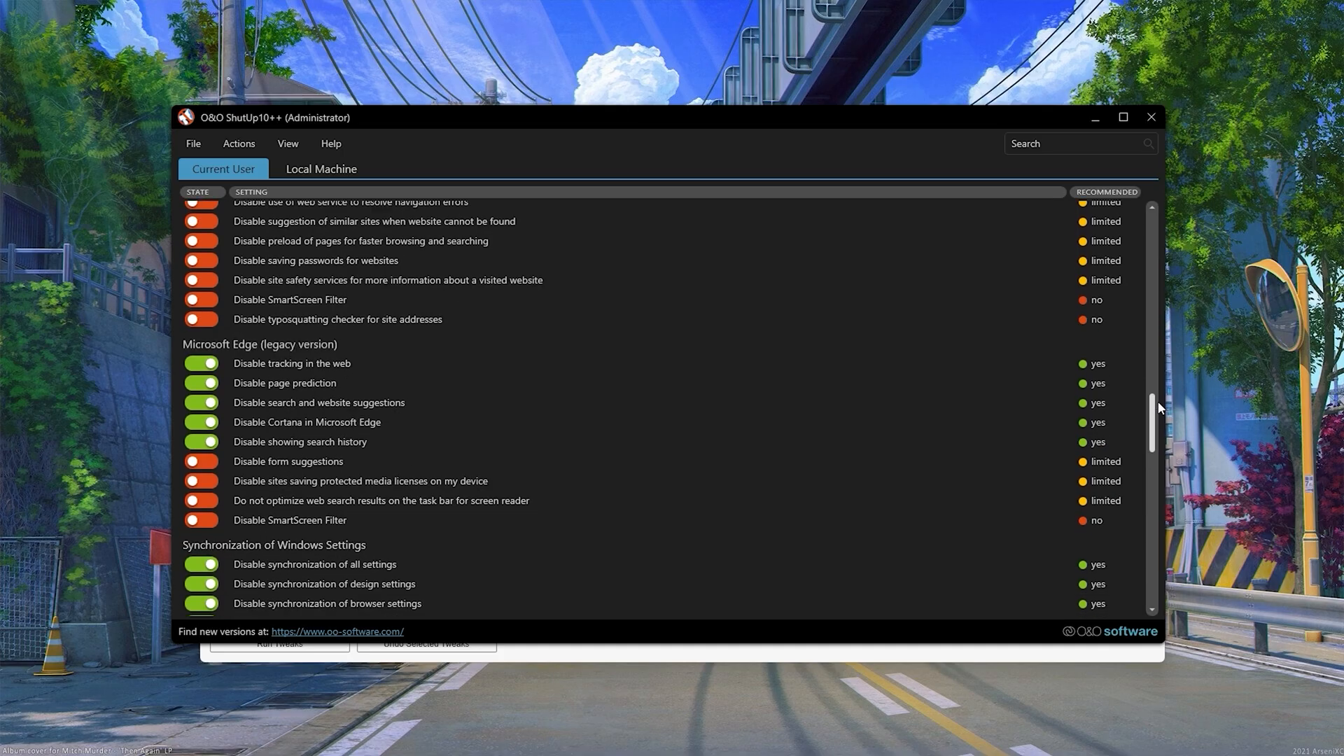
scroll("up", 3)
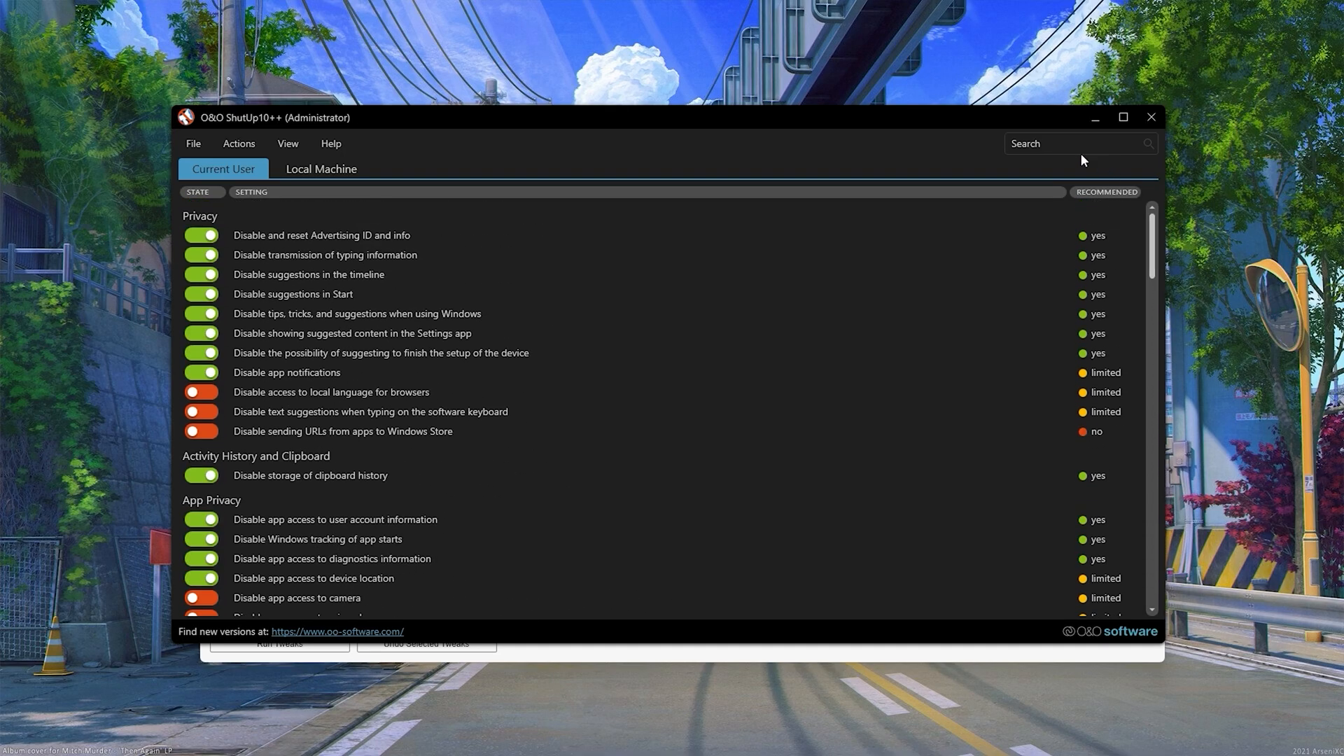
left_click(238, 142)
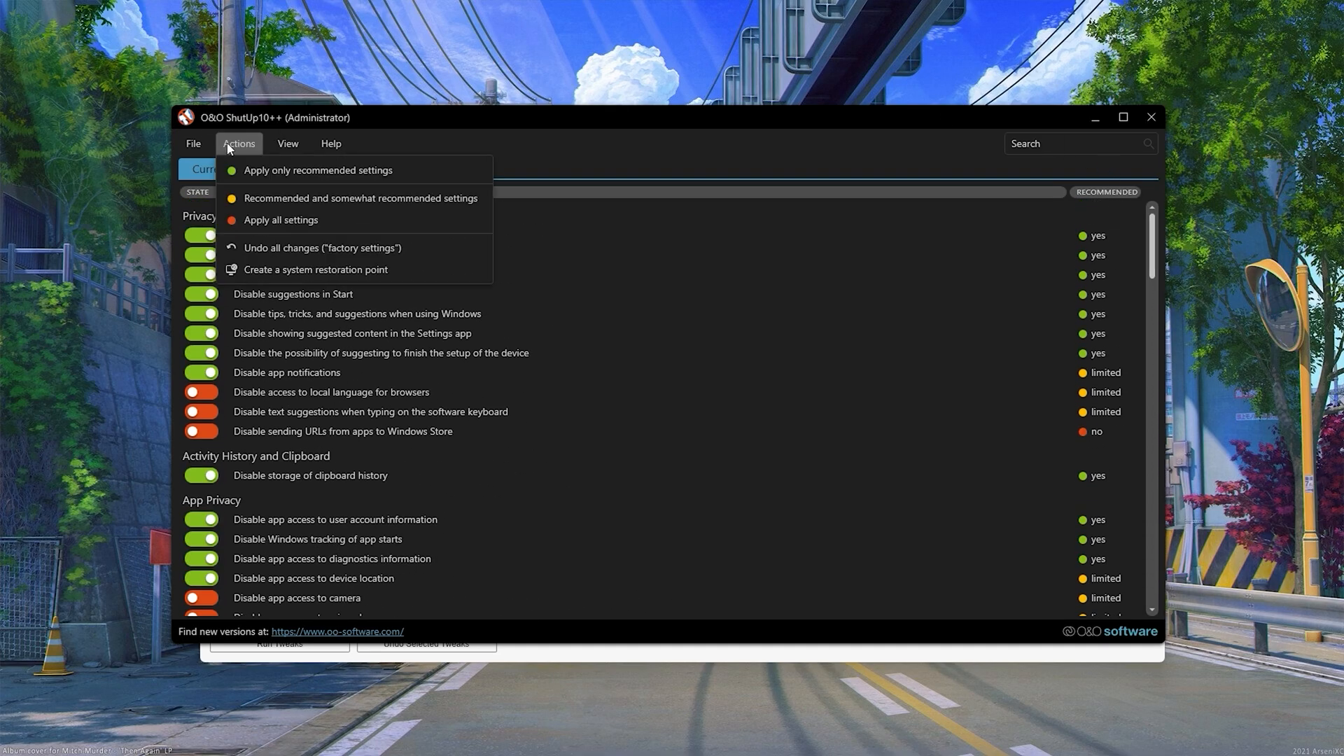
mouse_move(467, 180)
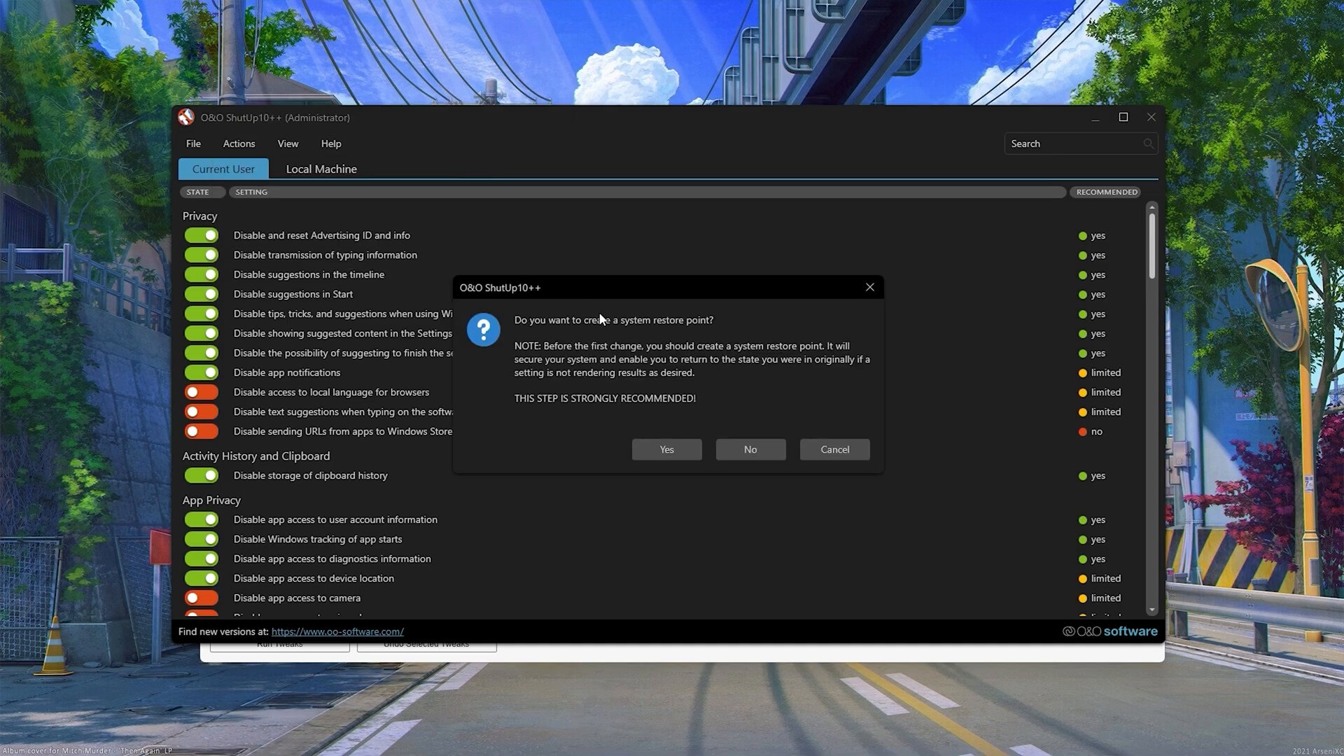
left_click(666, 449)
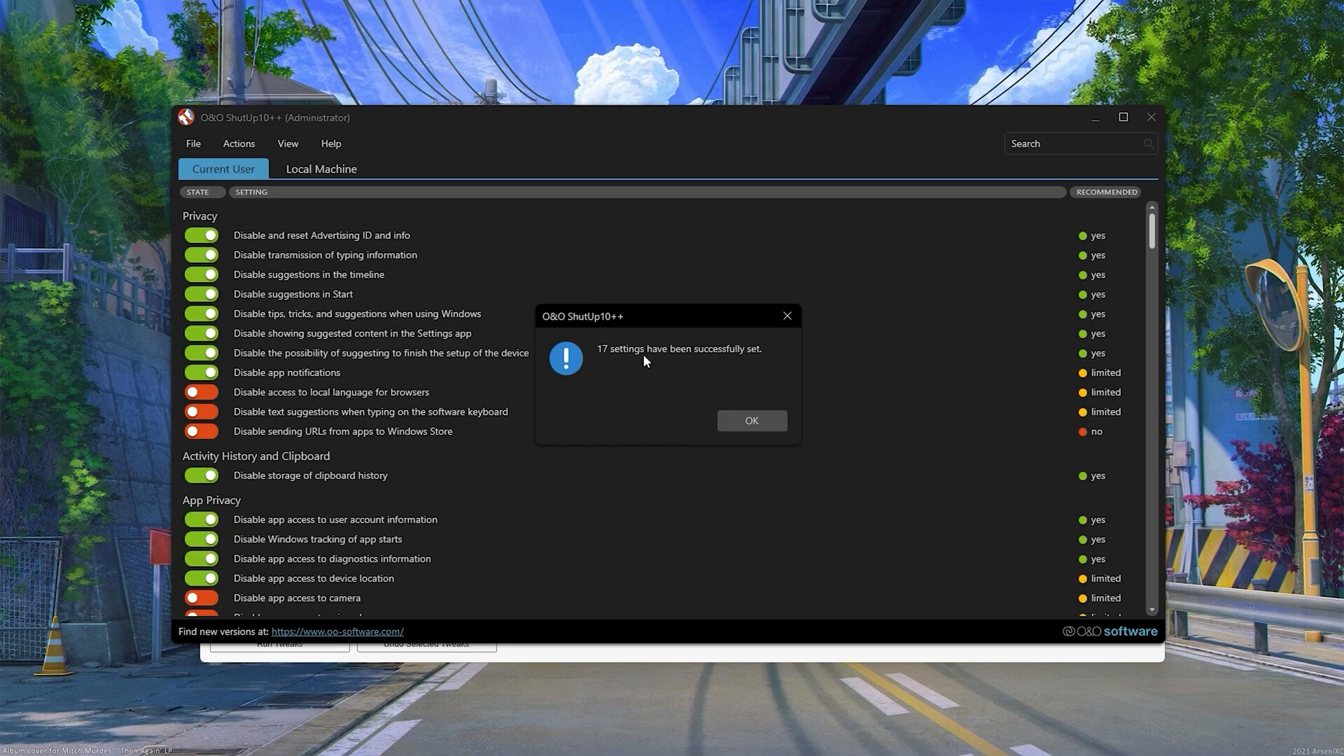
left_click(751, 420)
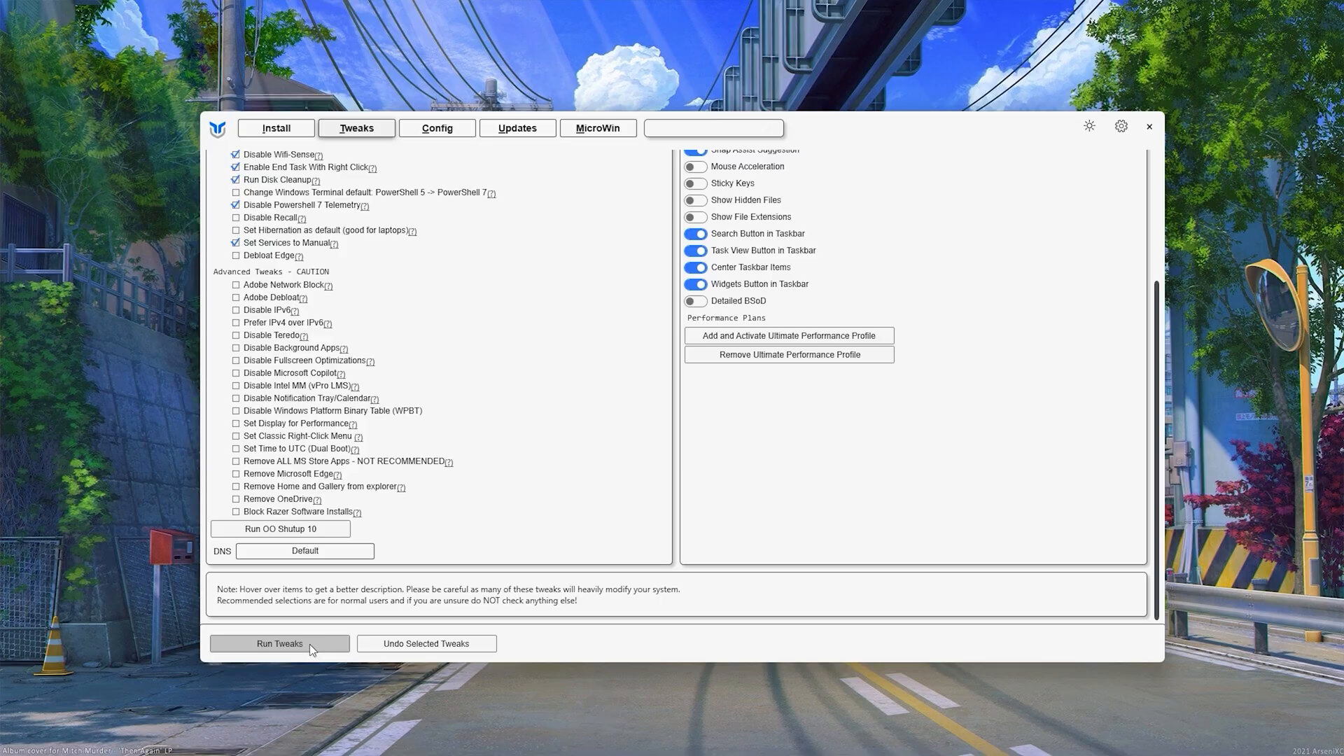
Run the selected WinUtil tweaks, dismiss the disk space notice, and close the console.
left_click(279, 642)
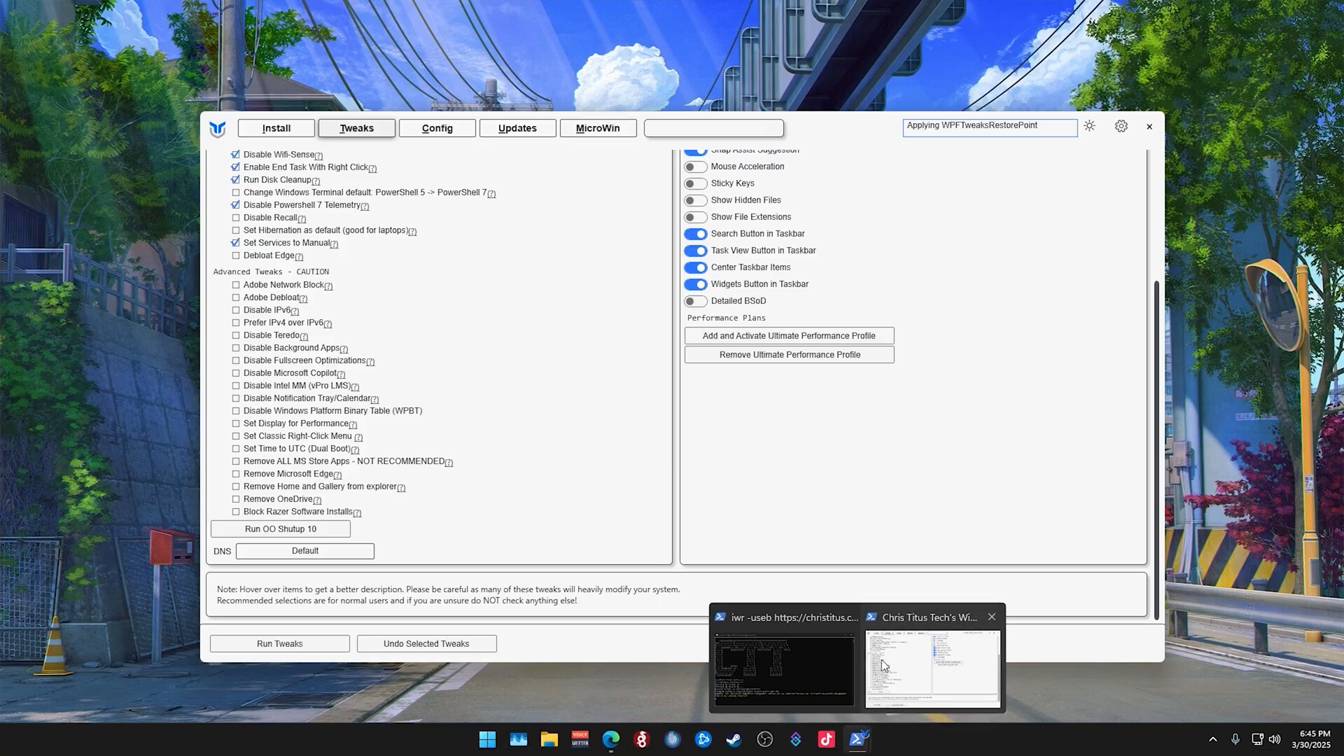
left_click(780, 664)
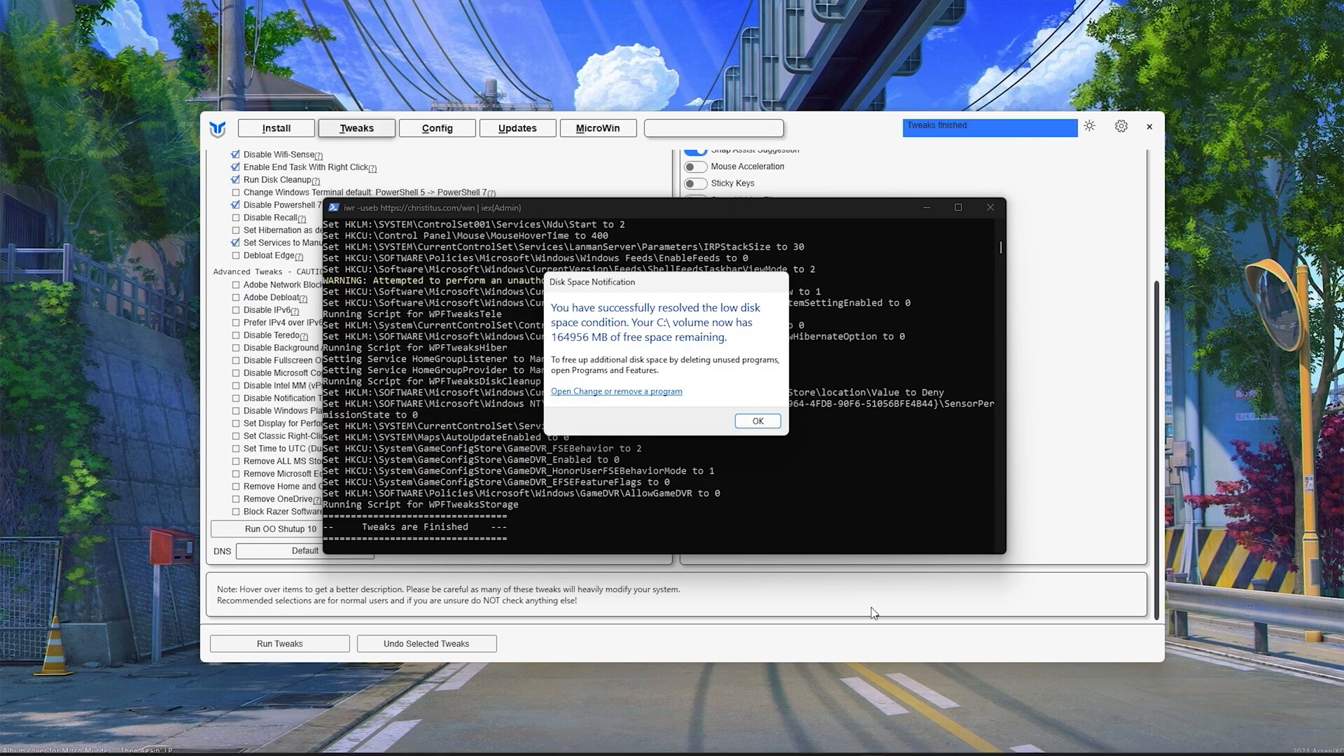
left_click(756, 420)
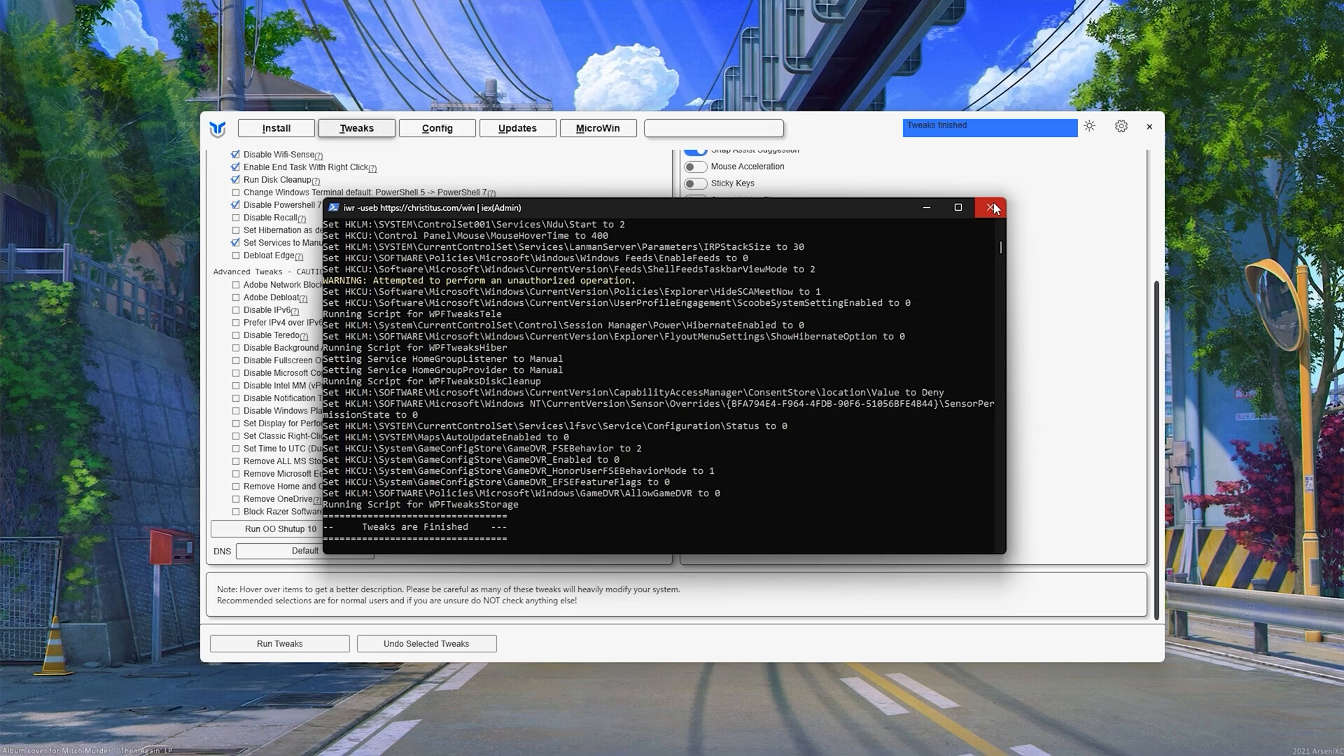
left_click(503, 738)
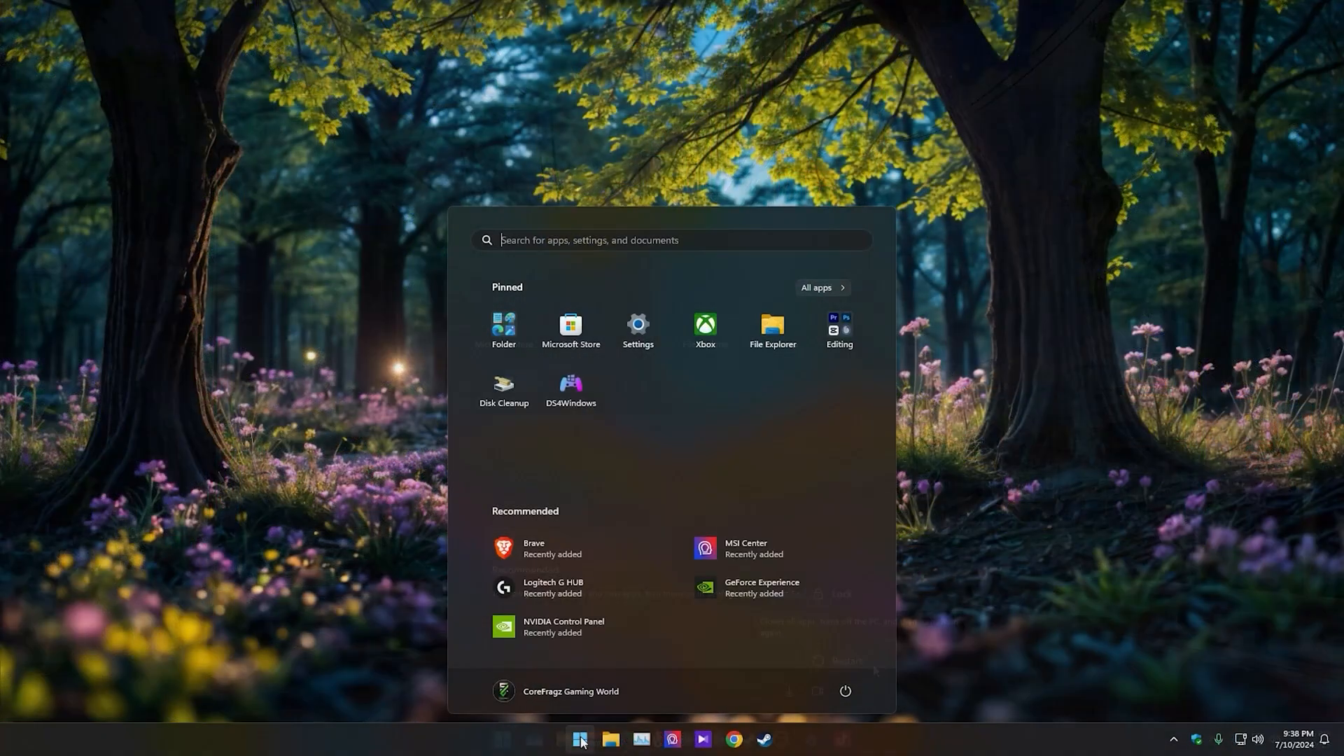
Search 'game mode settings' and open the Game Mode page, confirming it is on.
type("game mode settings")
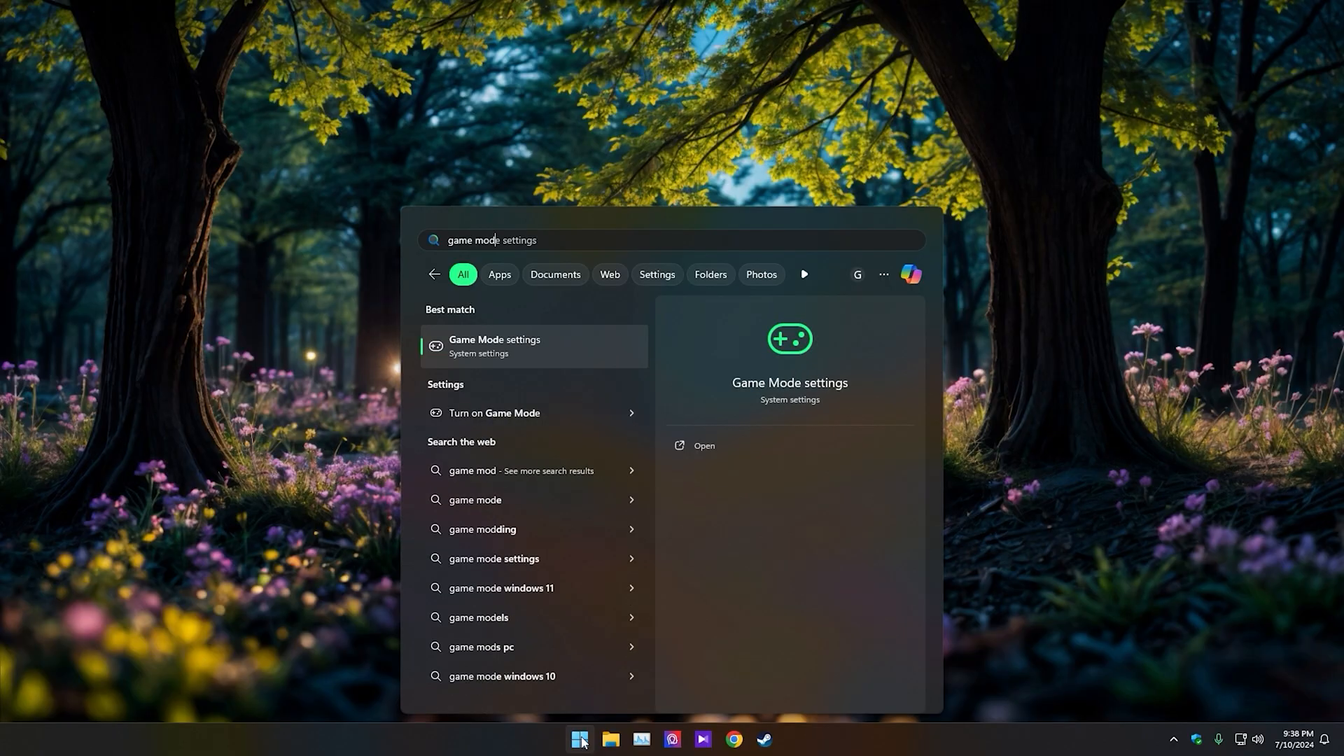
left_click(494, 345)
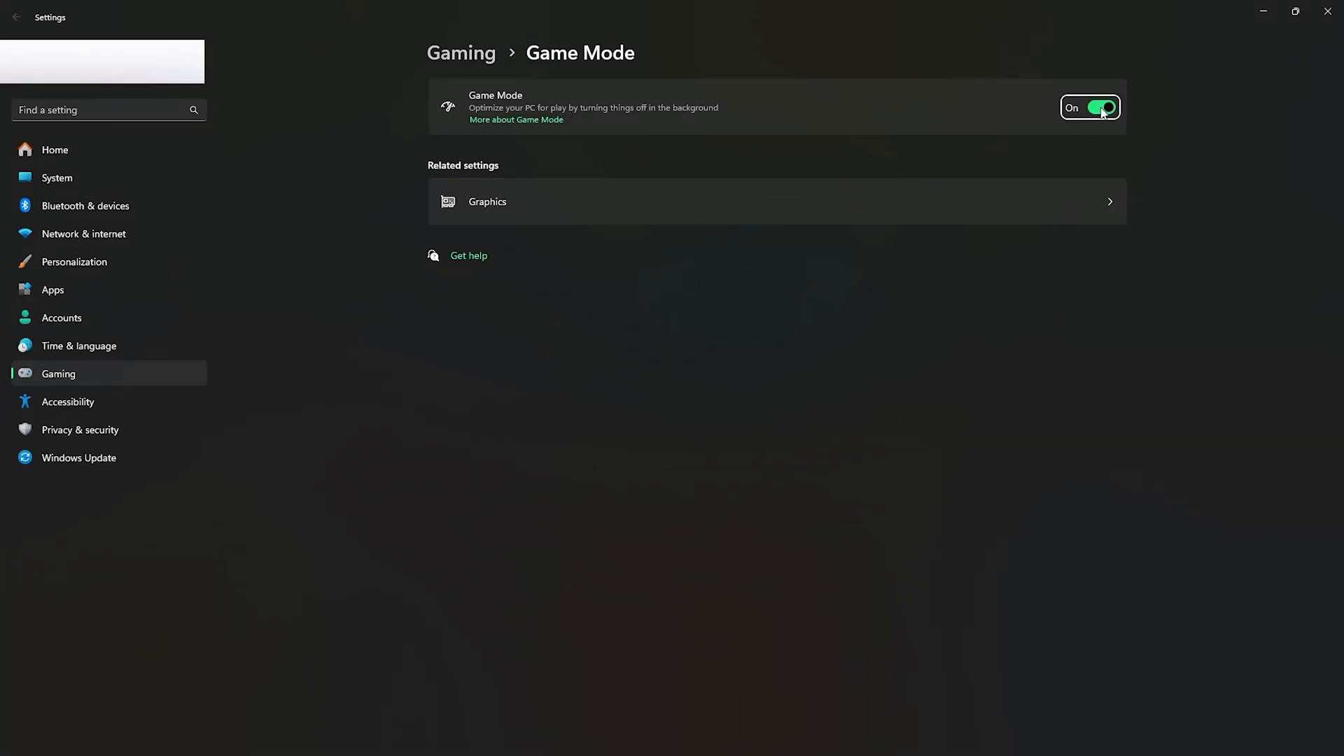
mouse_move(454, 124)
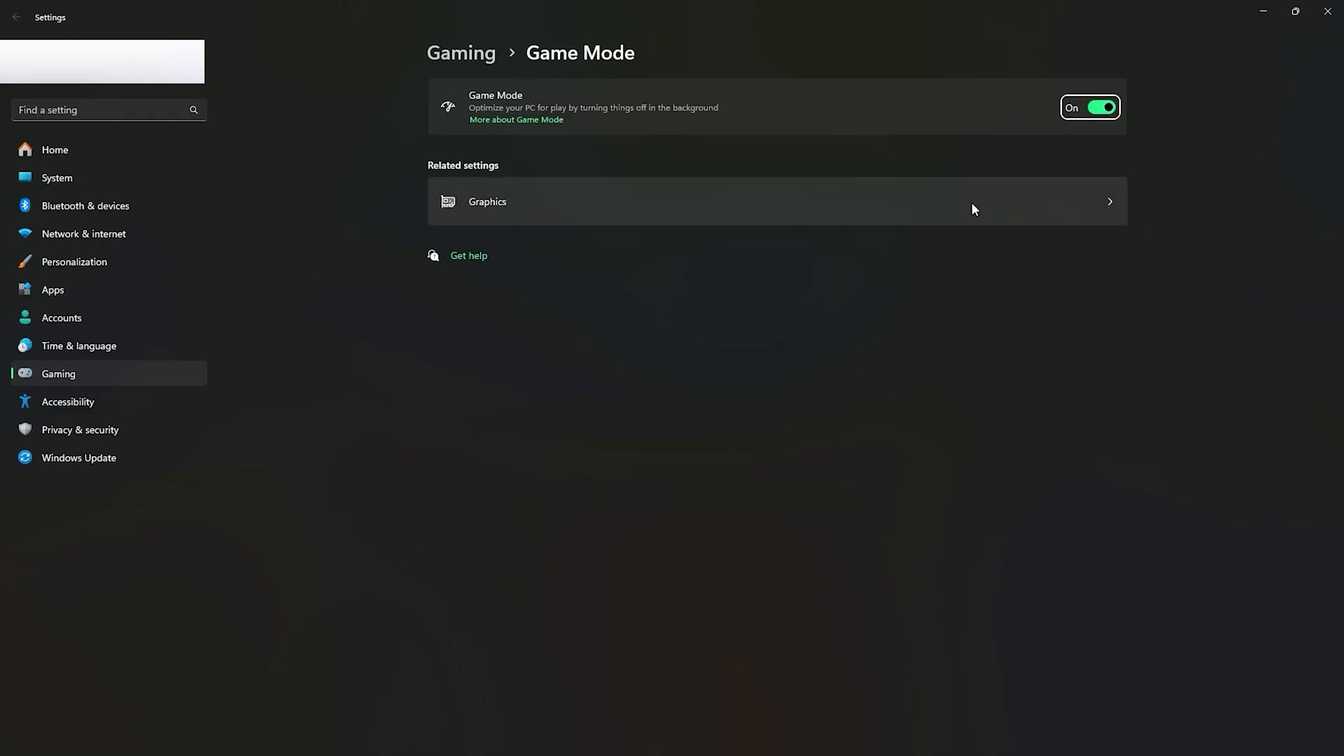
mouse_move(1041, 140)
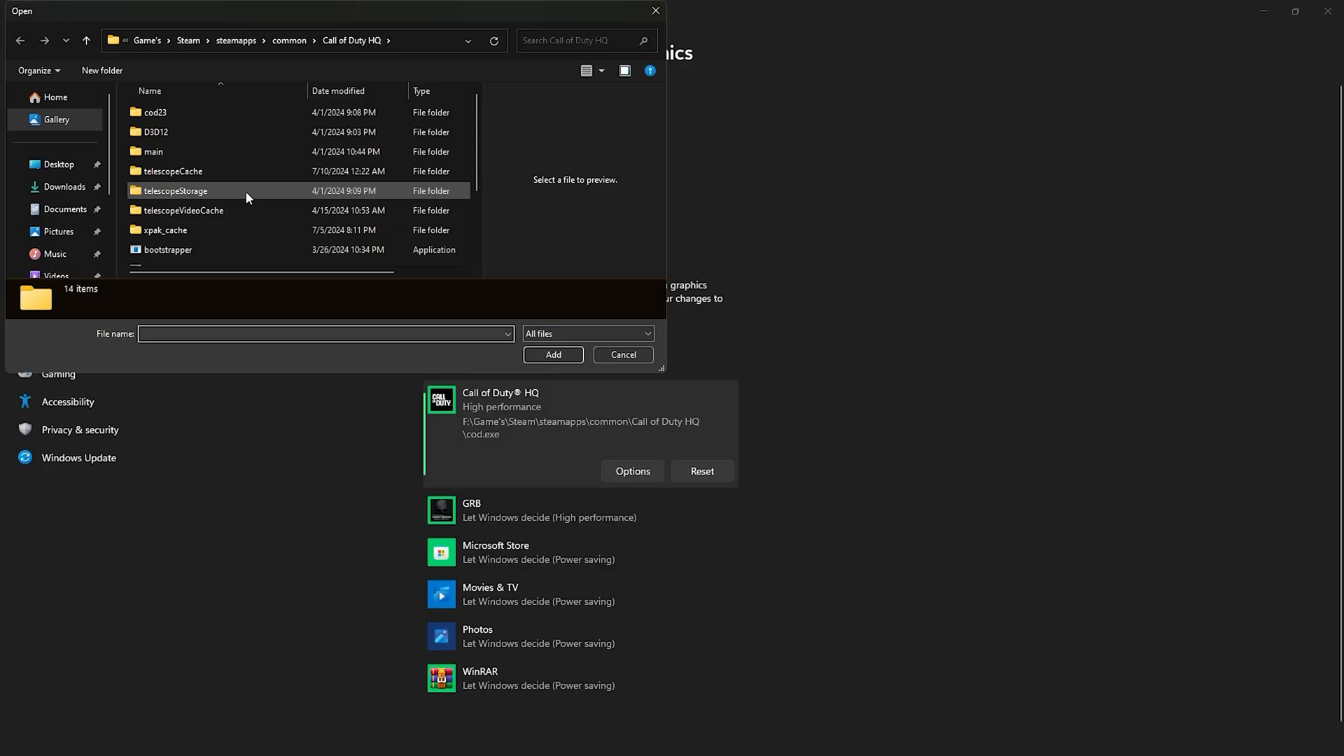
Add the Call of Duty HQ cod executable and save it at High performance.
left_click(151, 180)
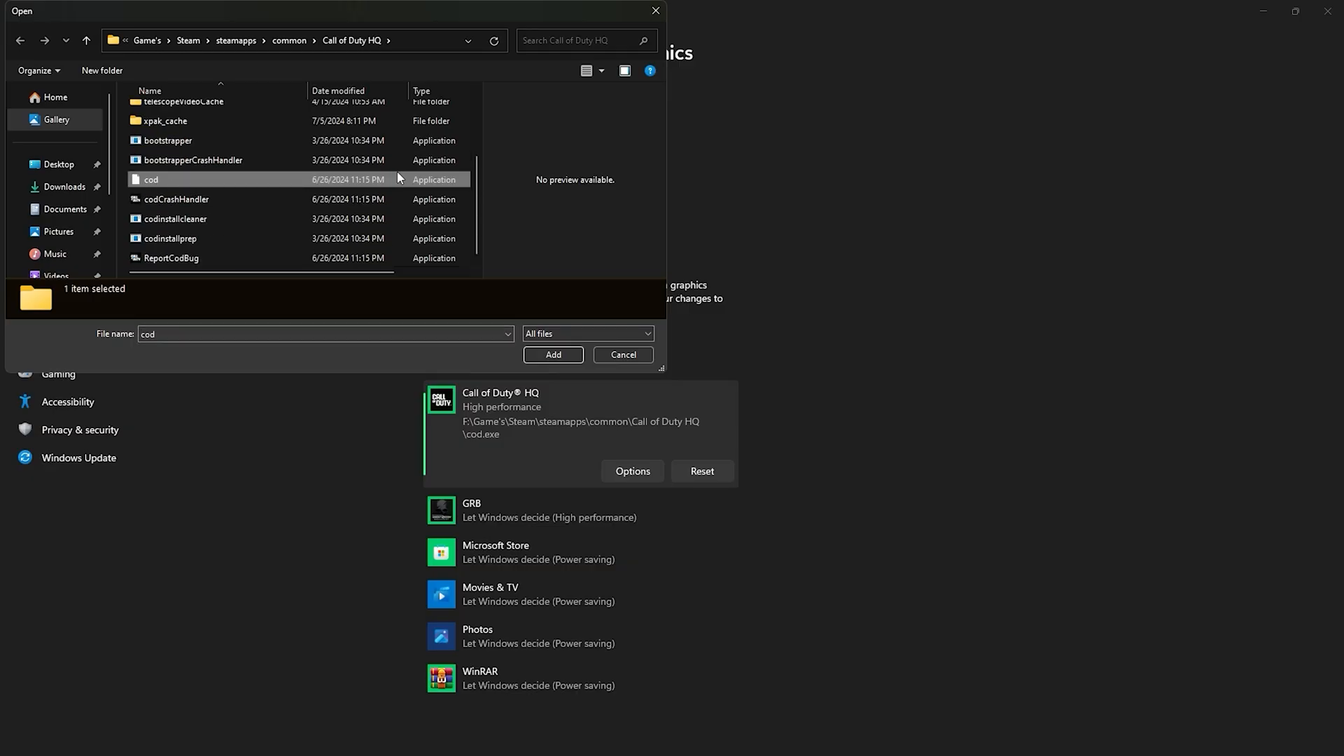
mouse_move(255, 179)
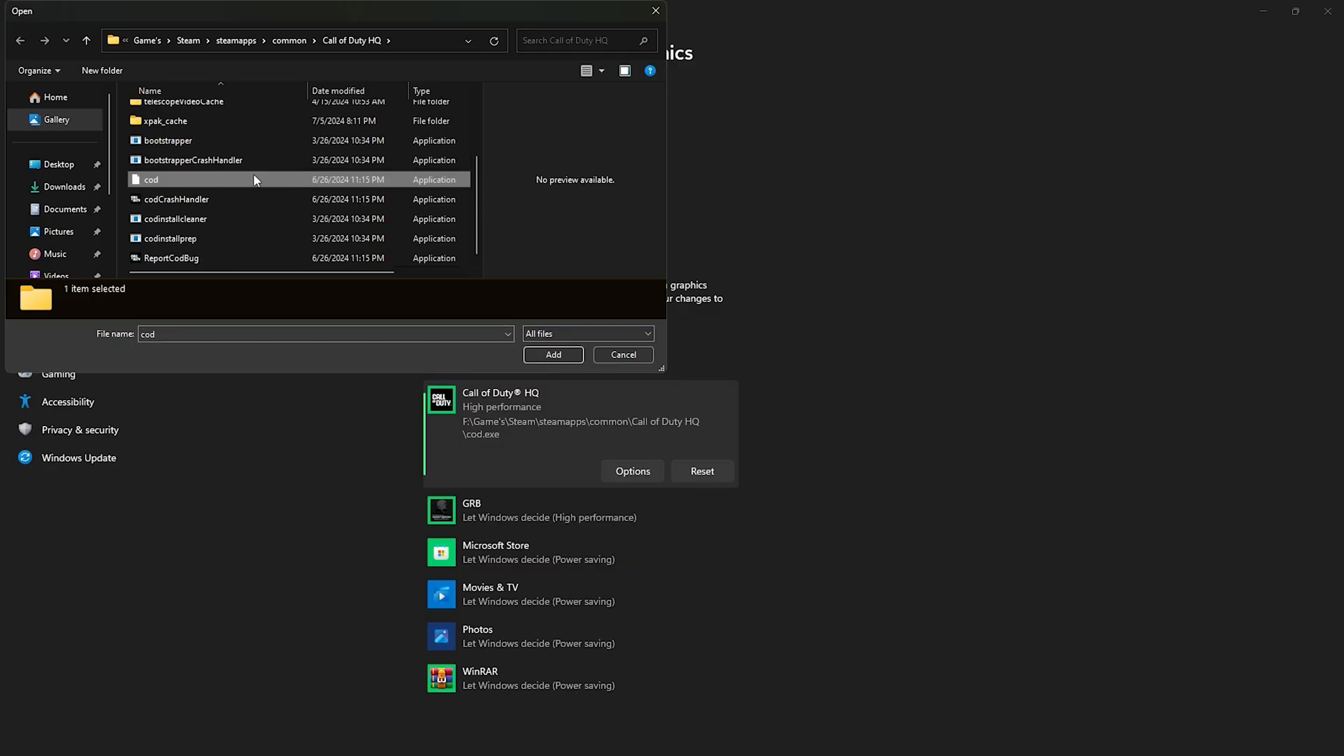
left_click(553, 354)
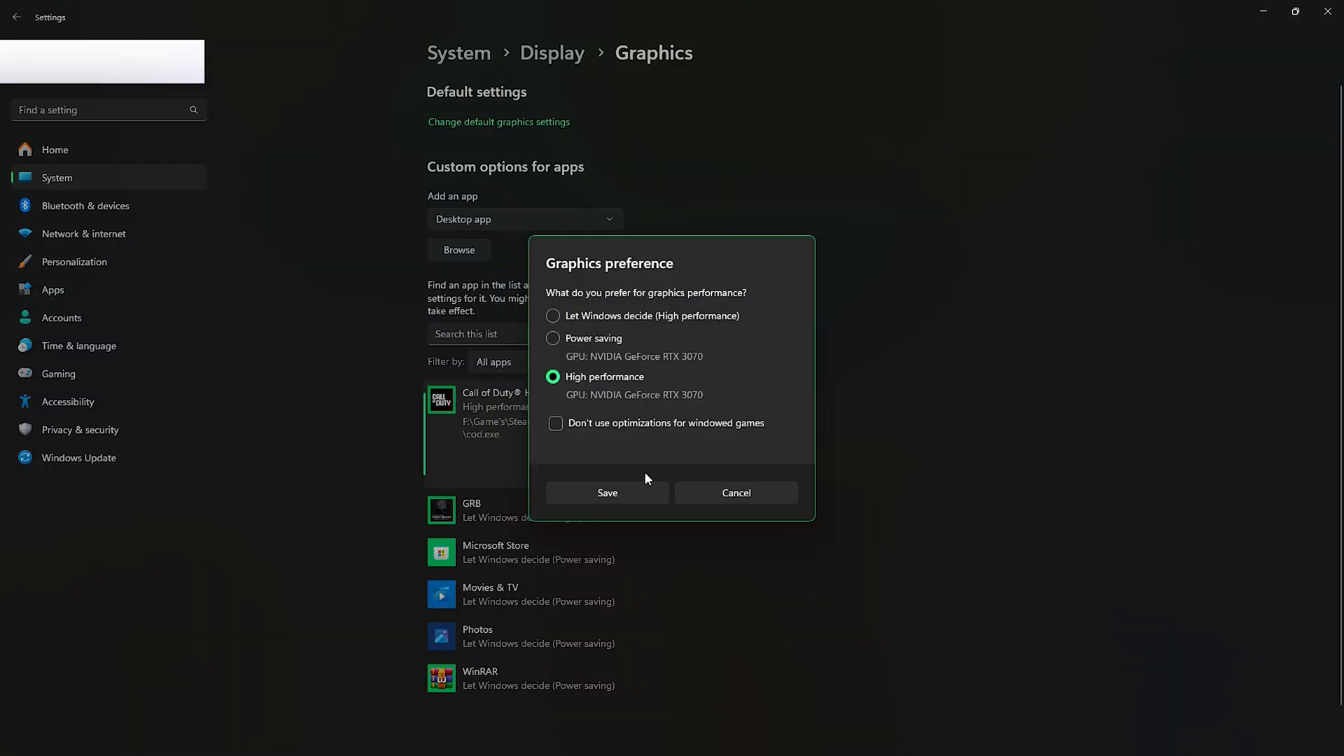
mouse_move(655, 386)
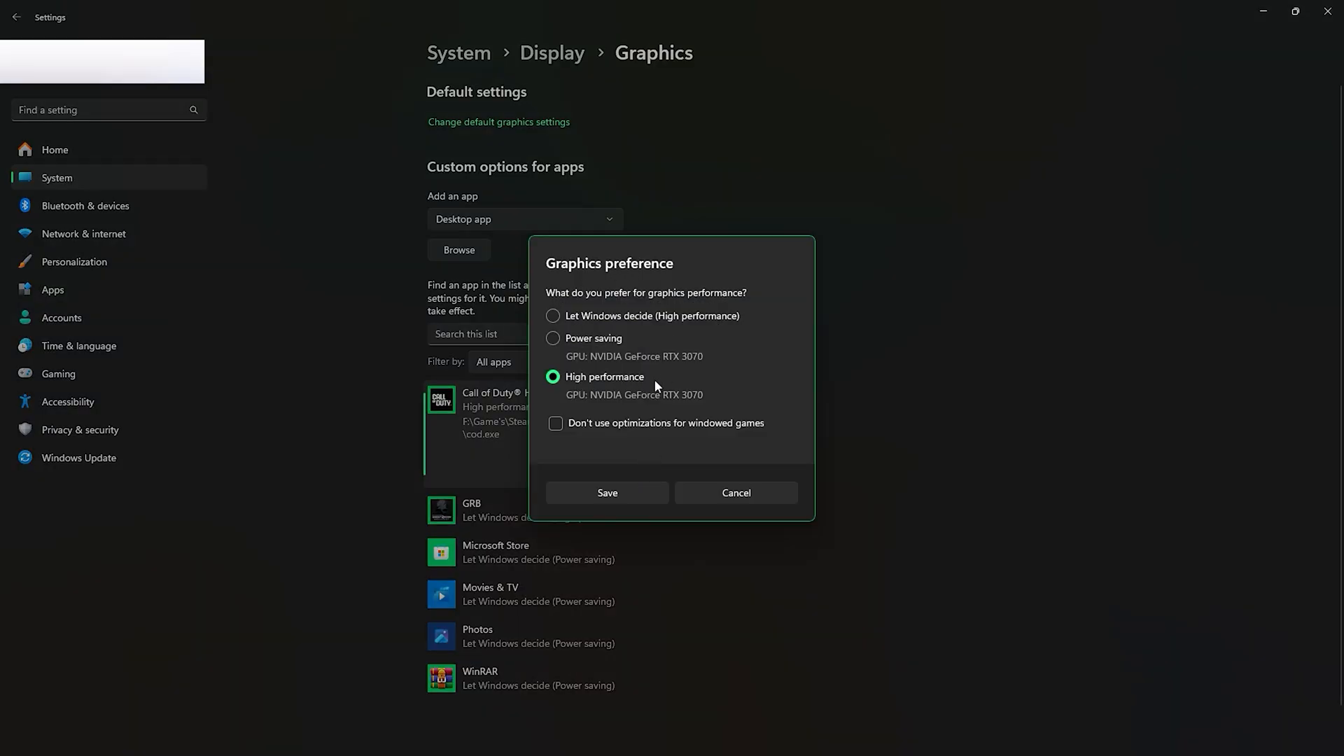
left_click(497, 122)
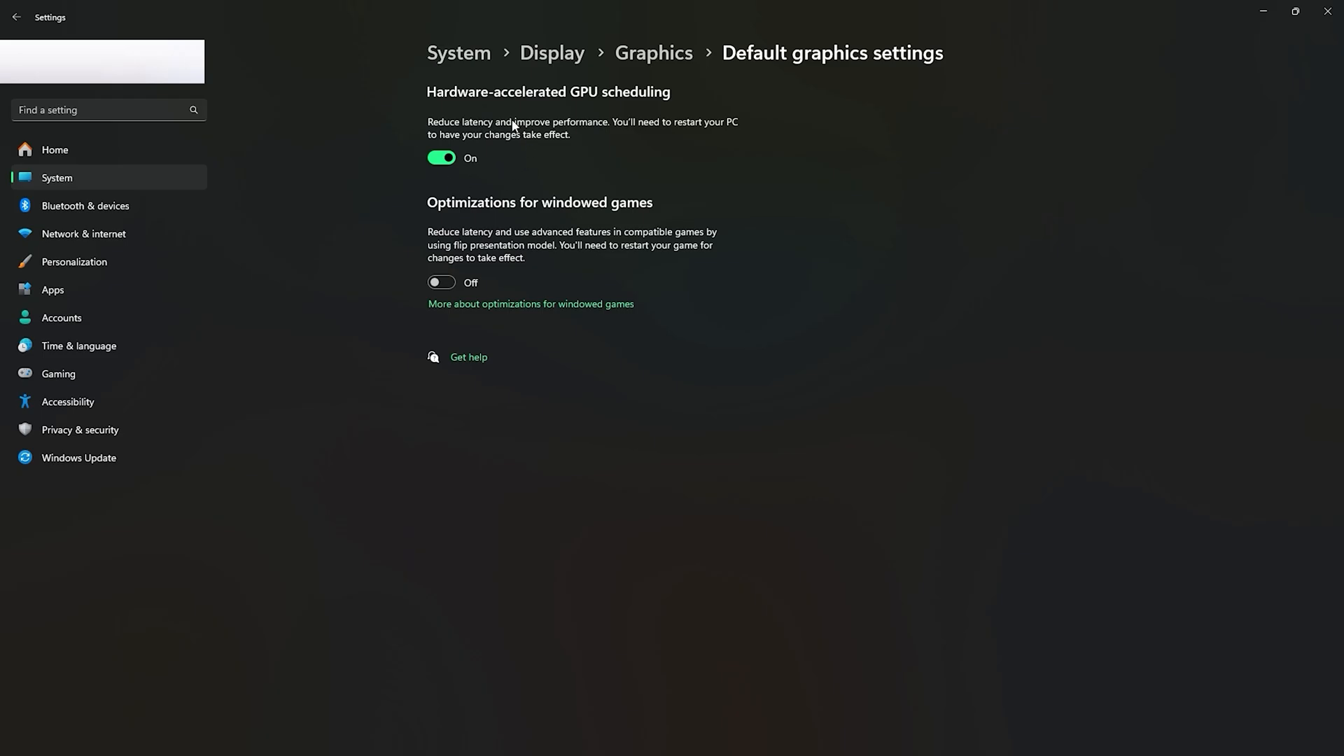
mouse_move(647, 217)
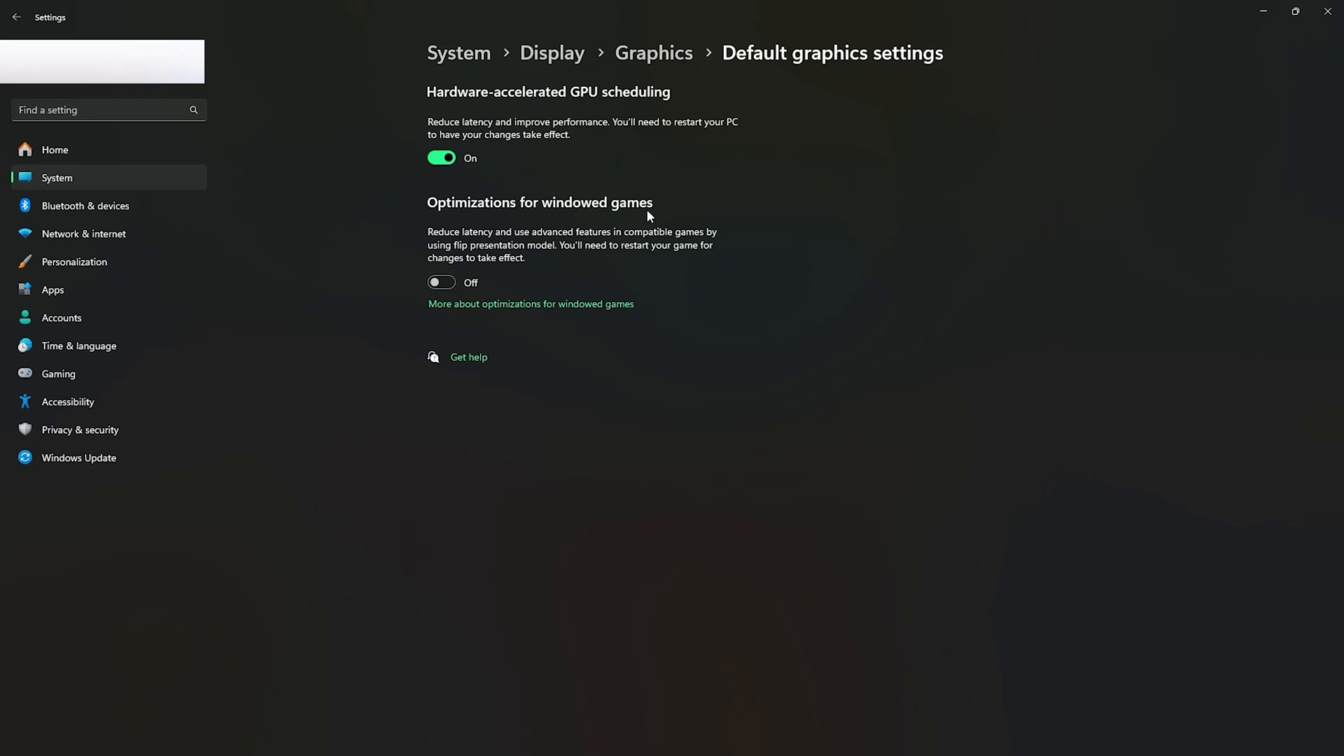
Switch optimizations for windowed games on and close the Settings window.
left_click(442, 282)
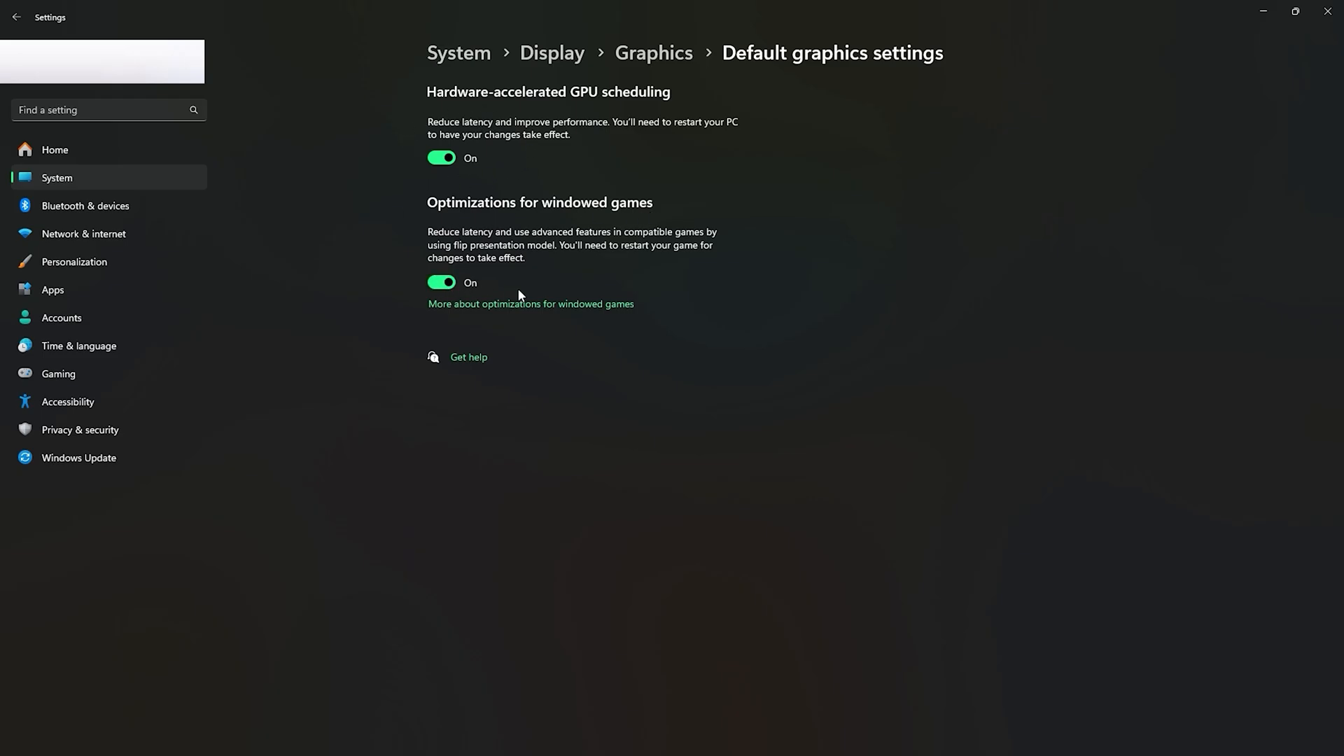
mouse_move(1328, 11)
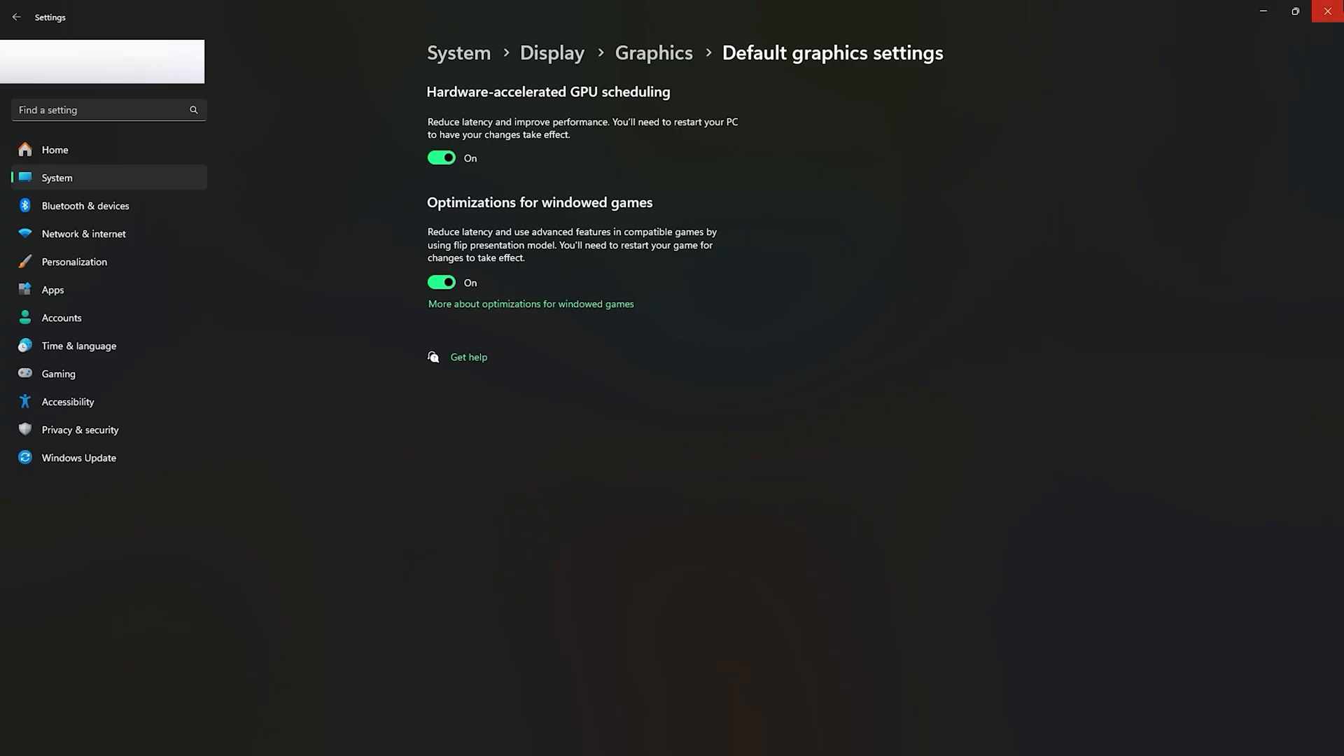
mouse_move(1328, 12)
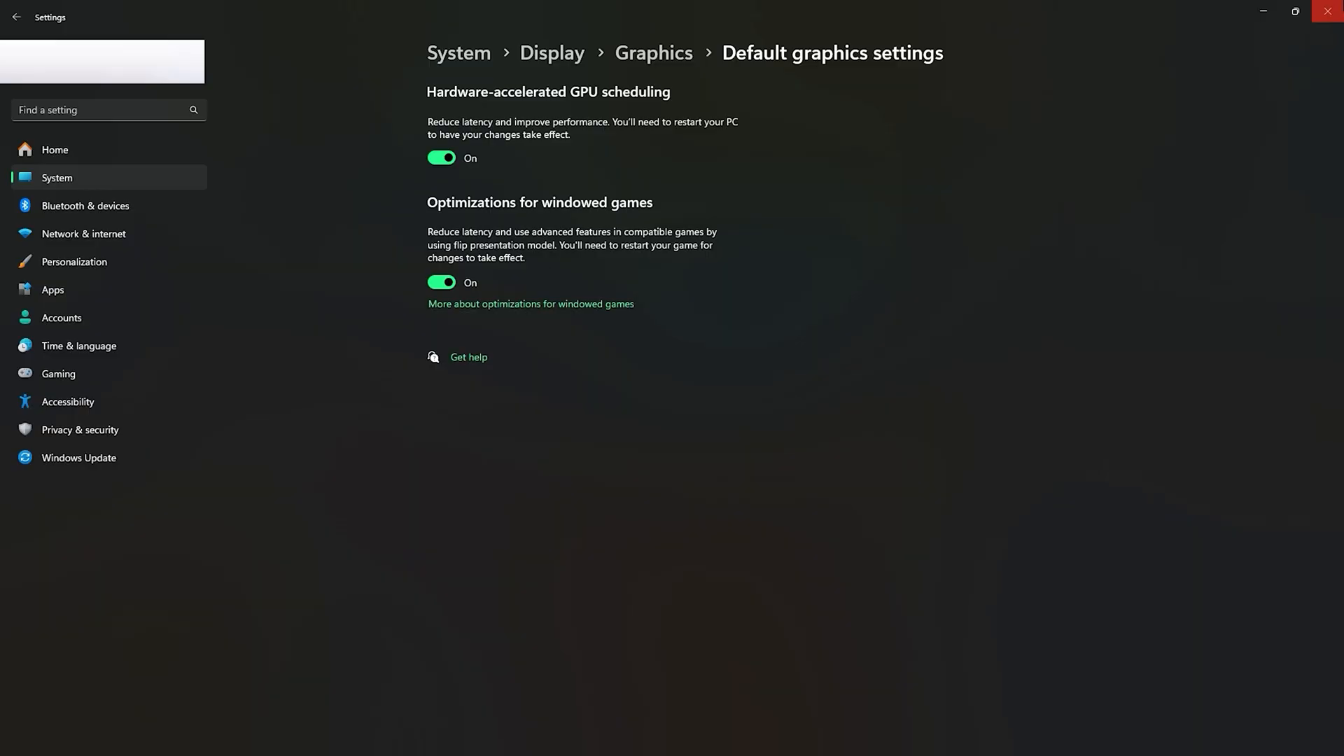
left_click(79, 457)
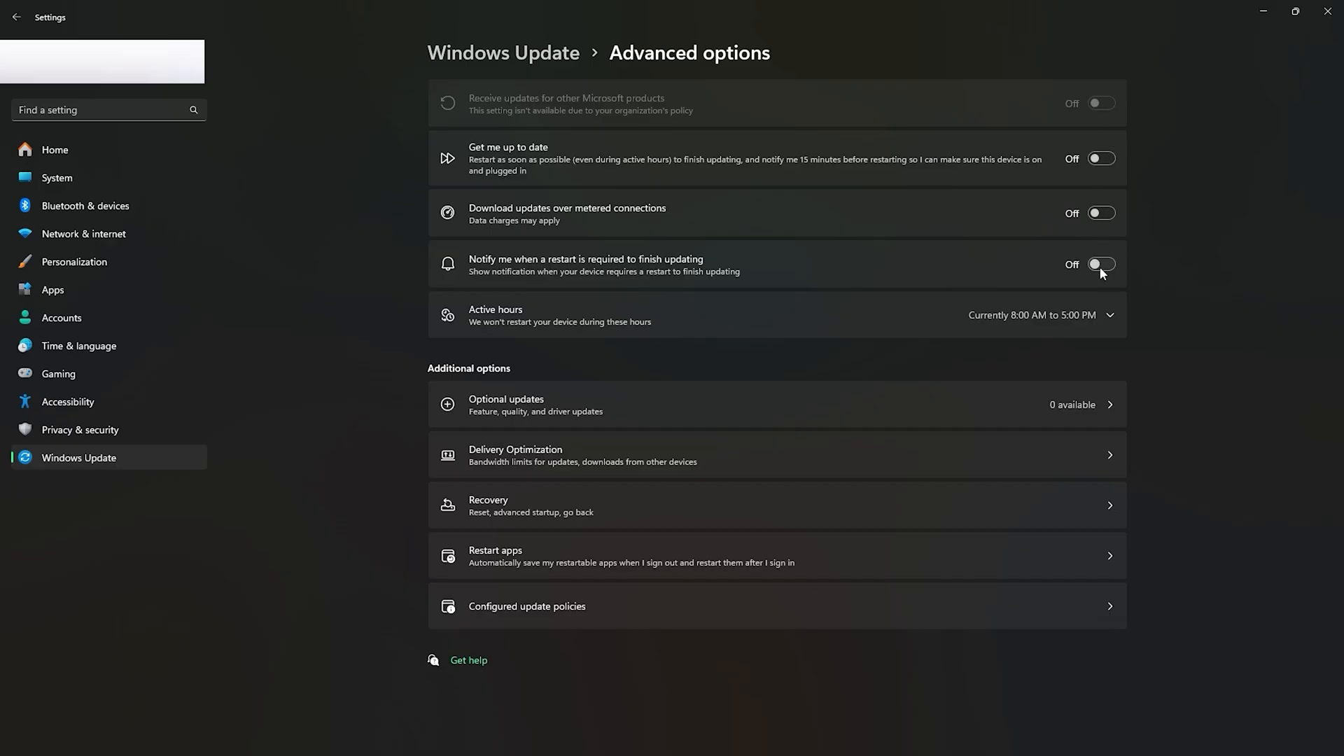
Set Windows Update active hours manually to 4:00 AM–5:00 PM.
left_click(1107, 314)
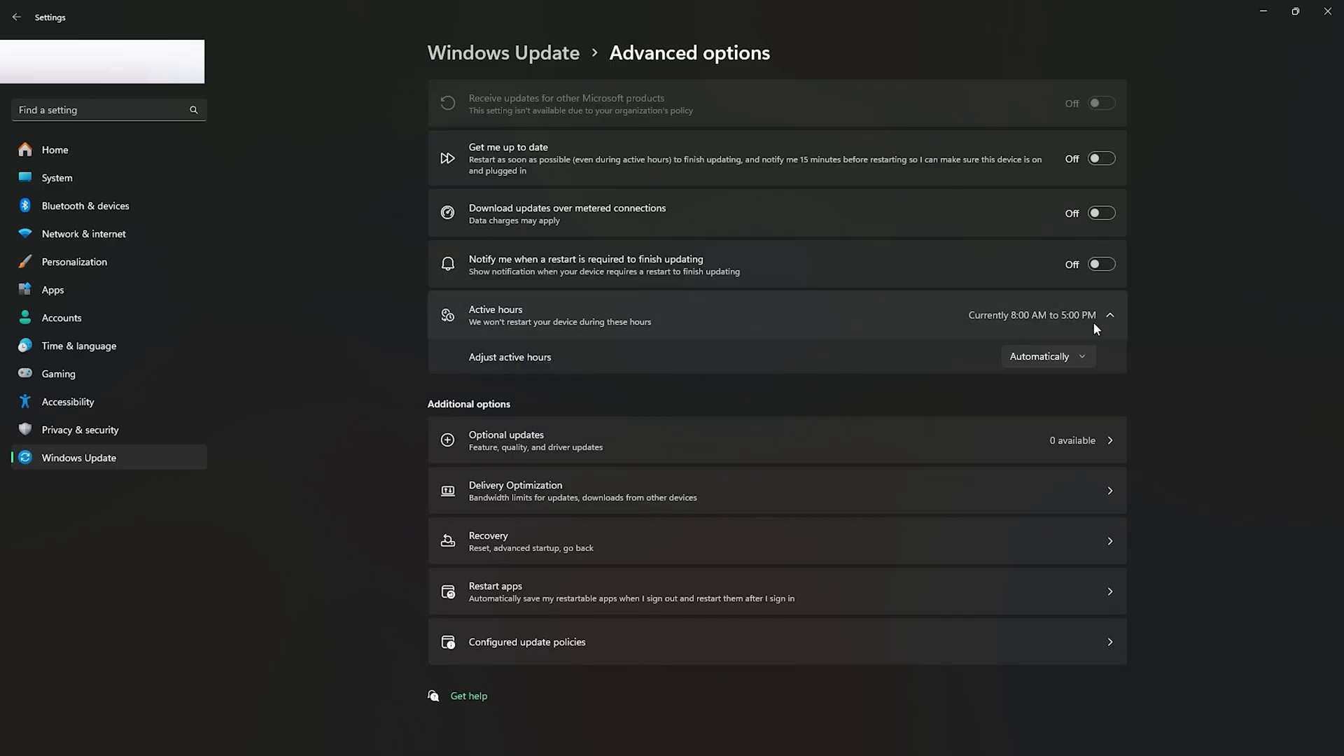
left_click(1044, 356)
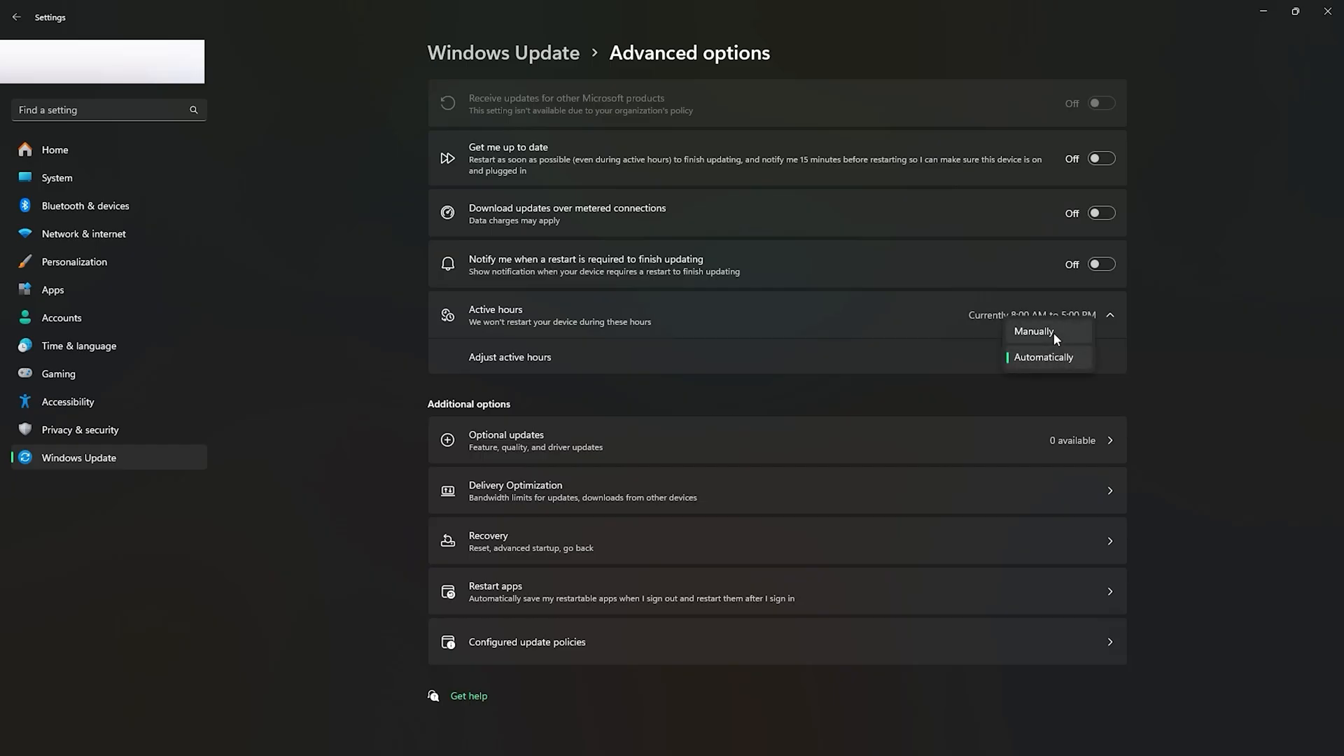
left_click(1033, 332)
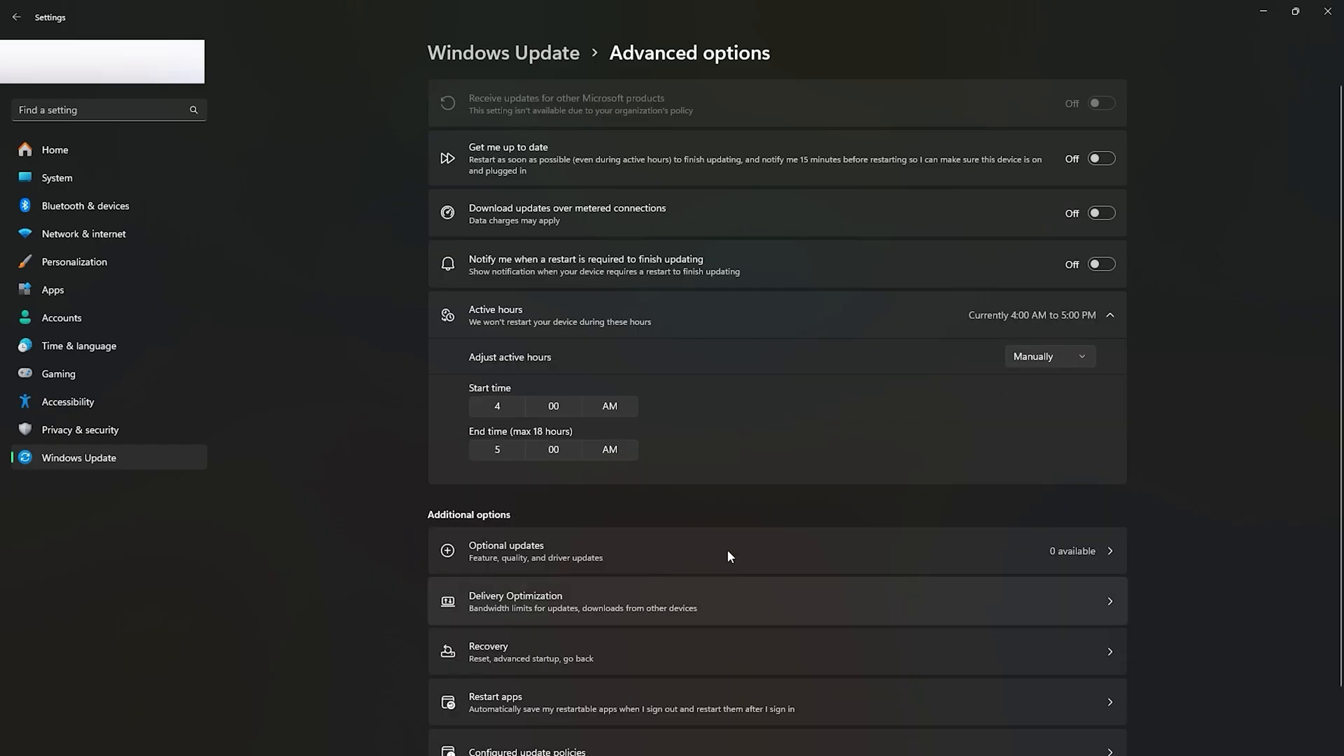
left_click(583, 600)
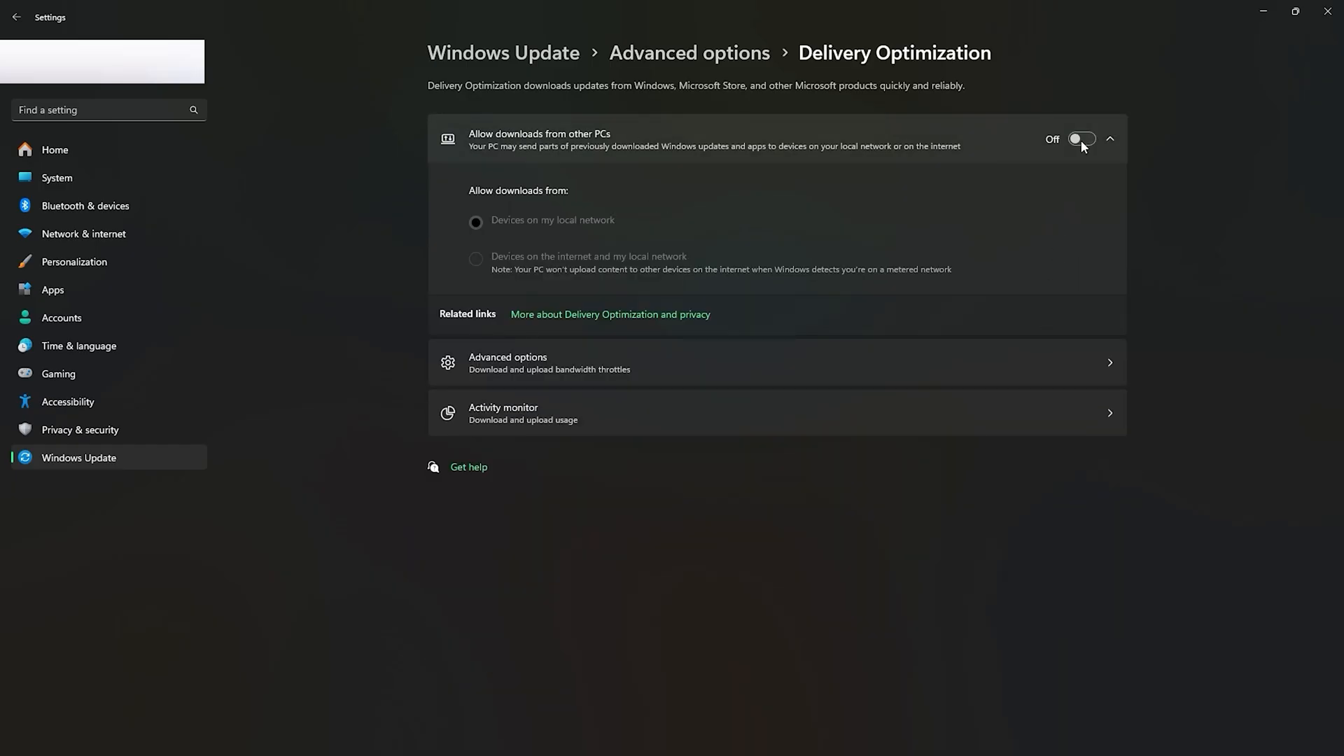
mouse_move(948, 374)
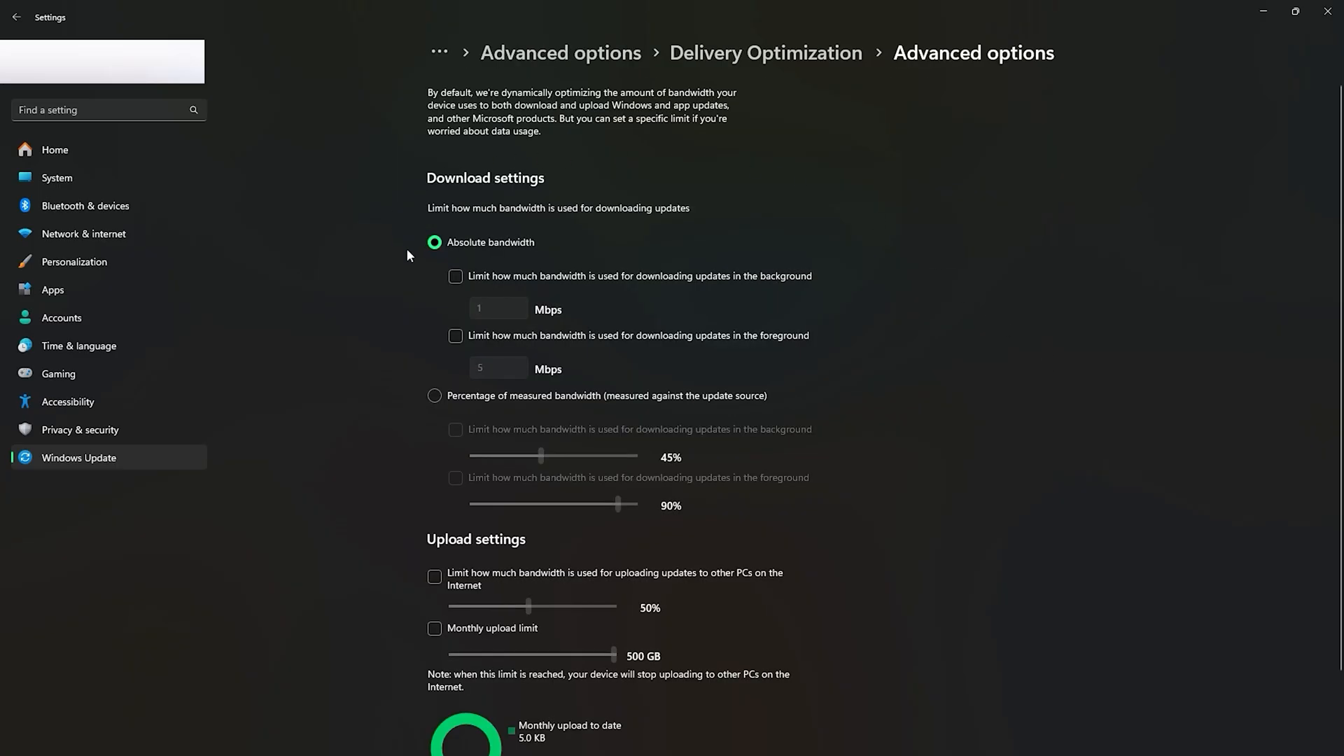
Toggle Delivery Optimization download and upload bandwidth limits, leaving all limits off.
left_click(455, 276)
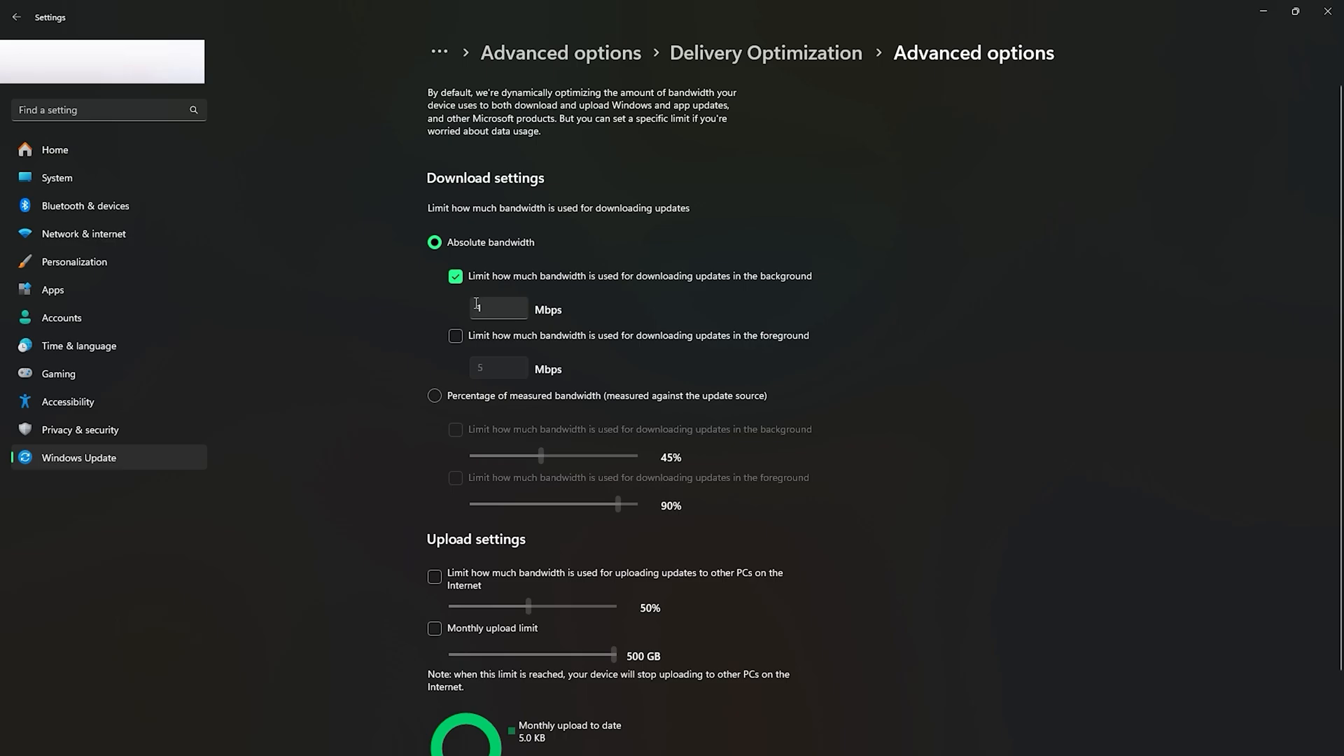
left_click(455, 336)
type("0")
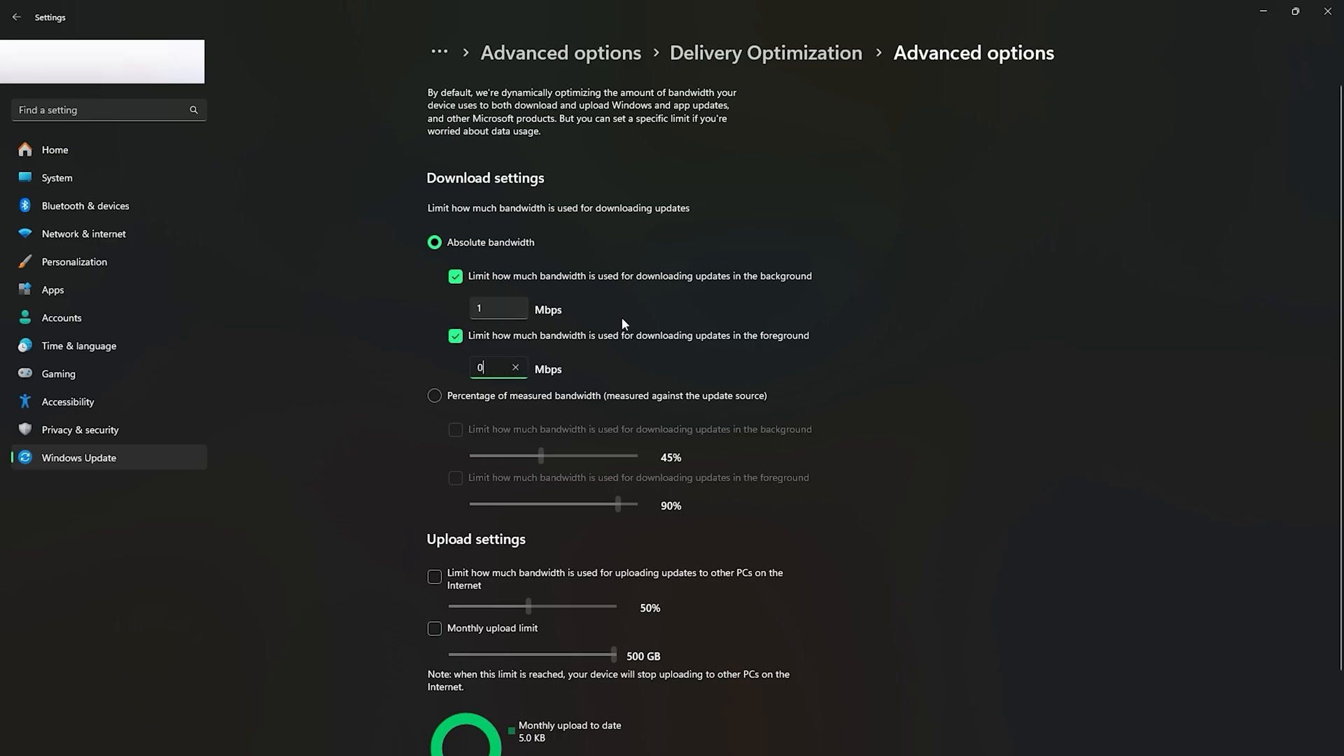
left_click(455, 335)
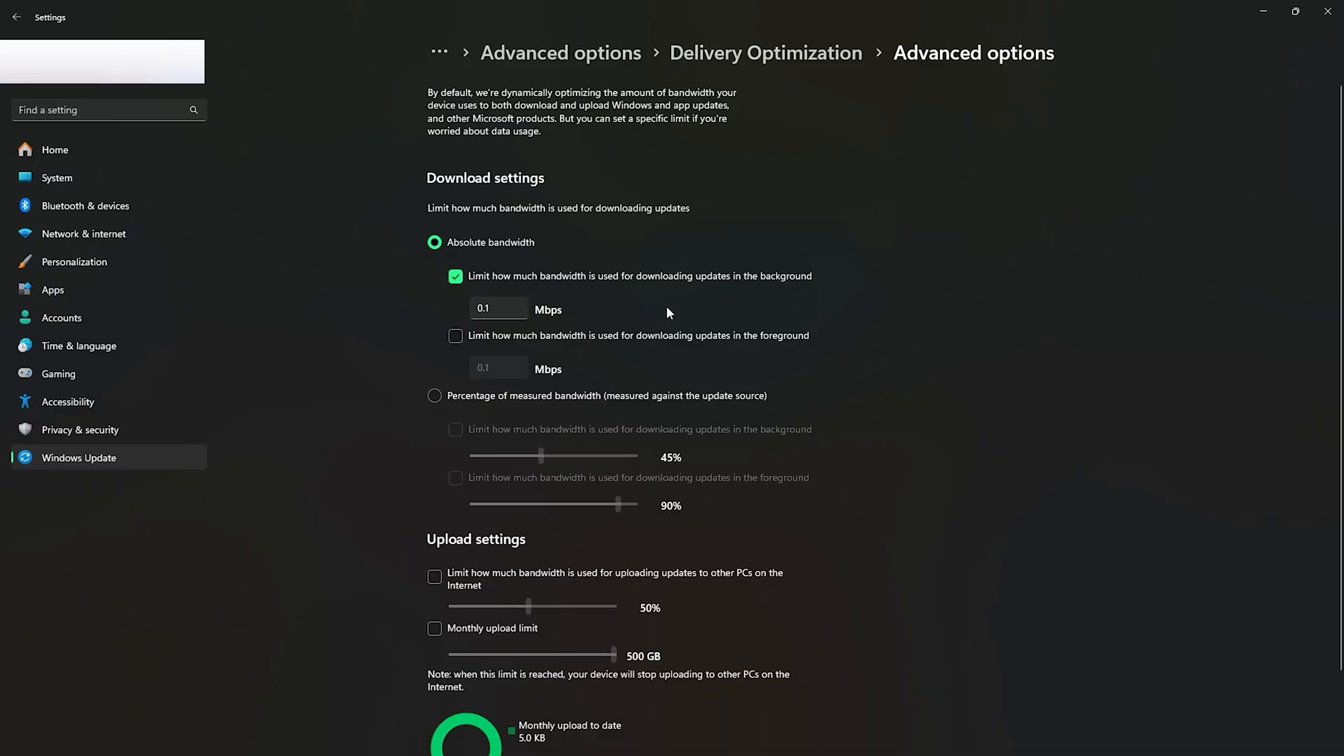
left_click(455, 276)
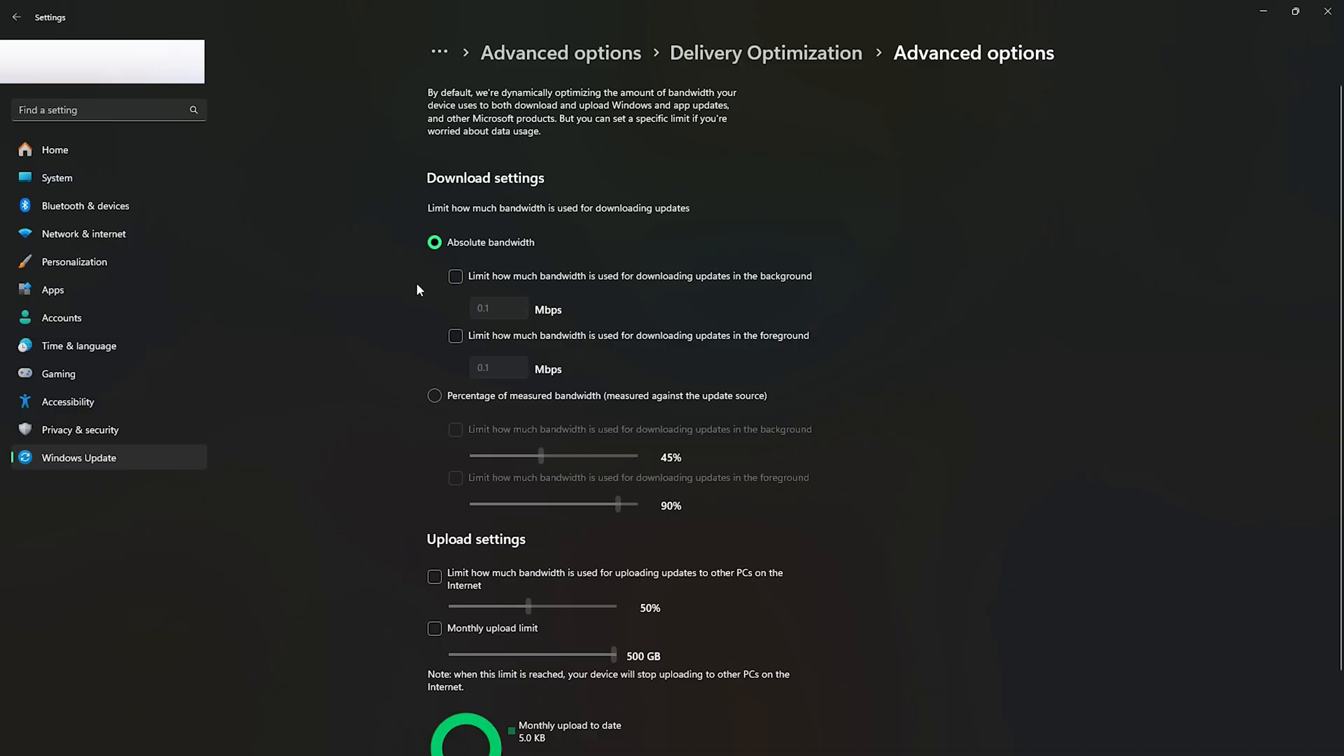
left_click(435, 396)
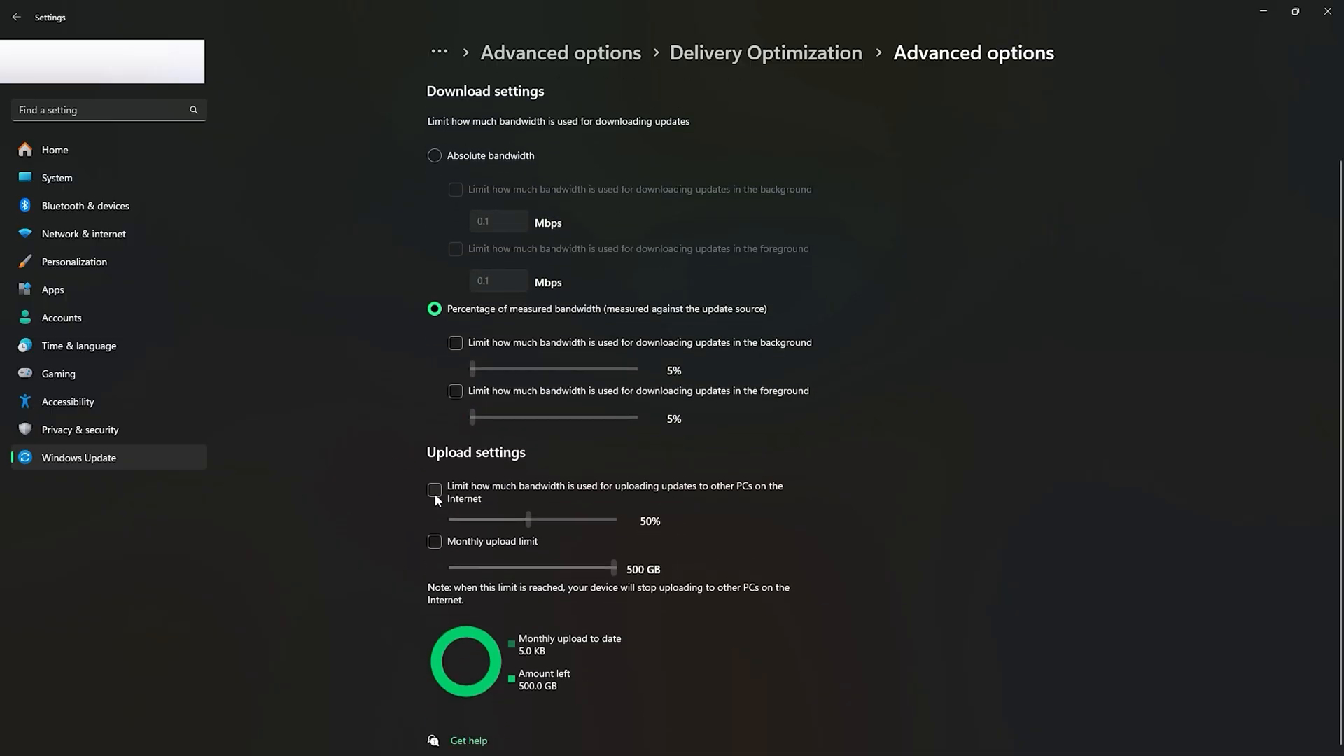
left_click(434, 490)
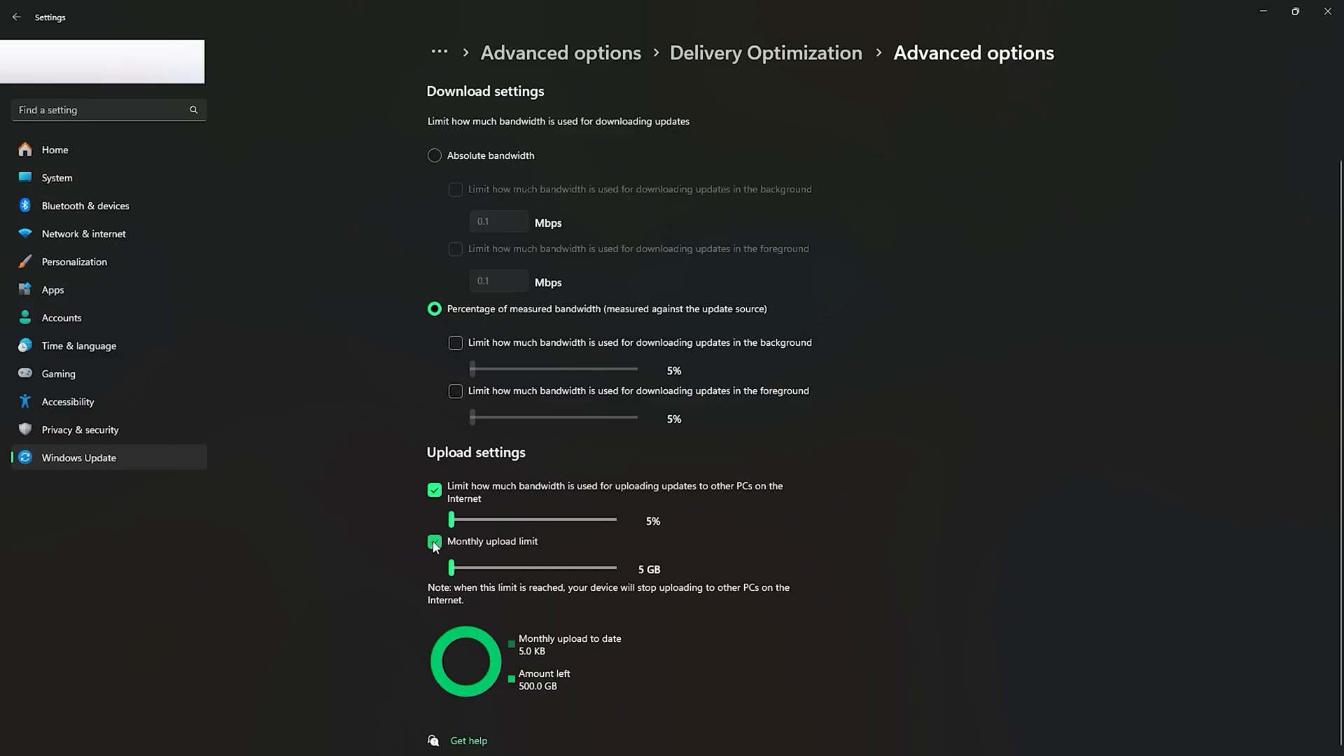
left_click(434, 489)
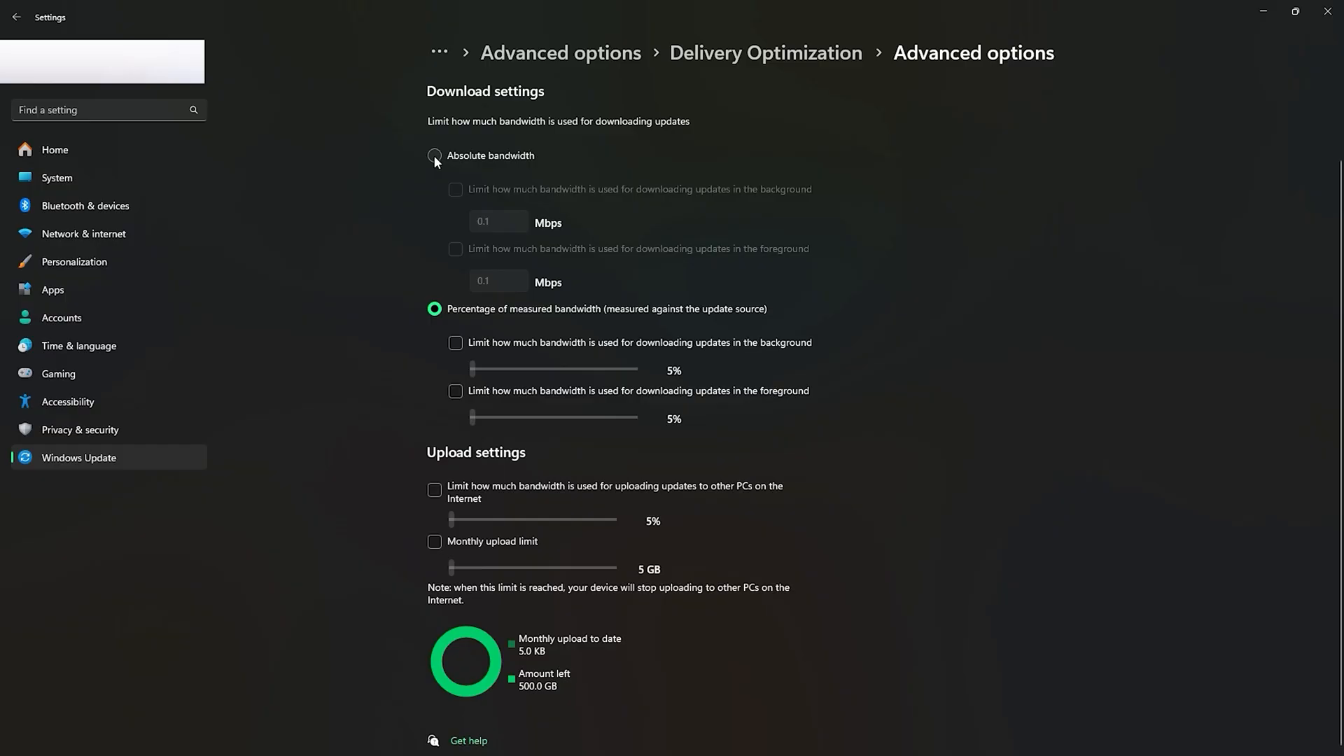
left_click(579, 739)
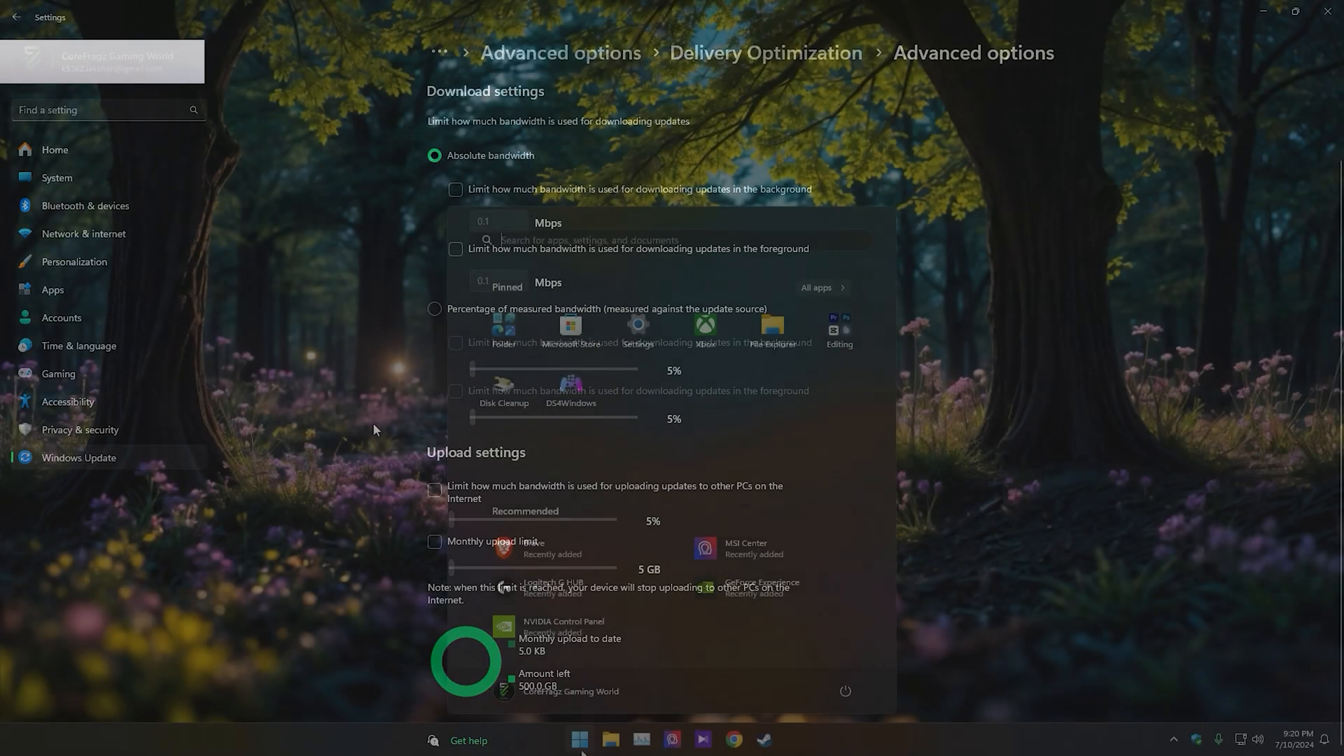
Open System Configuration via 'msco' and set boot advanced options to 12 processors.
type("msco")
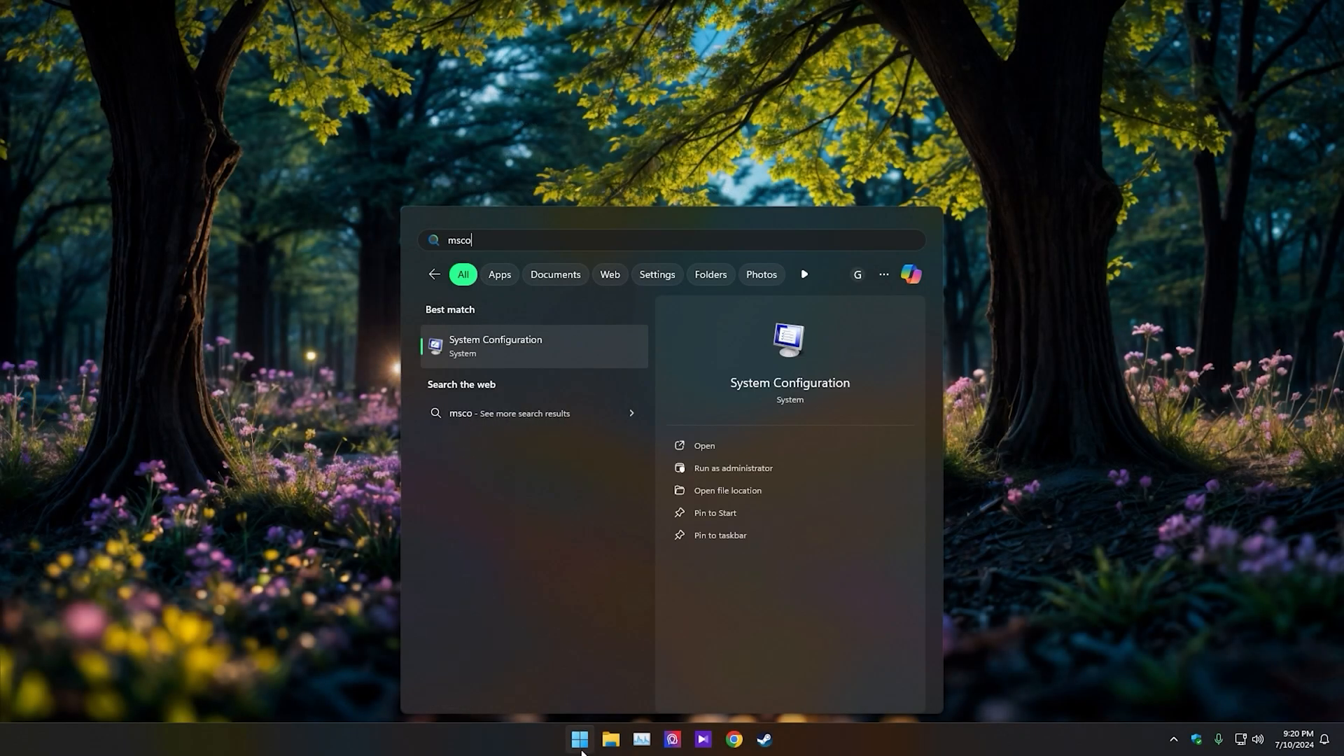
left_click(703, 446)
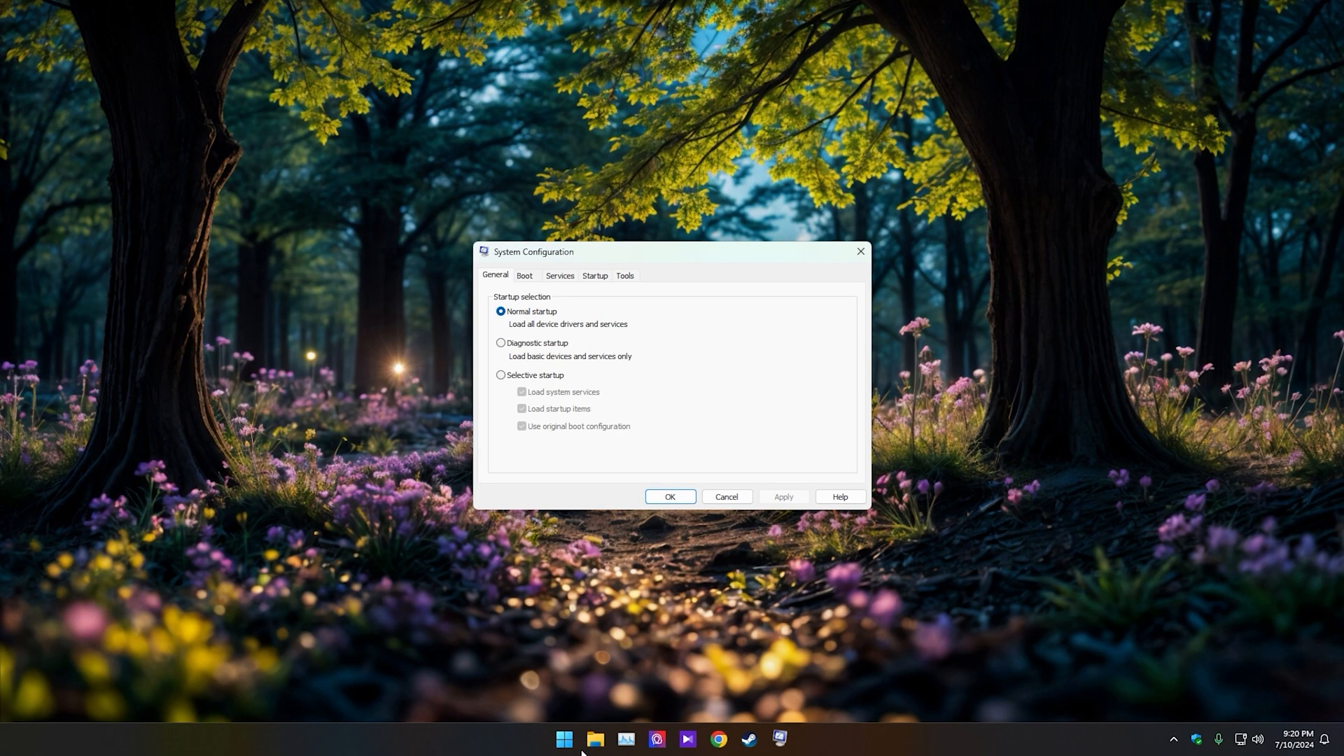
left_click(523, 275)
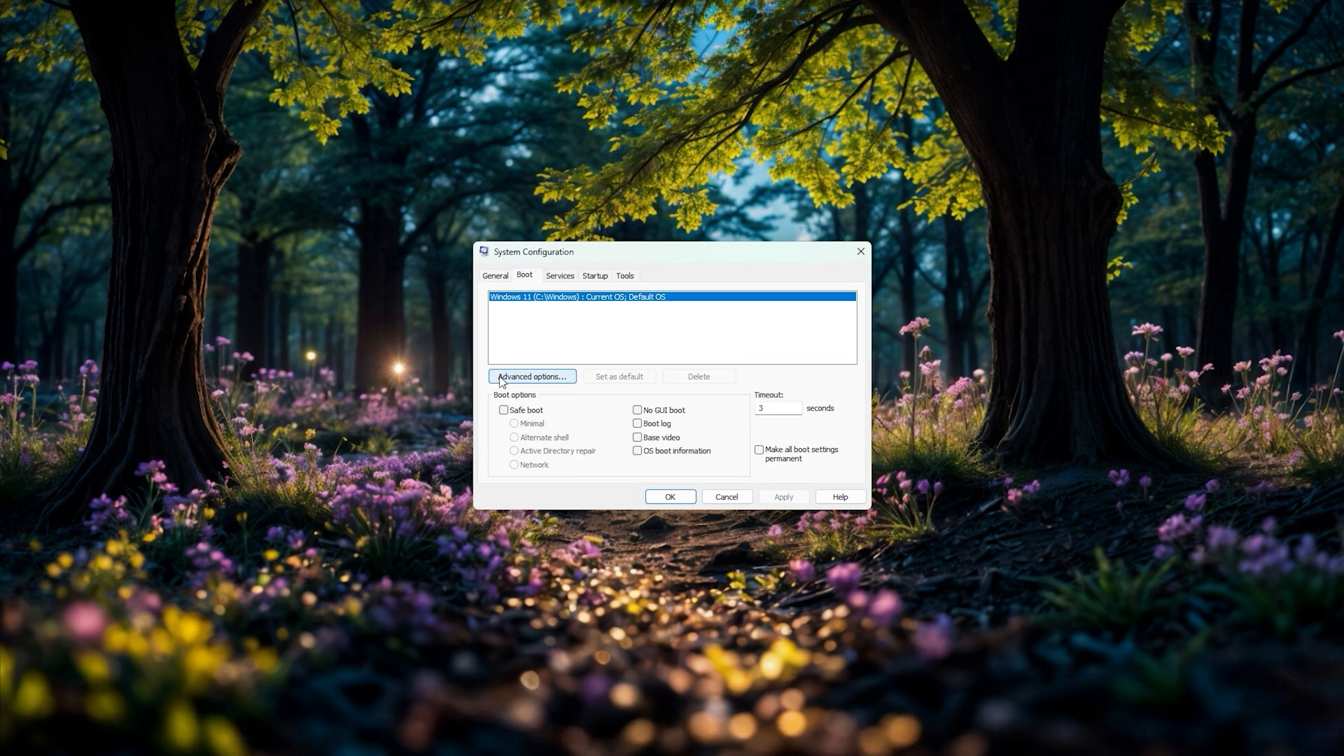
left_click(532, 376)
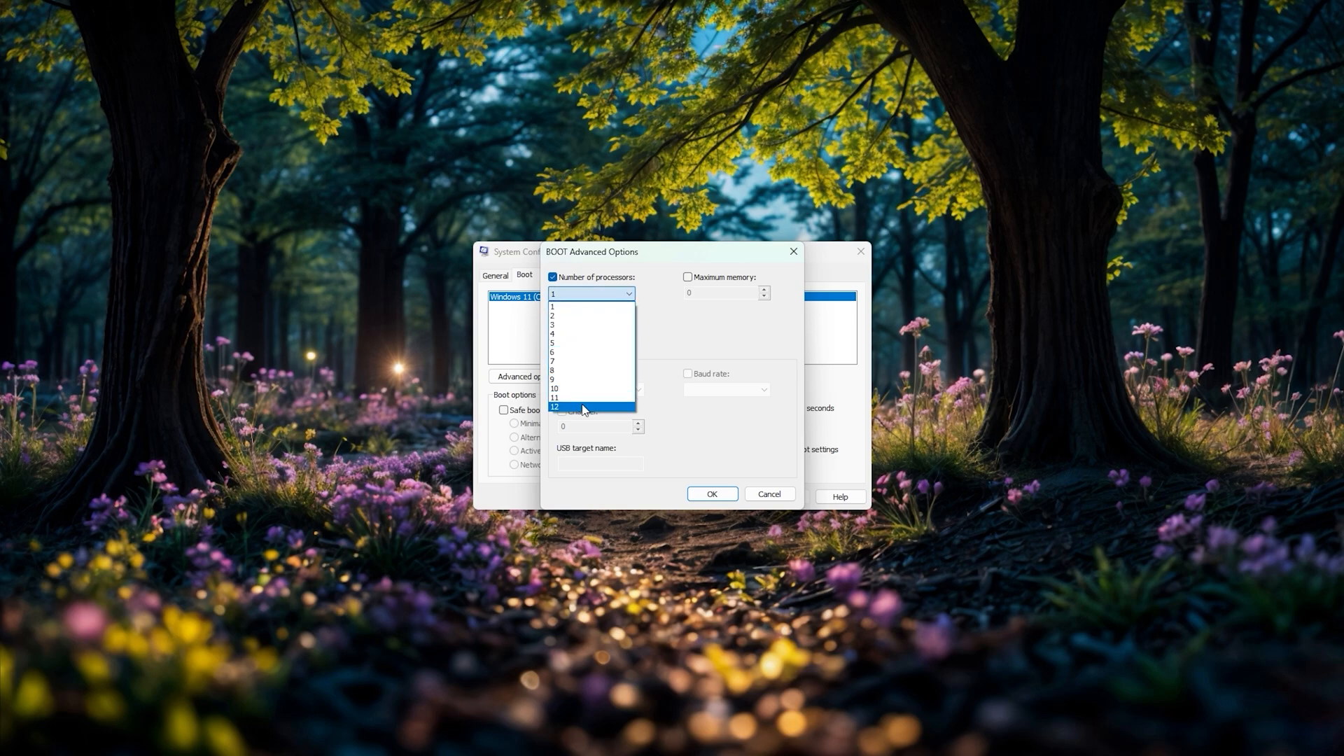
left_click(553, 406)
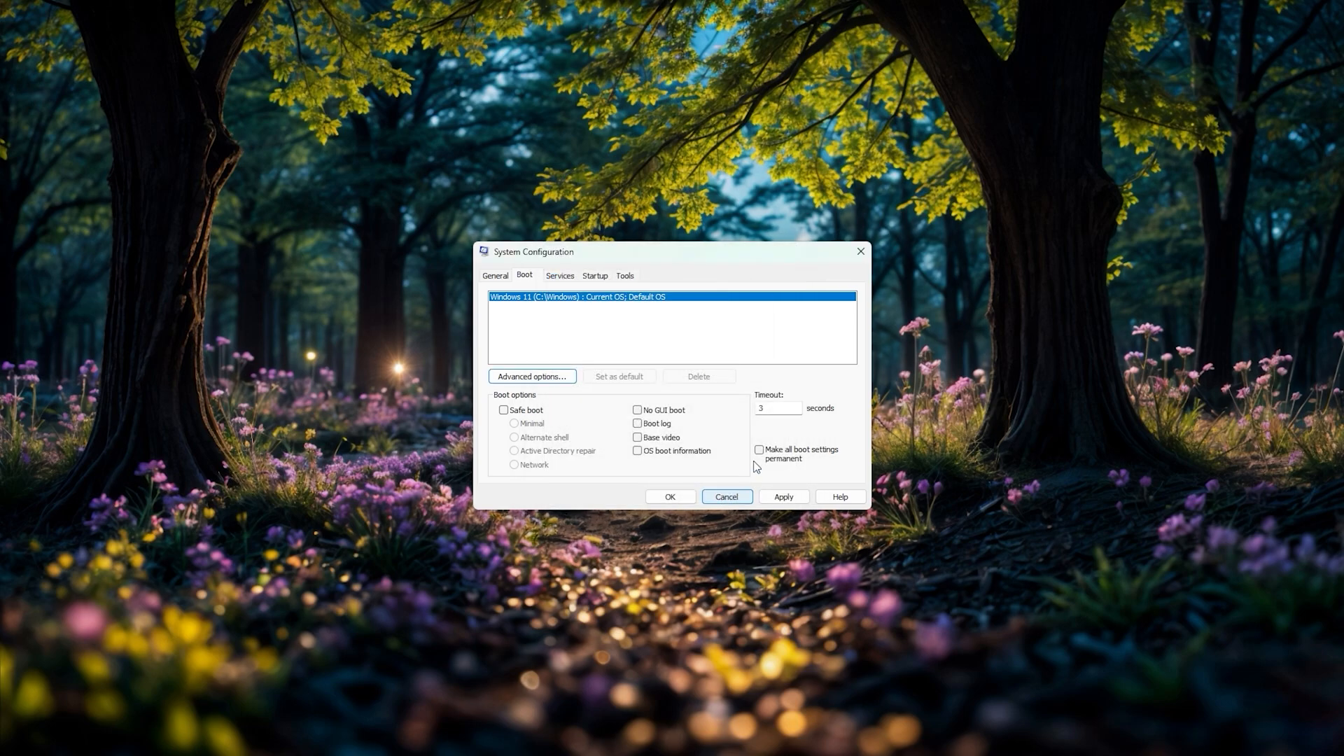
left_click(559, 275)
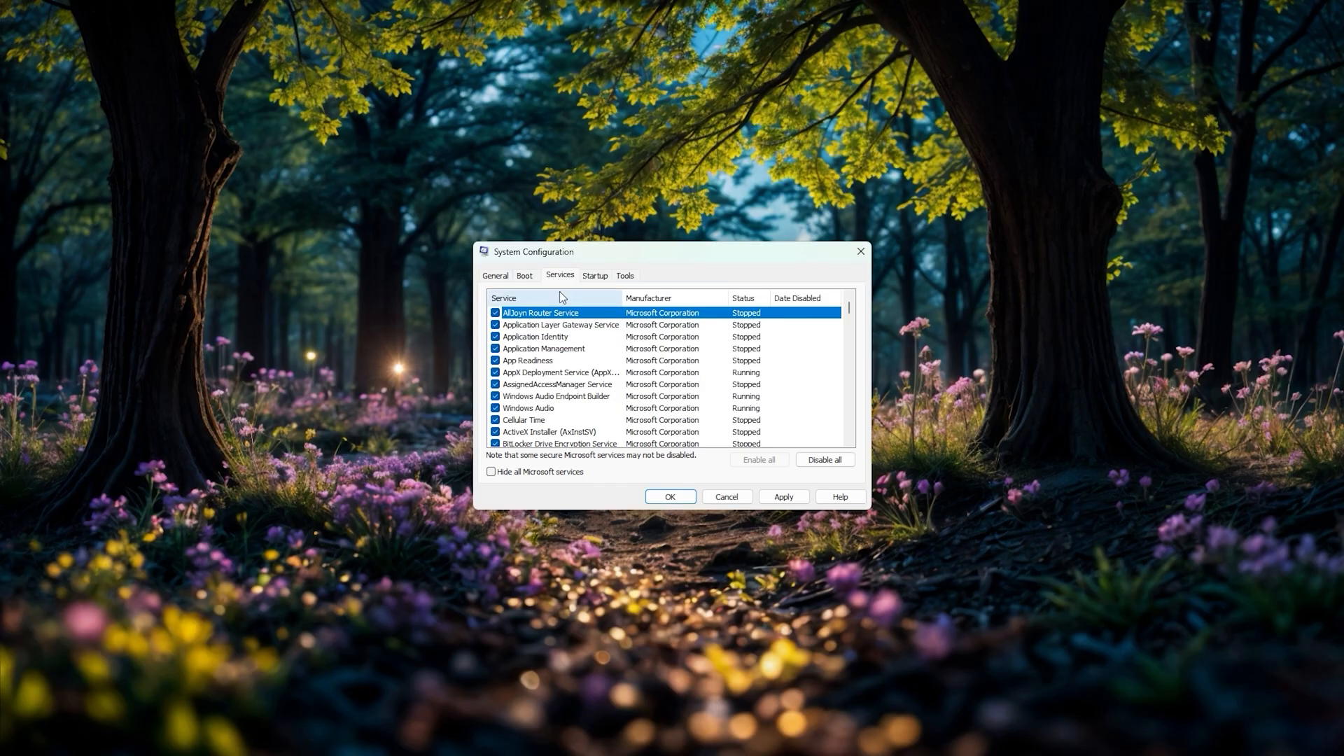
Hide Microsoft services, then untick the Brave elevation and update services.
left_click(492, 471)
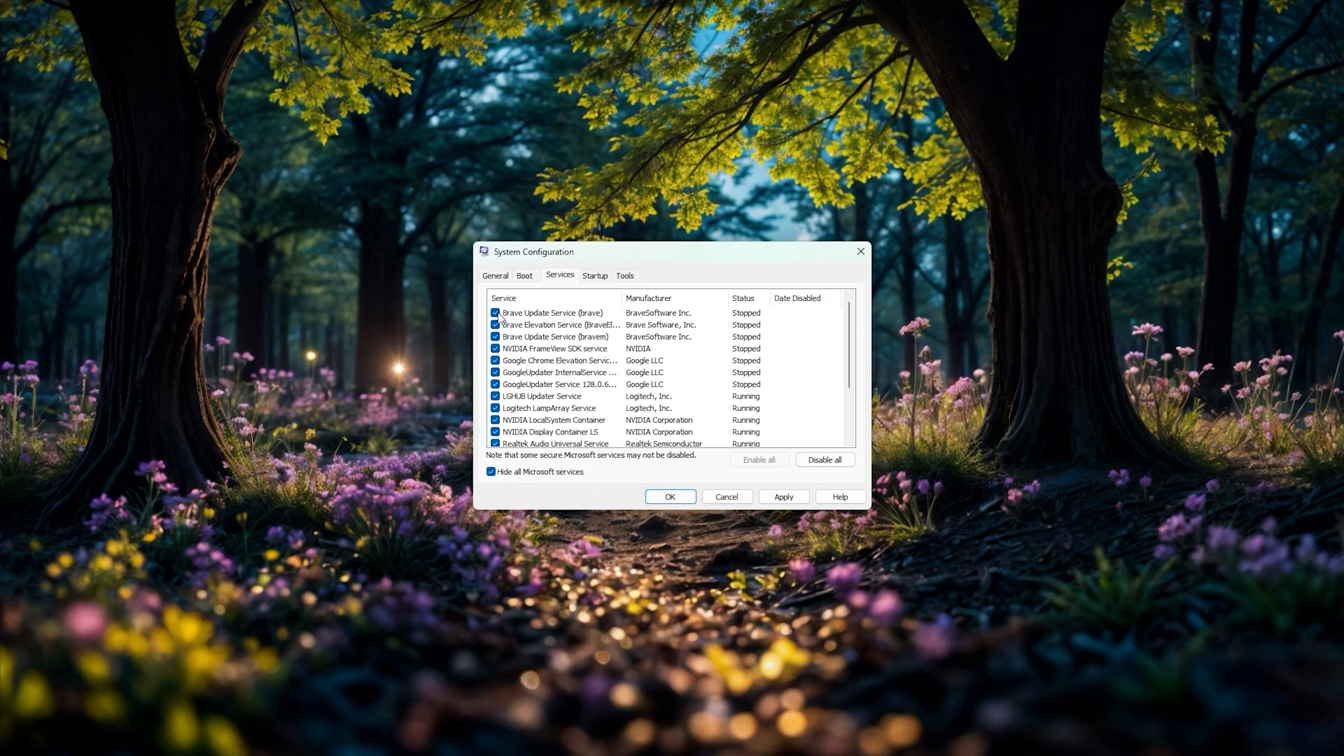
left_click(495, 312)
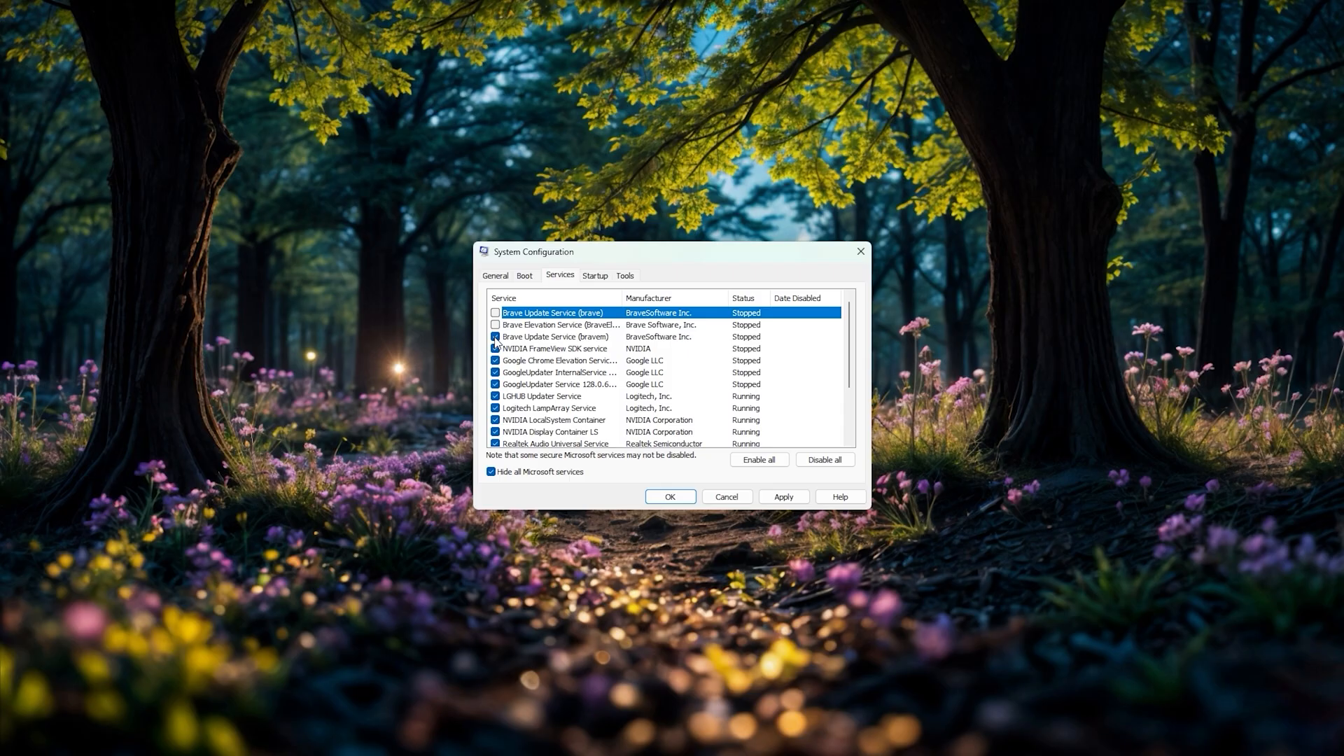
left_click(495, 336)
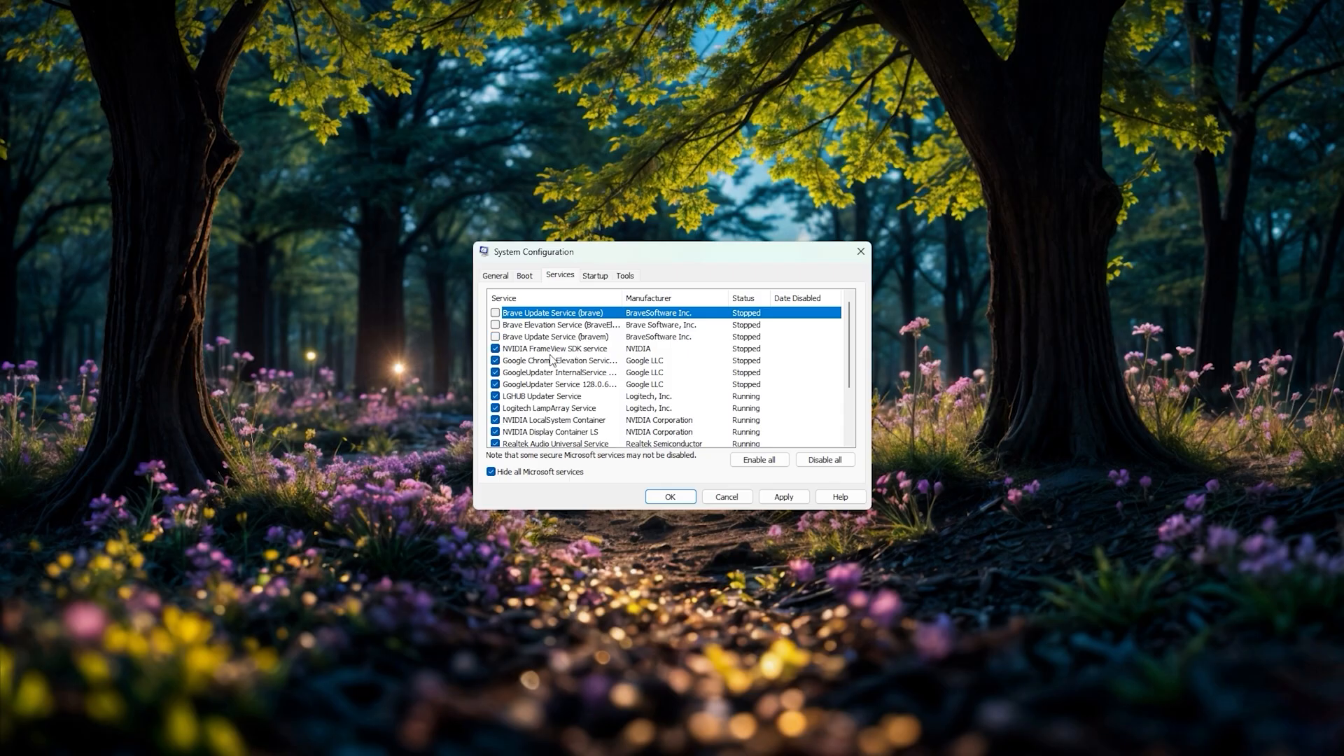
mouse_move(560, 385)
type("keyb")
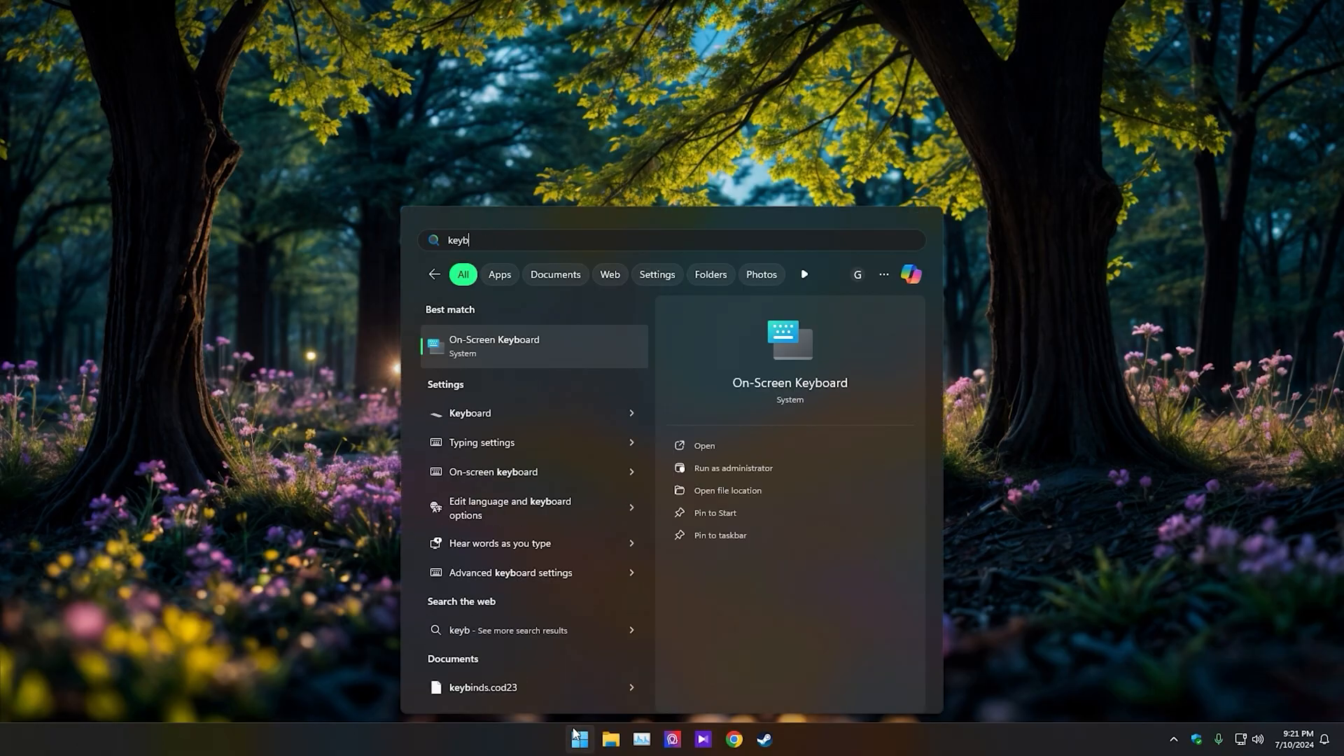
Set keyboard repeat delay to shortest and repeat rate to fastest, then apply and confirm.
key("Backspace")
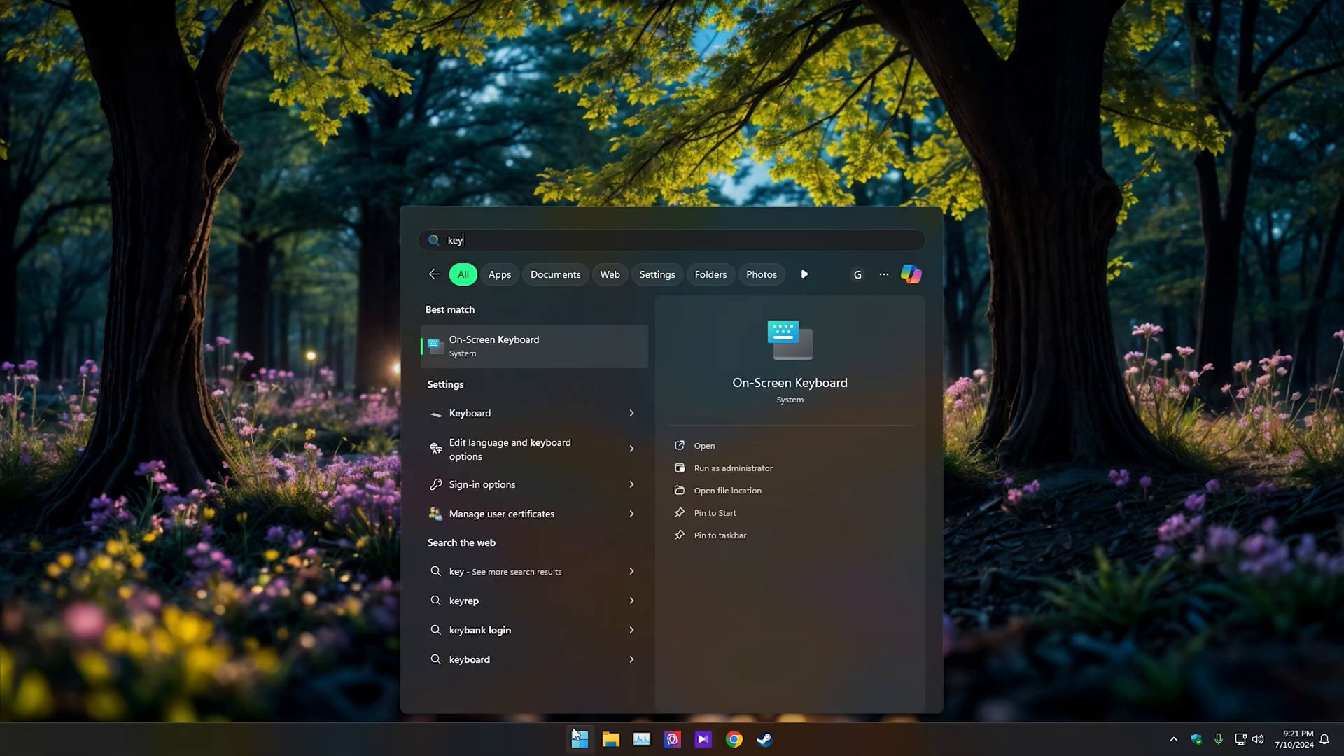
type("bo")
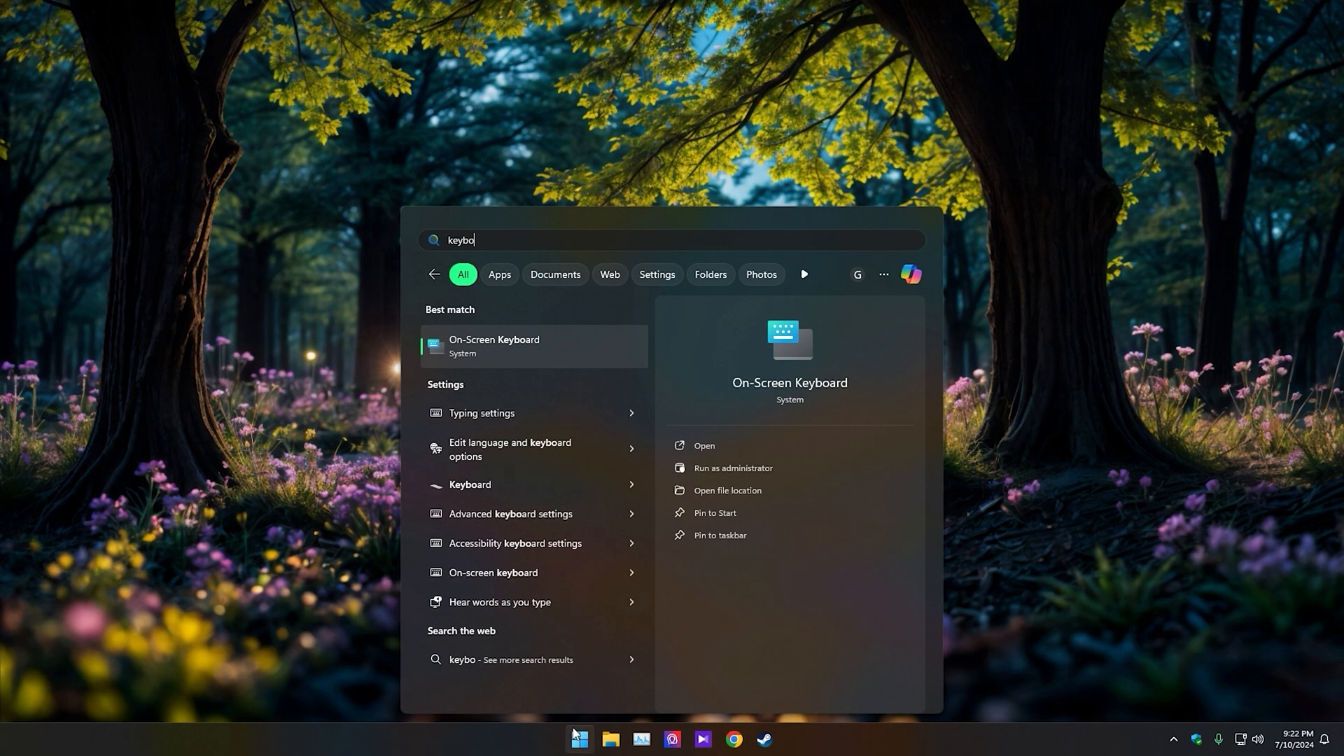
left_click(469, 484)
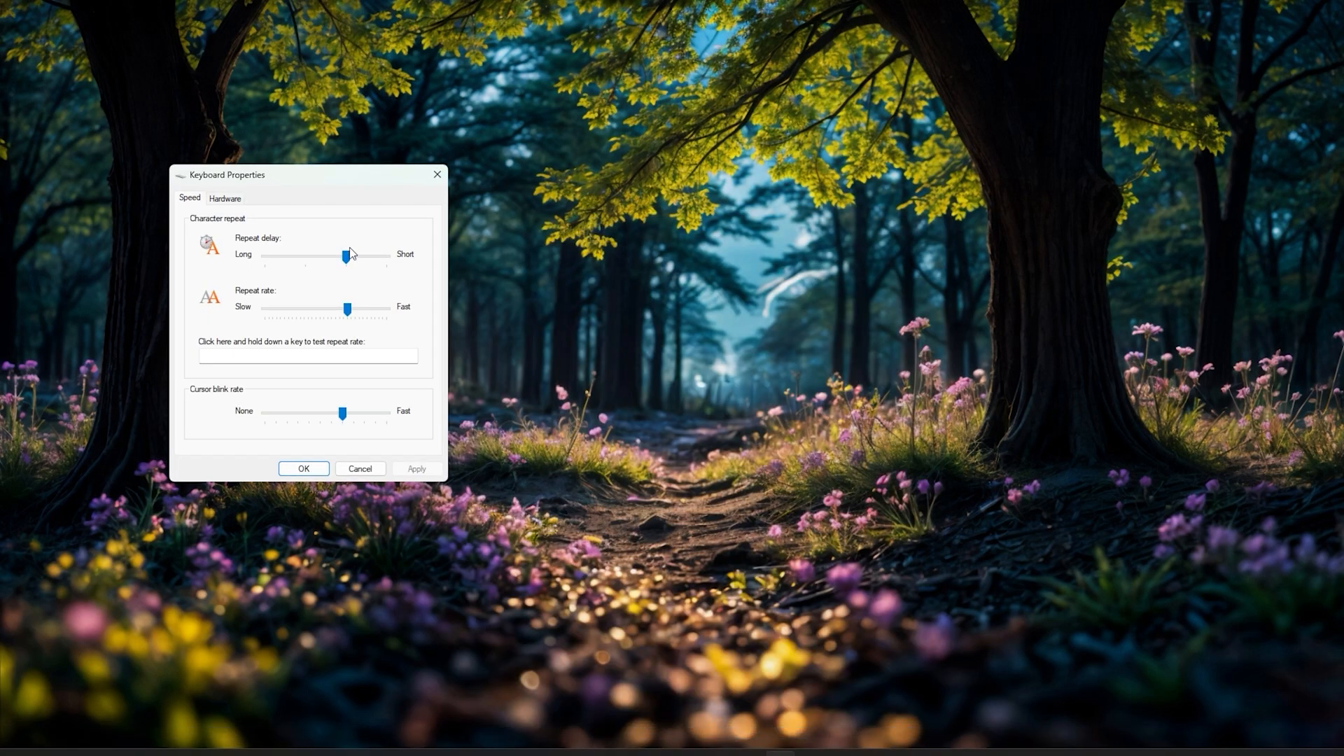
left_click_drag(347, 255, 386, 256)
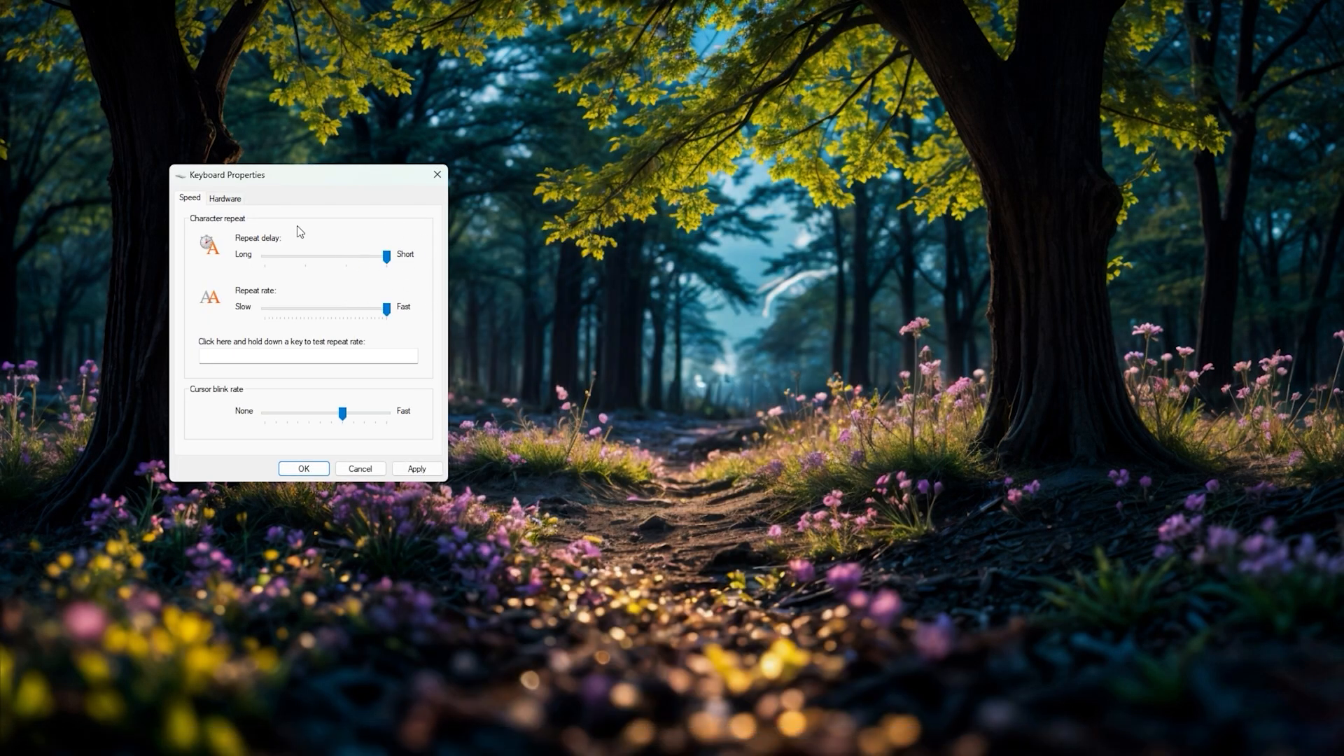
left_click(303, 469)
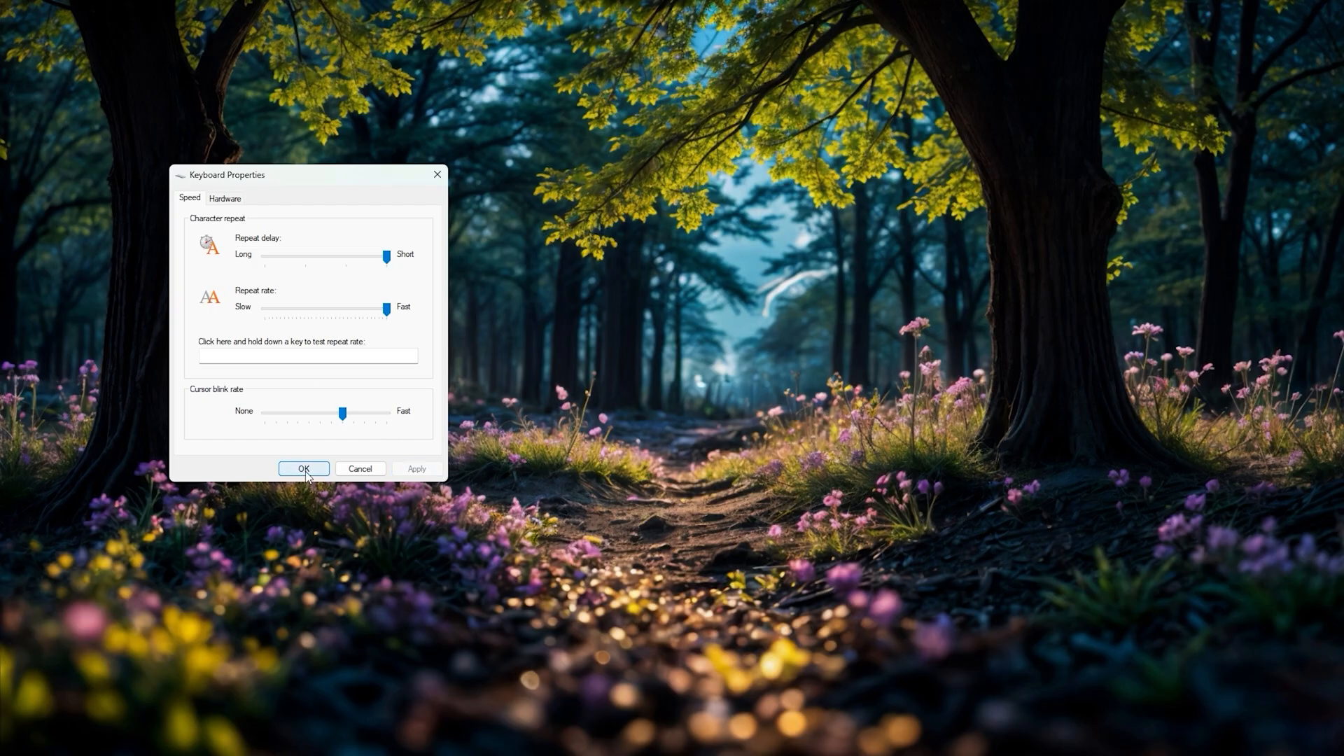
left_click(303, 468)
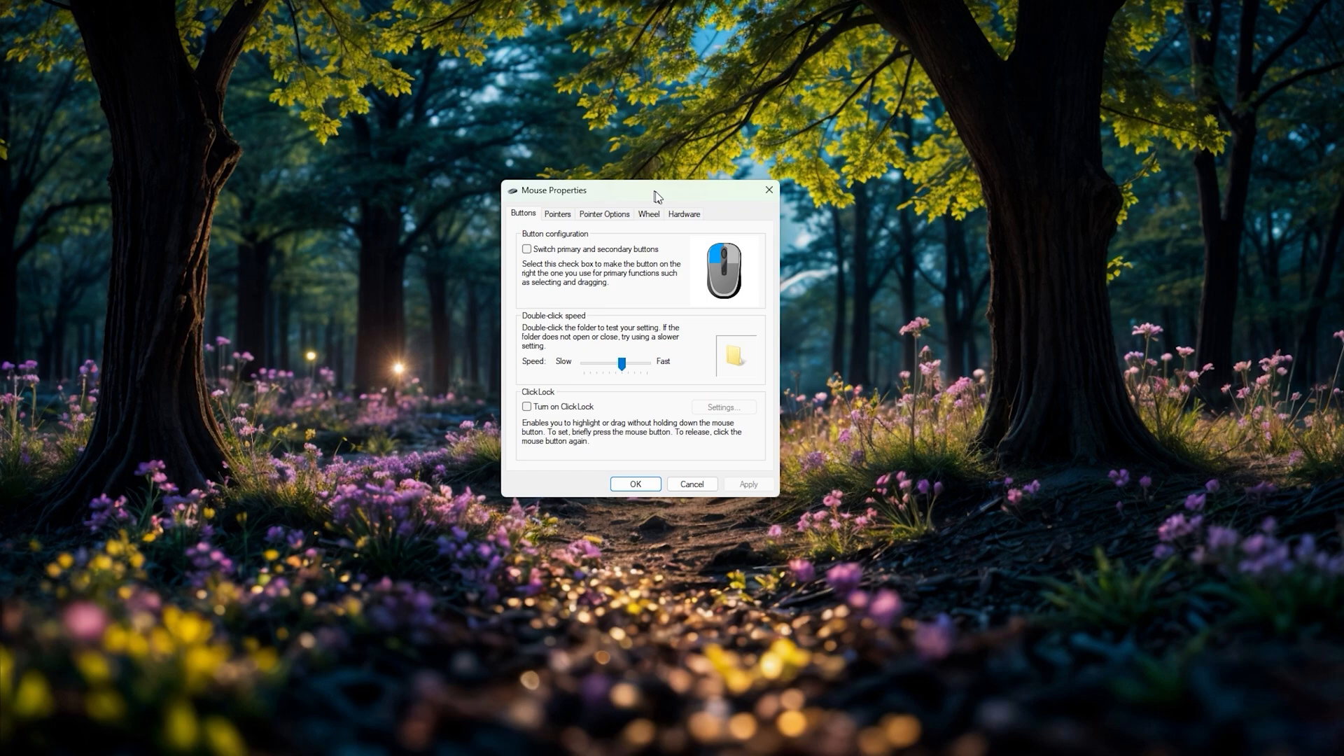
Untick Enhance pointer precision on the Pointer Options tab.
left_click(604, 213)
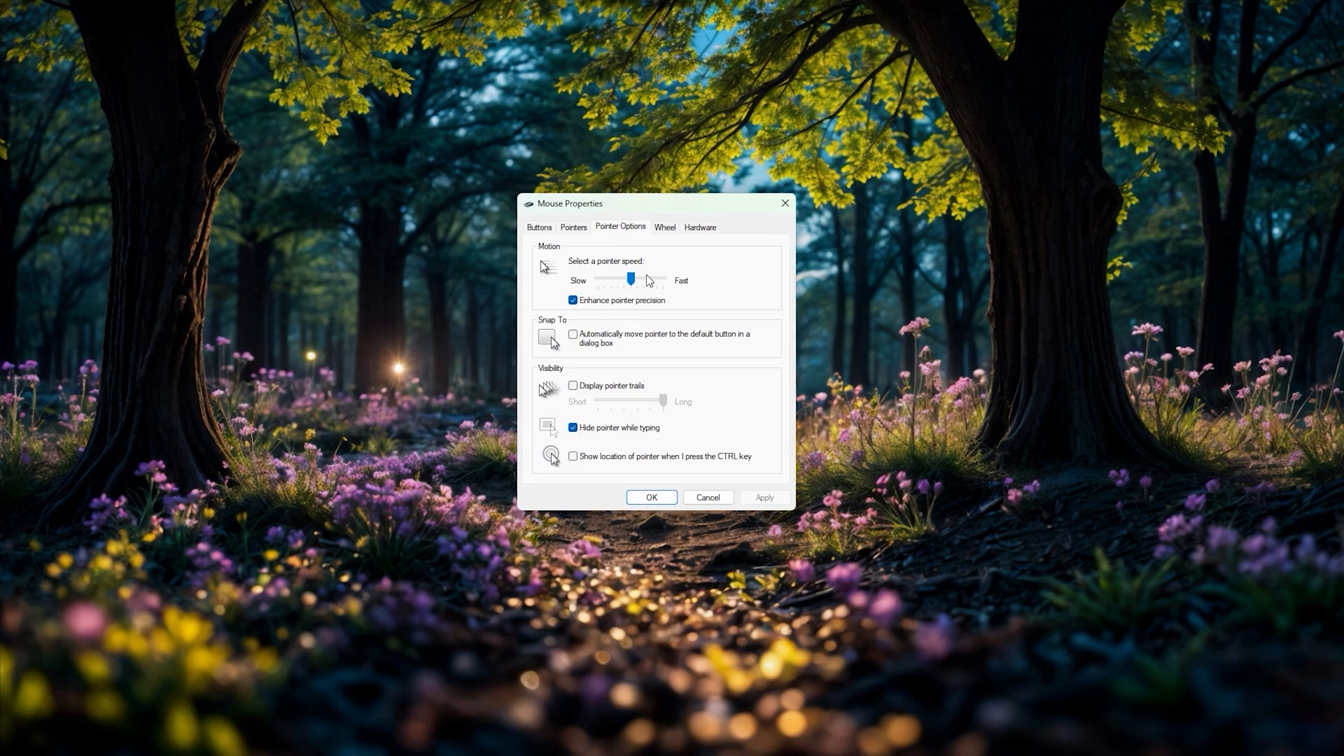
left_click(573, 300)
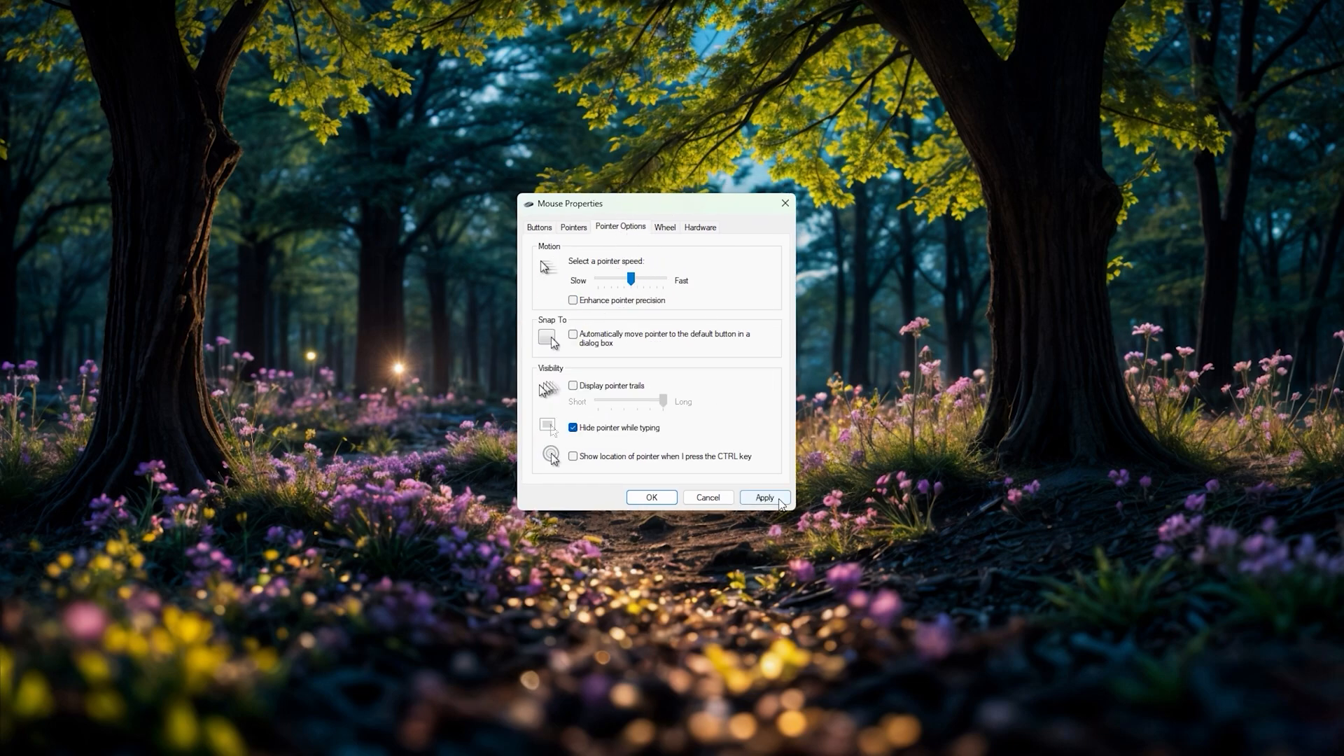